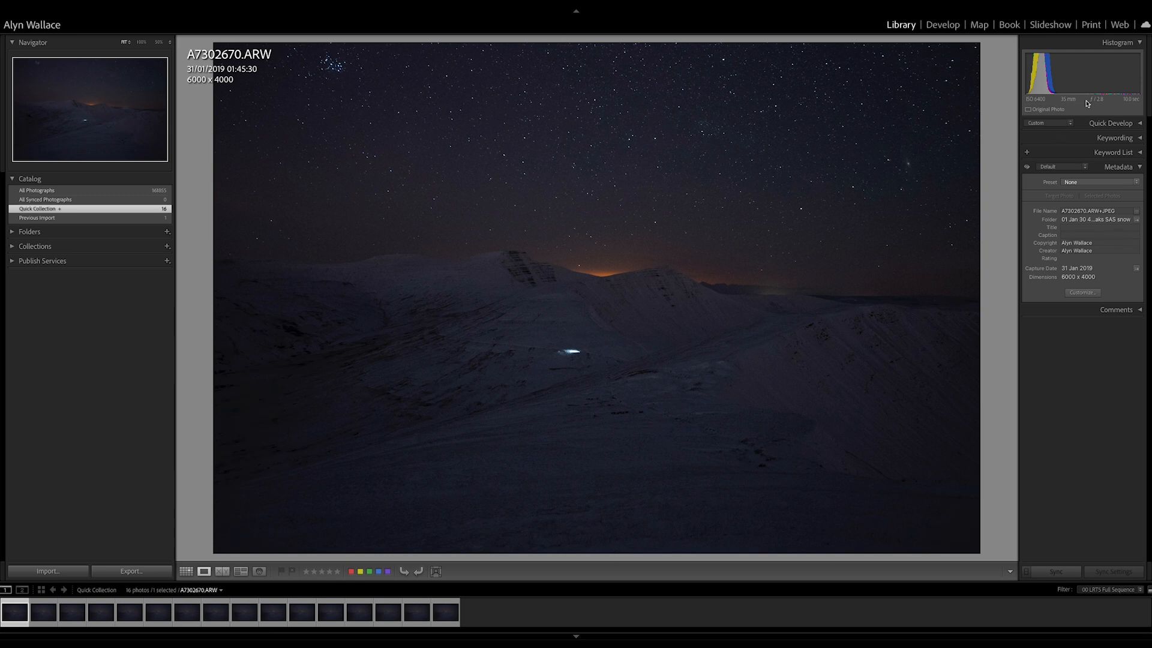
mouse_move(1048, 105)
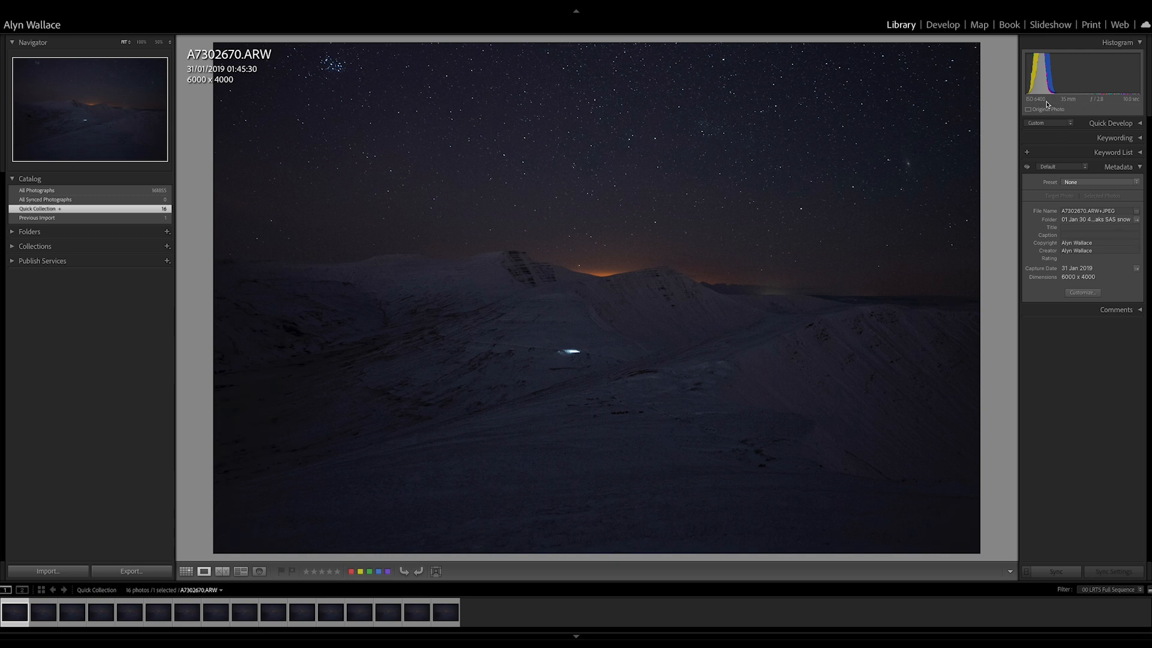
- Raise A7302670's exposure to +1.00 in Develop, check later frames, then reselect it
click(943, 24)
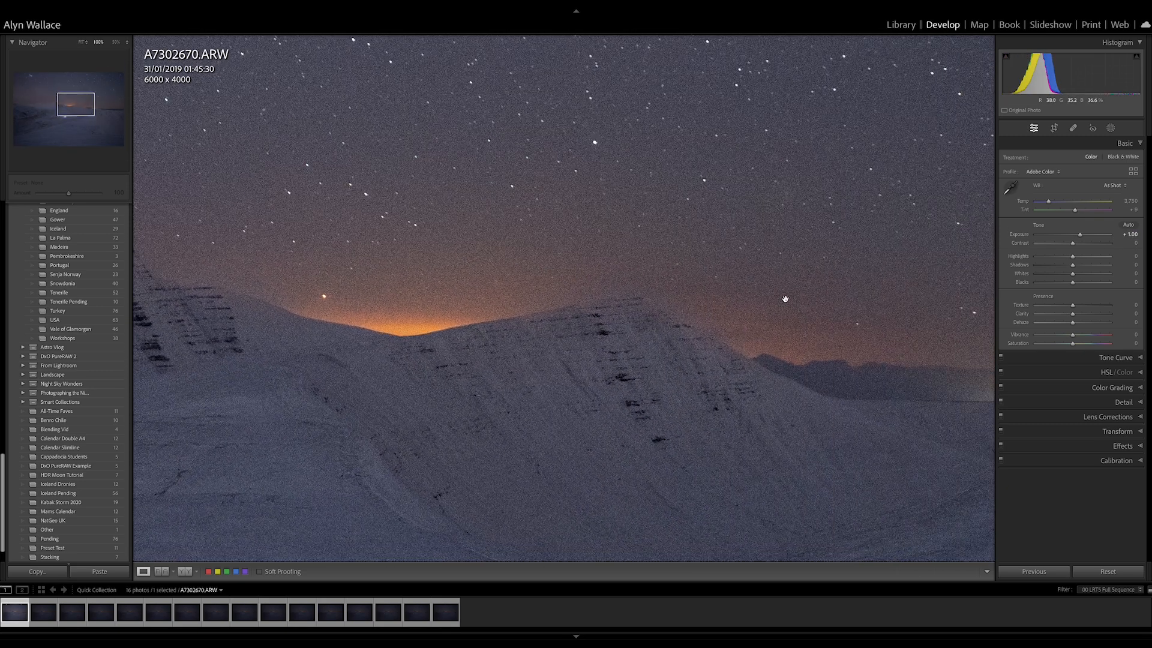
drag(784, 299, 647, 281)
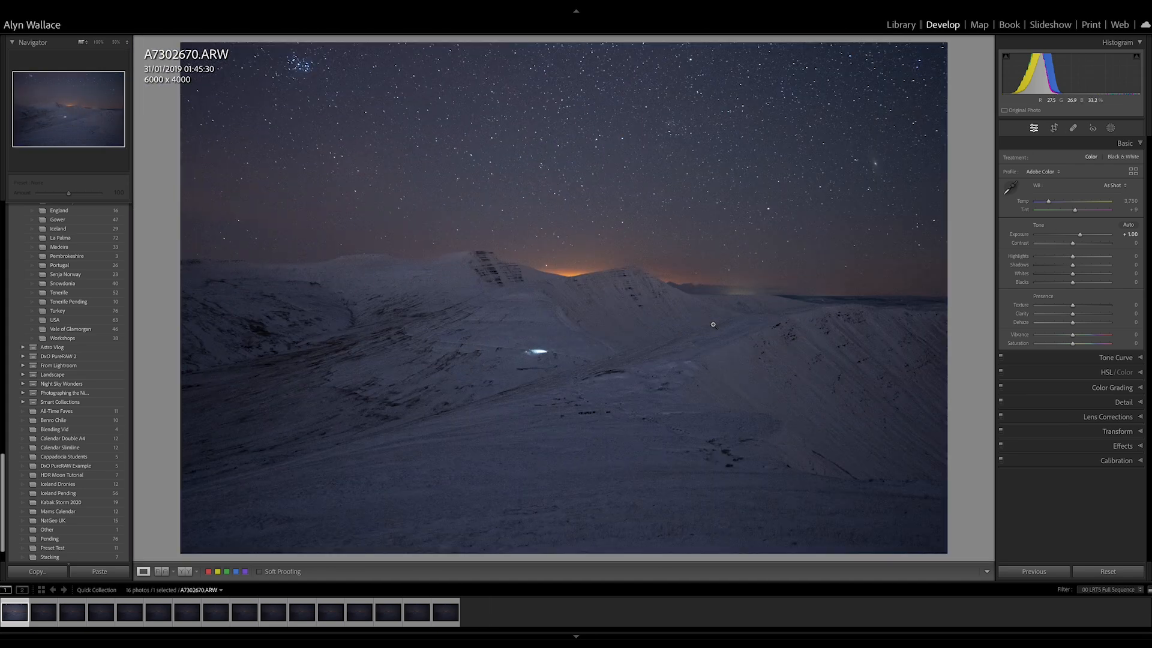
click(71, 611)
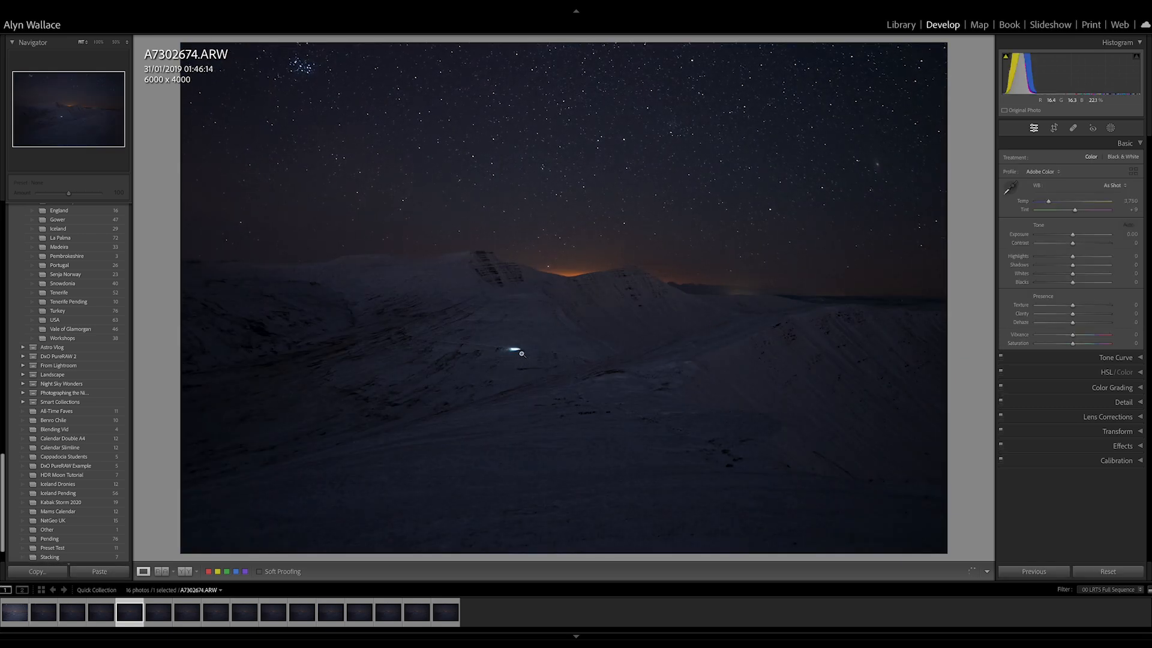
click(157, 611)
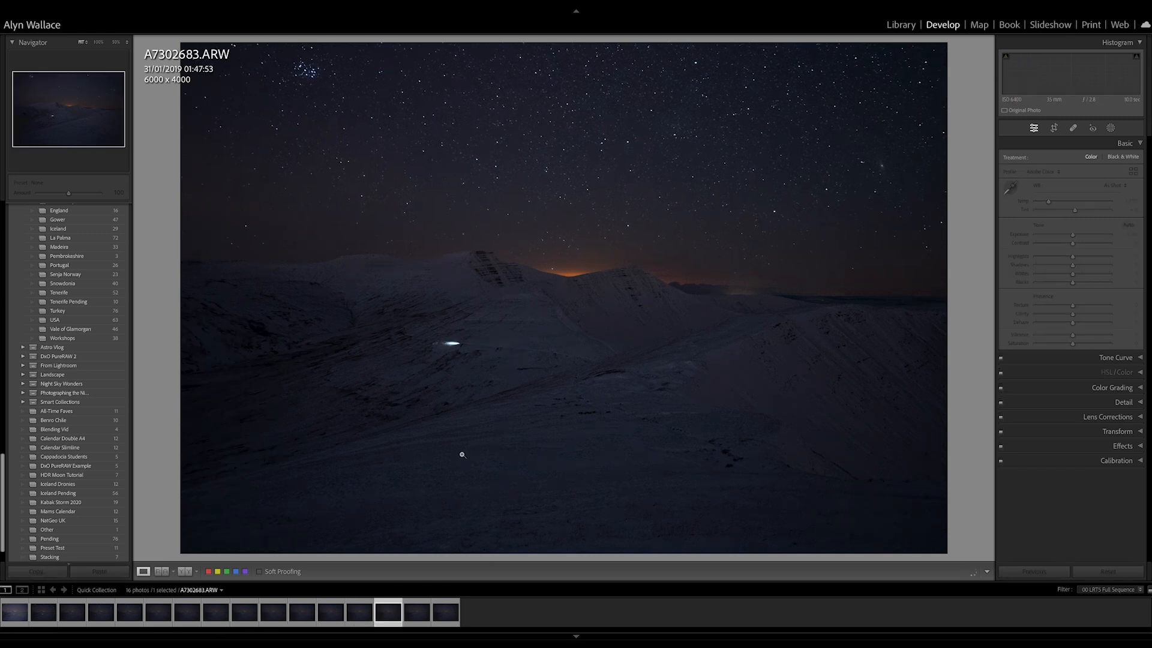
click(13, 610)
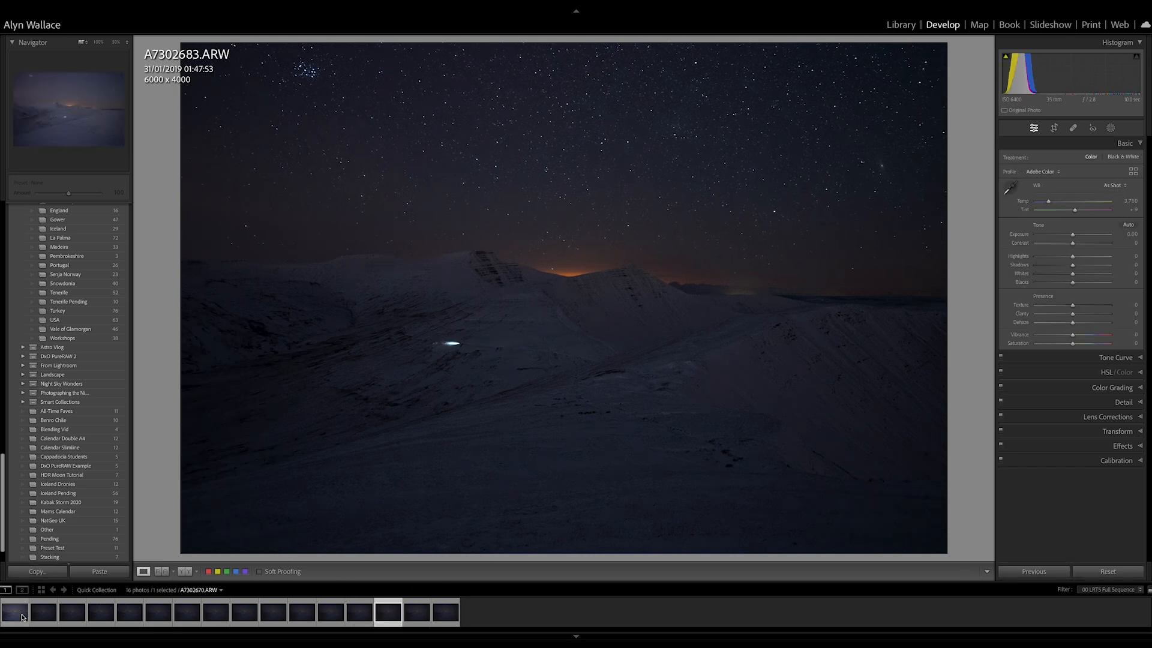
- Set A7302670 to Highlights −12, Shadows +39, Whites +6 and Blacks +10
click(18, 611)
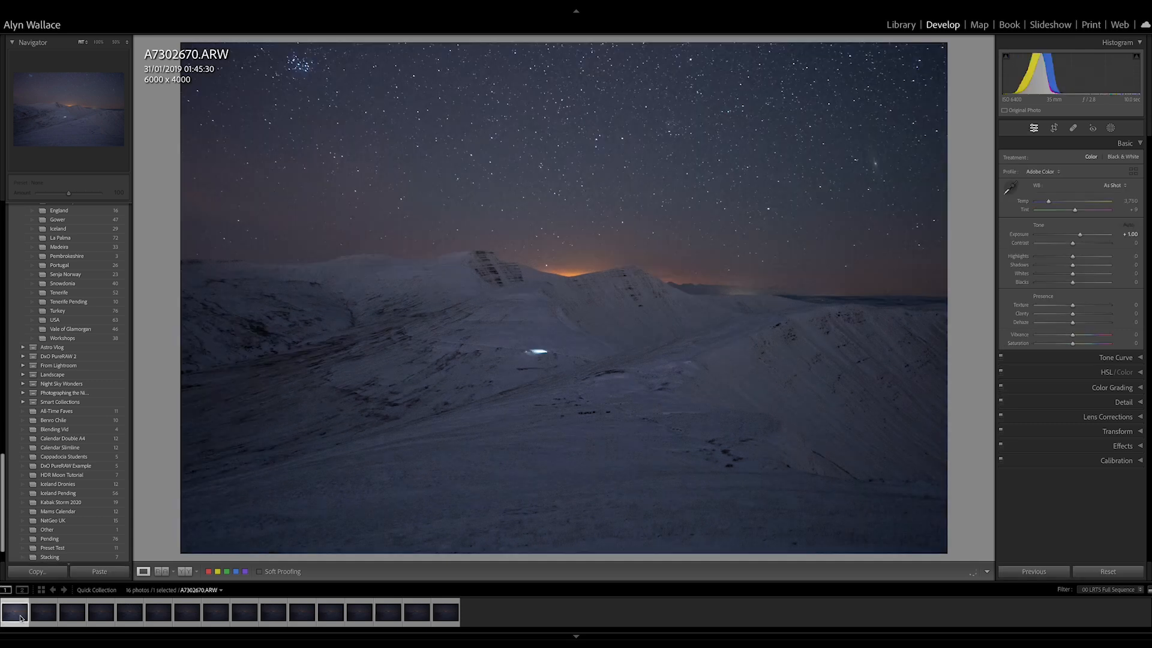
mouse_move(623, 346)
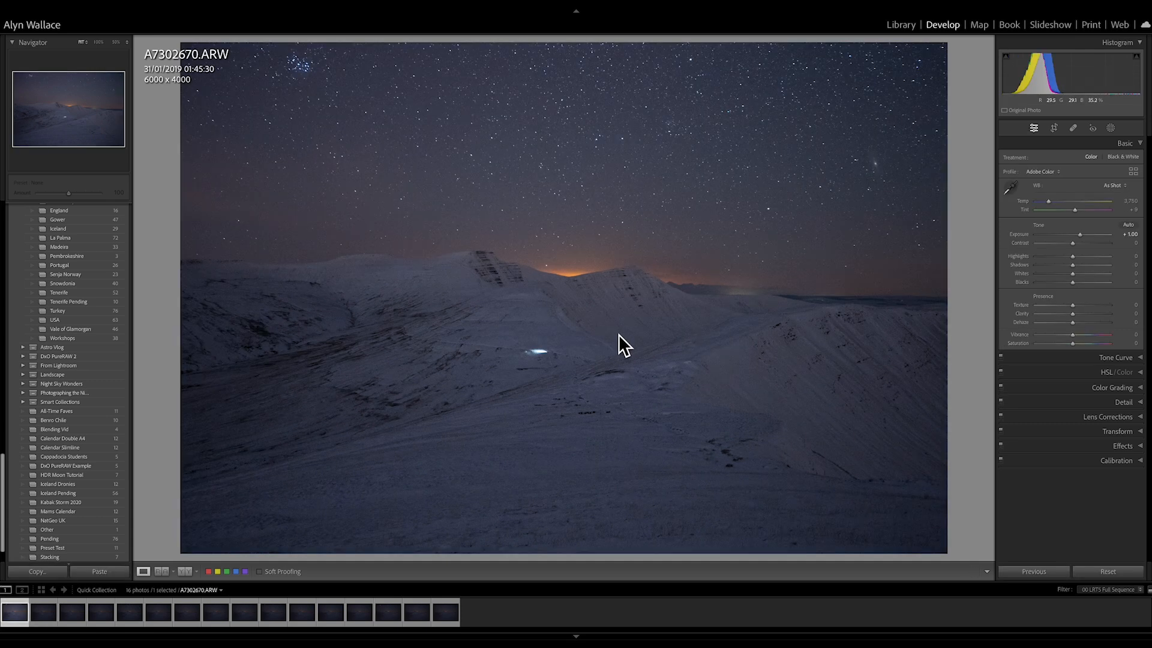
mouse_move(608, 334)
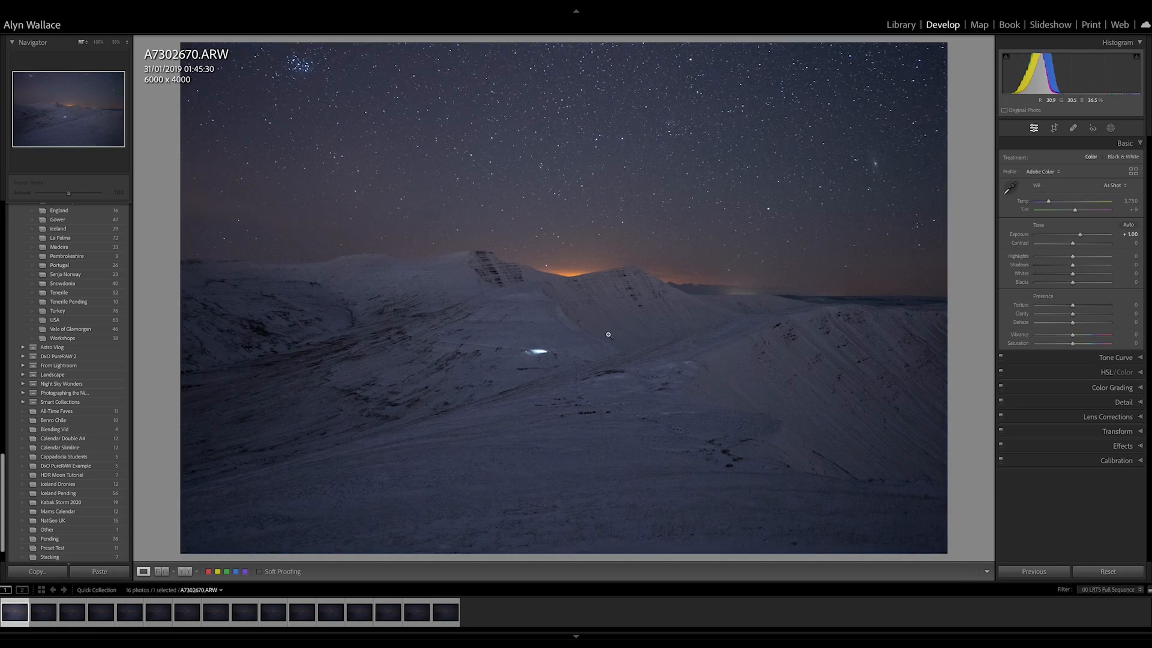
drag(1073, 264, 1081, 264)
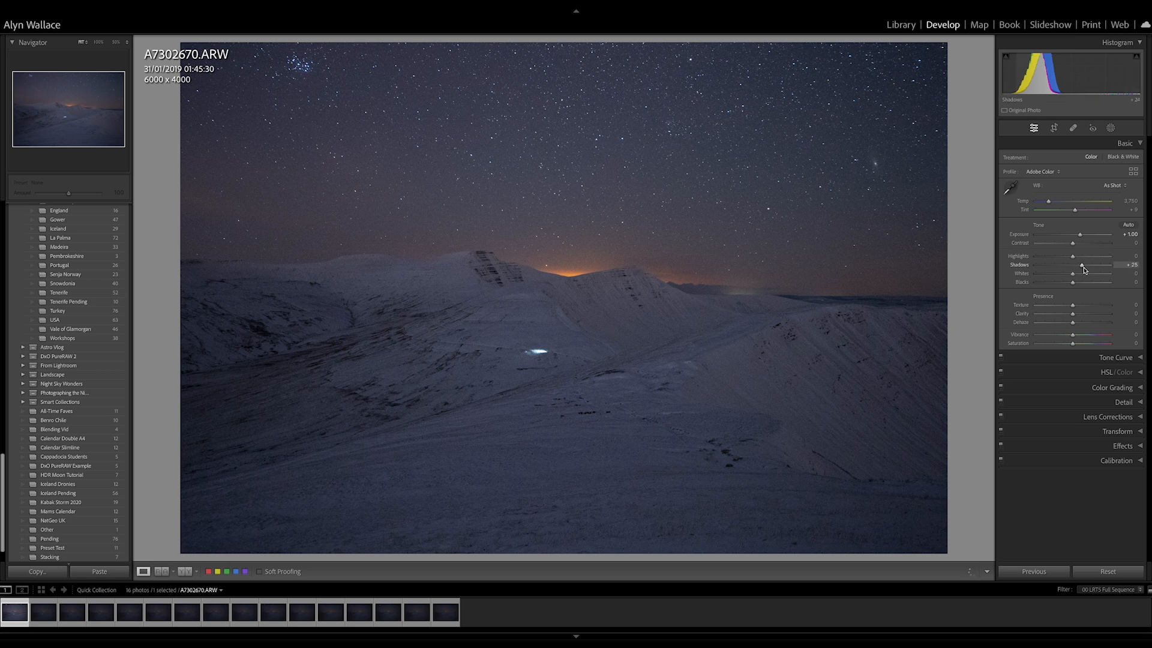
drag(1081, 265, 1089, 264)
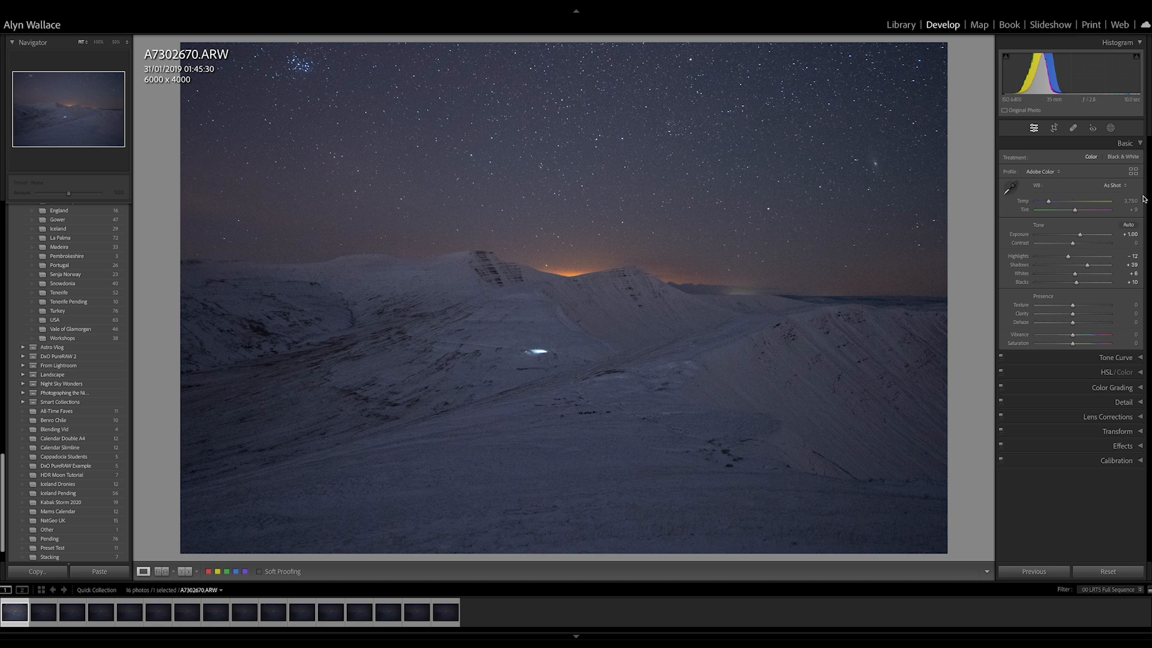
- Enable lens profile corrections and chromatic aberration removal on A7302670
click(1125, 143)
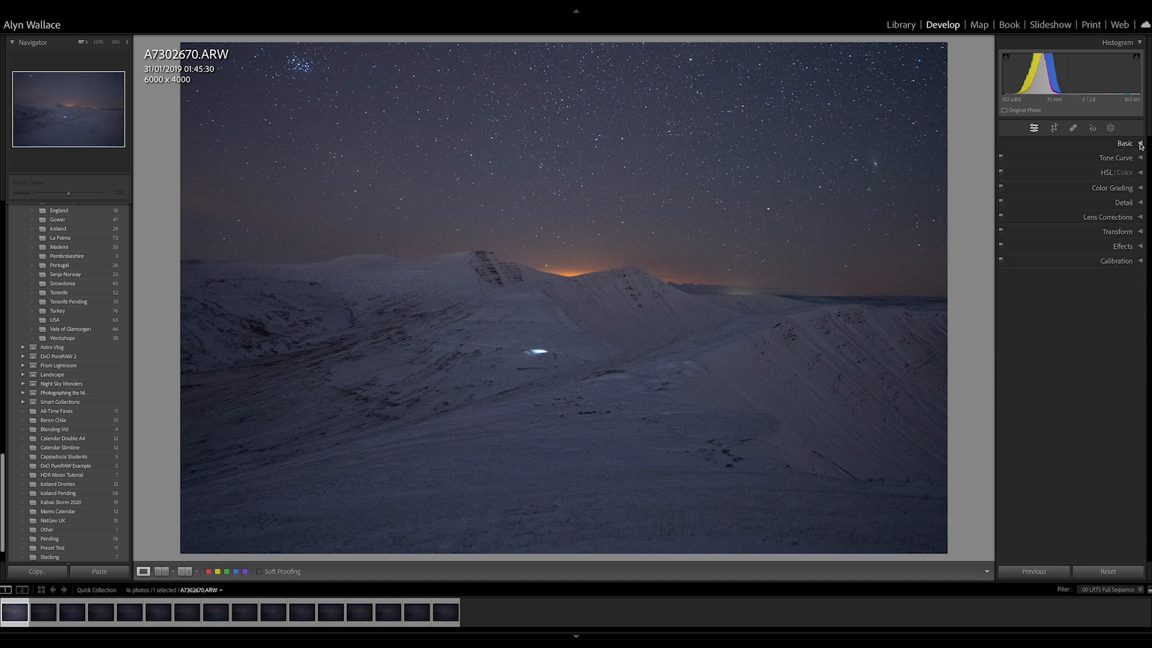
click(1109, 217)
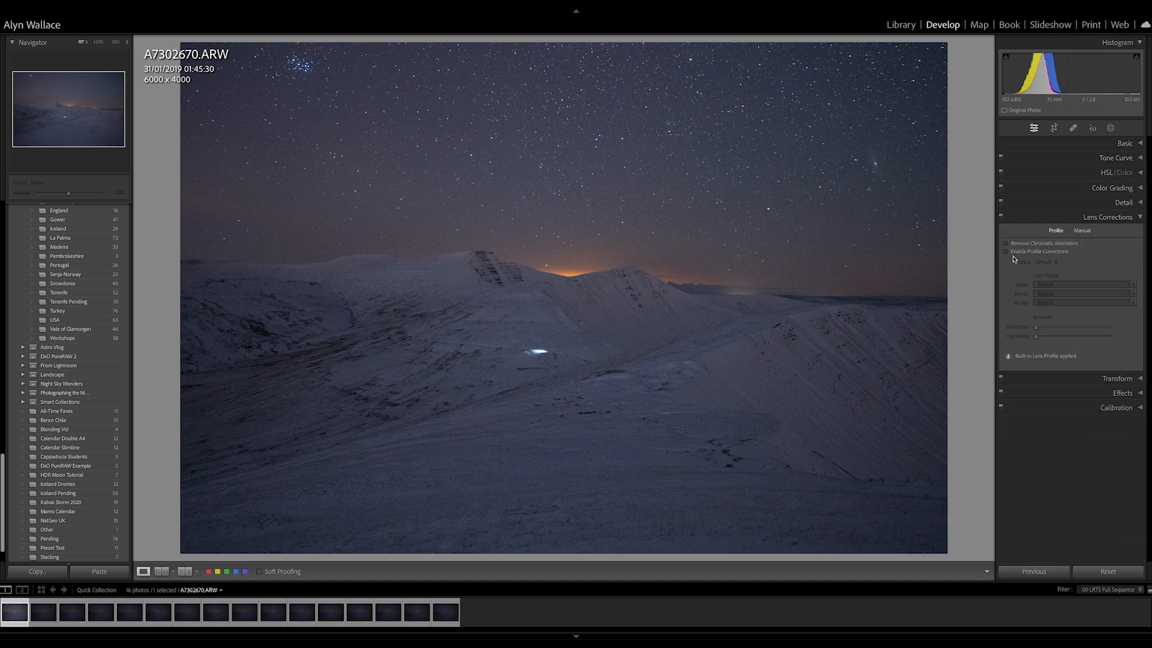
click(1005, 252)
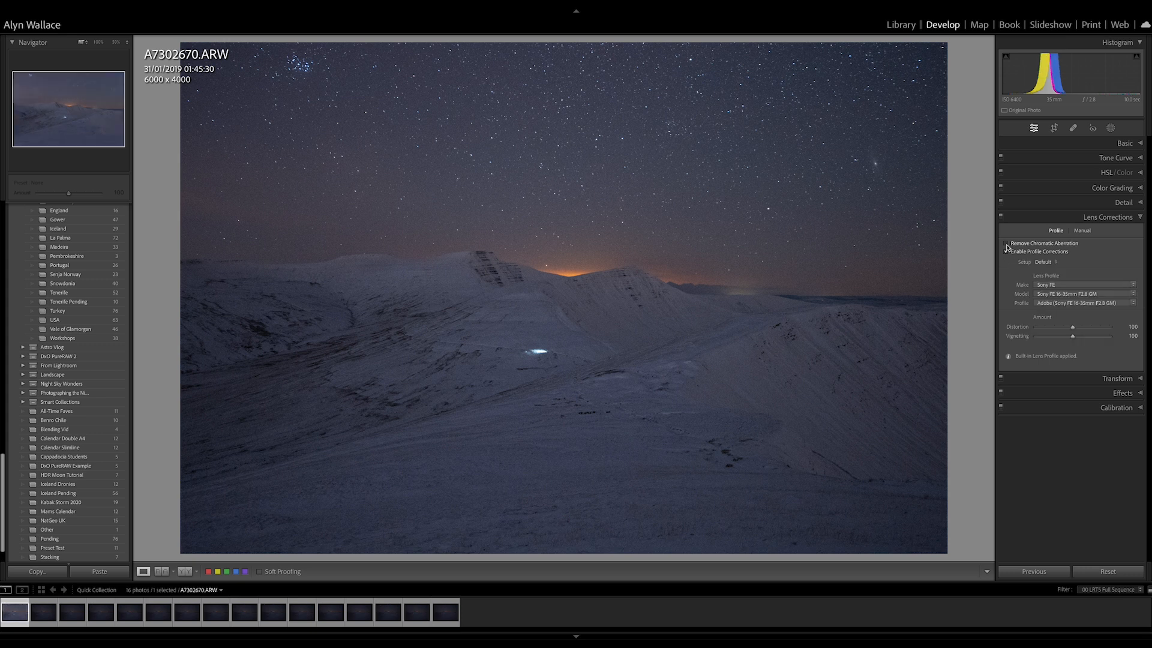
click(1007, 252)
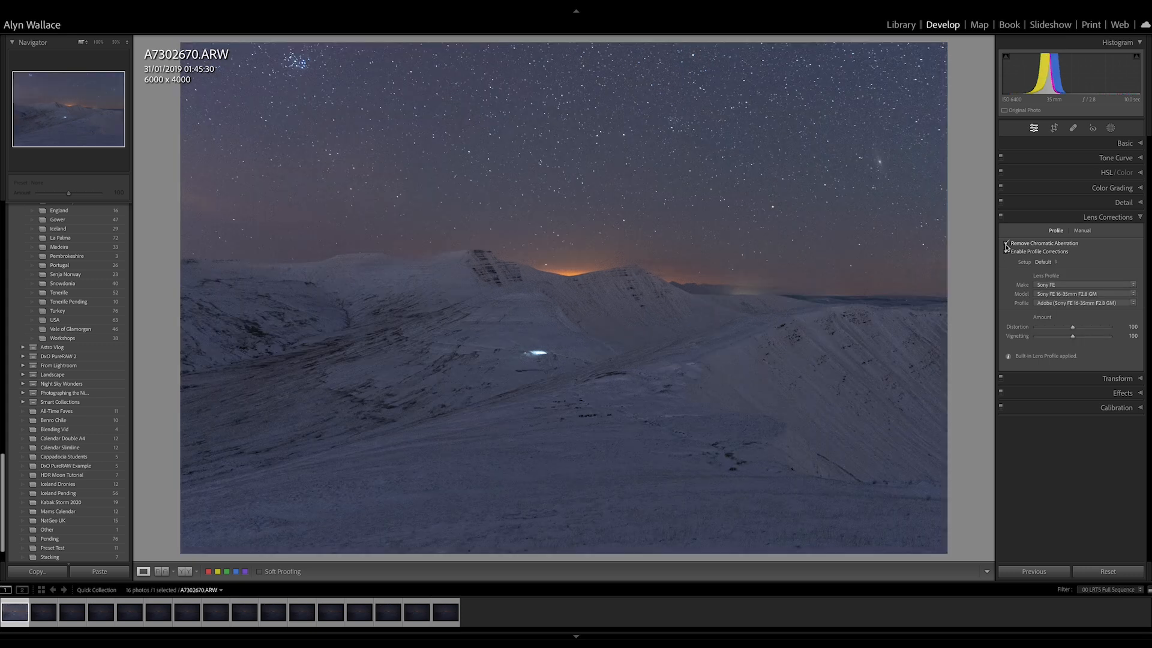
click(1108, 217)
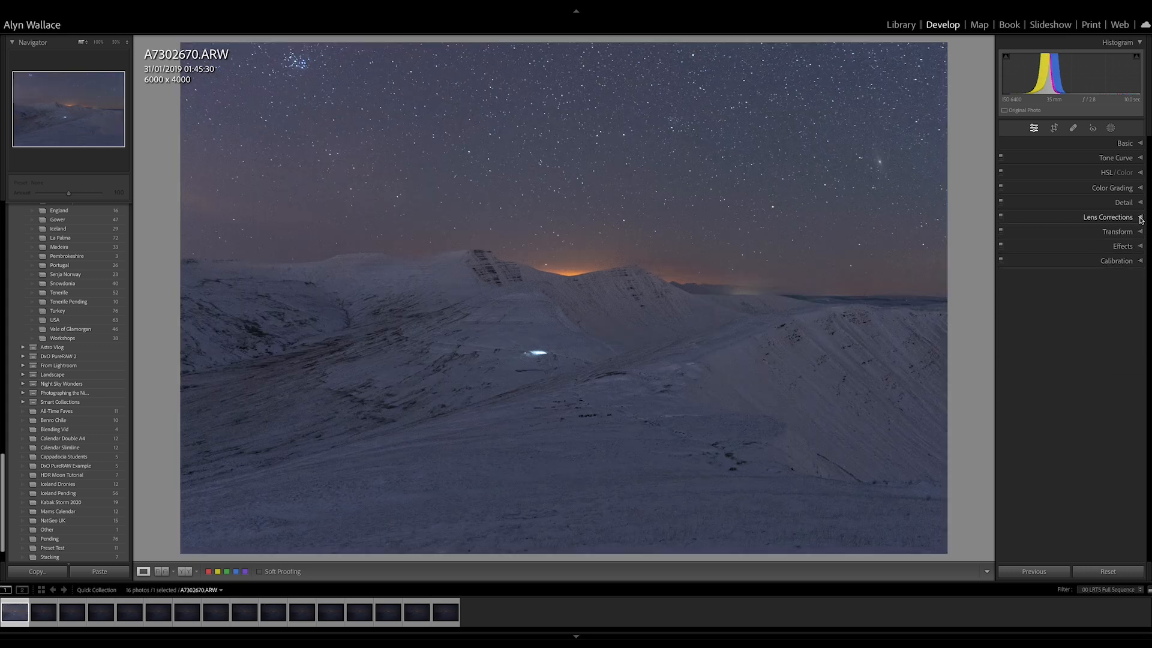
- Reduce the Detail panel's Sharpening Amount to 0
click(1124, 202)
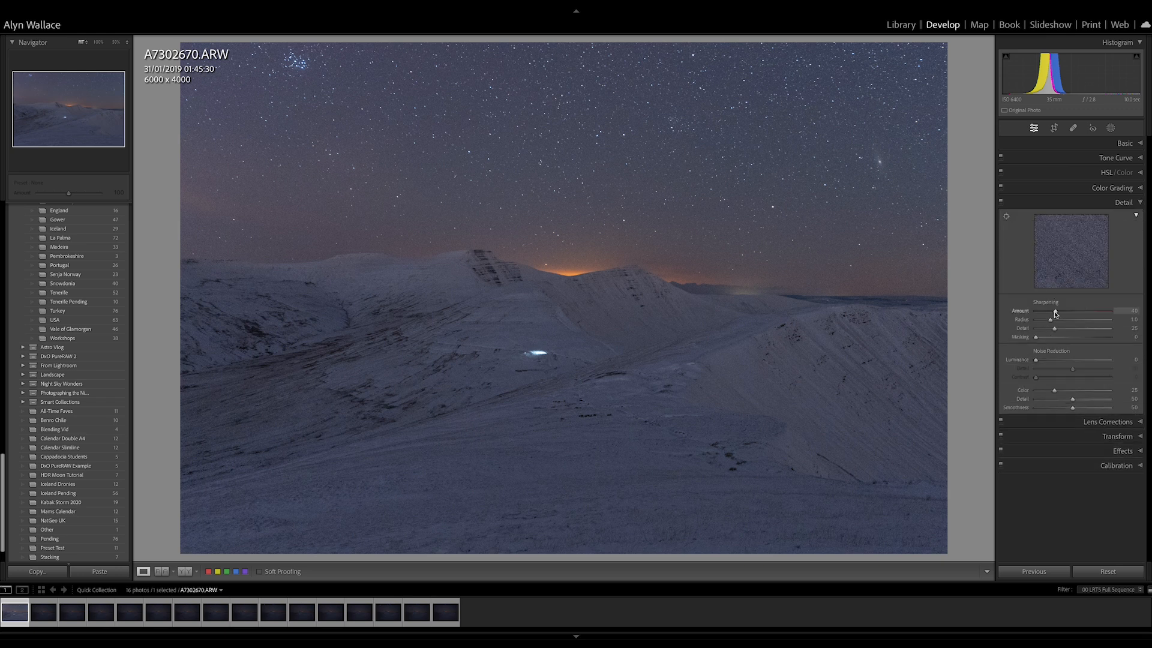
drag(1073, 311, 1036, 311)
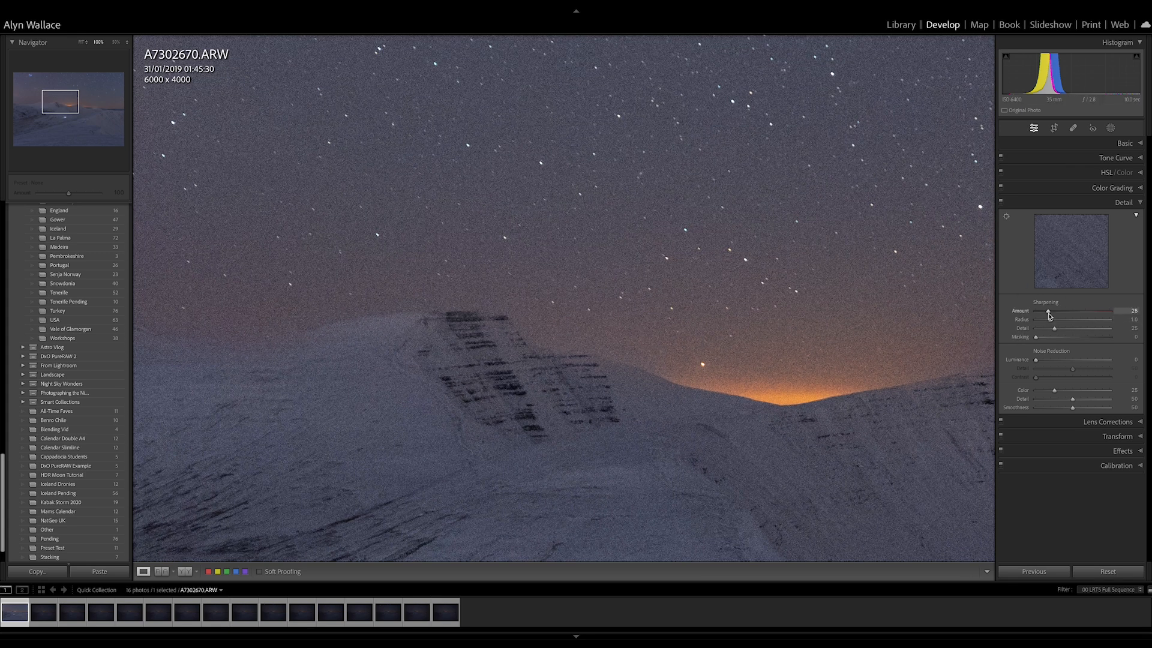
drag(1047, 310, 1035, 310)
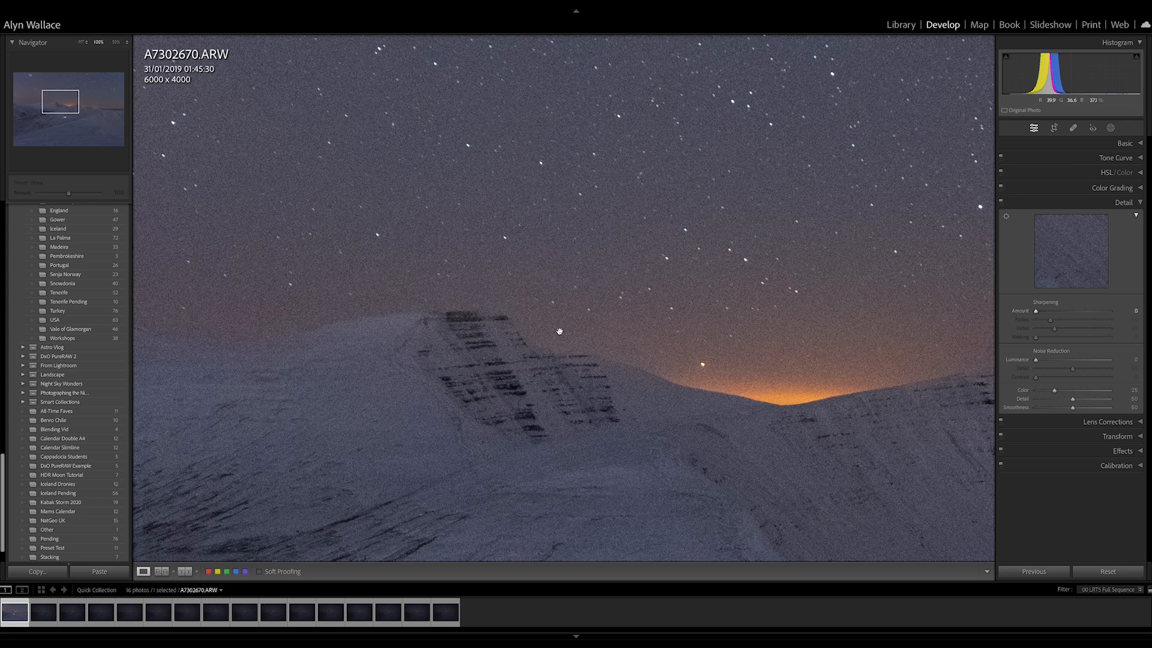
mouse_move(582, 356)
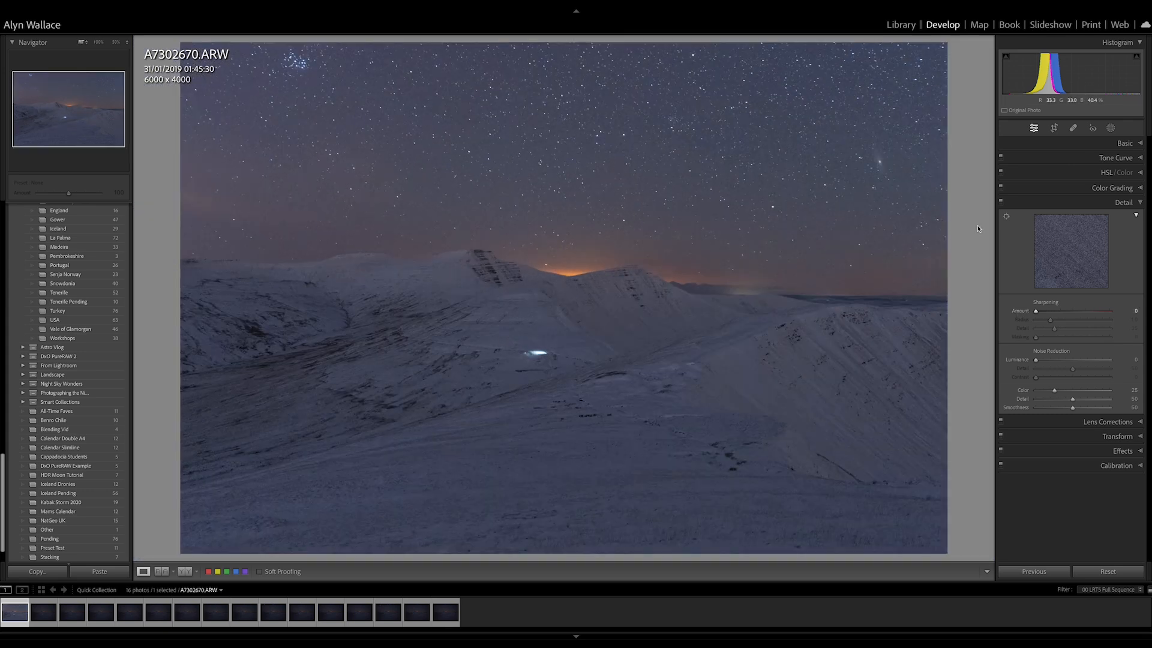
- Set A7302670's white balance to about 3,923 K with tint +1
click(1125, 143)
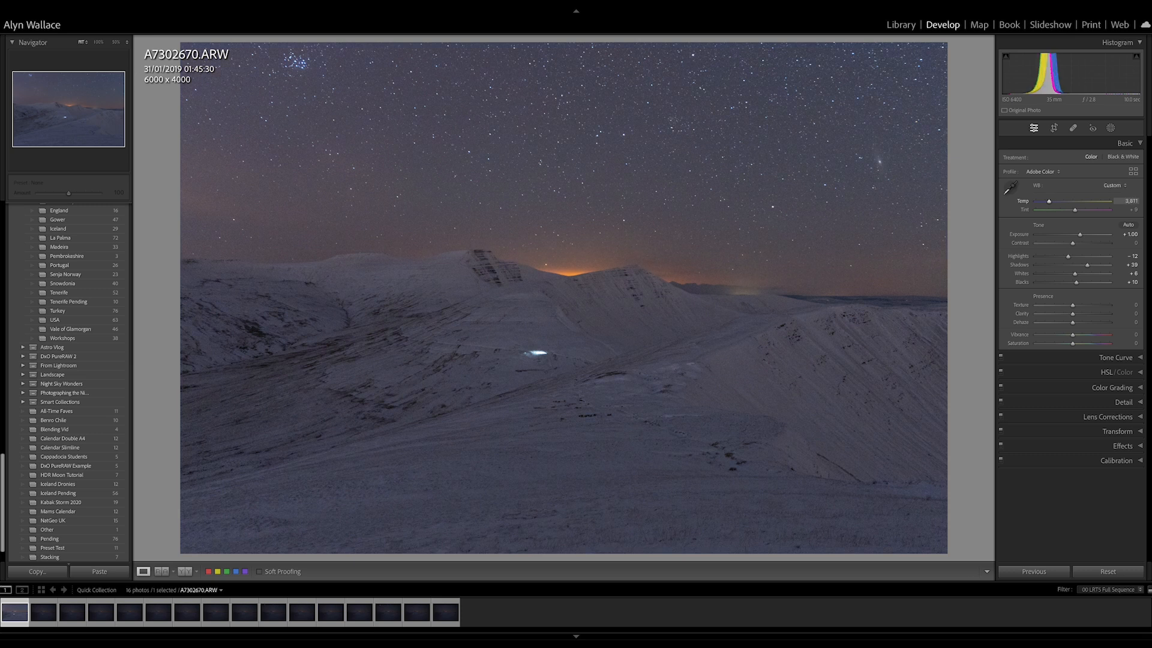
drag(1051, 202, 1087, 202)
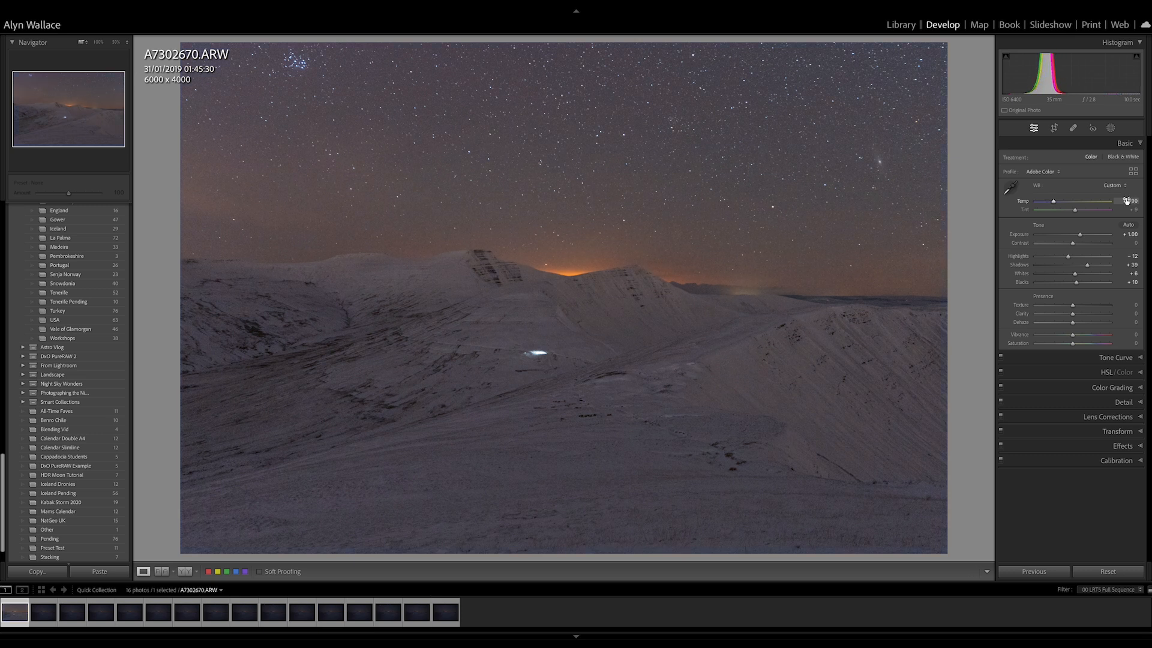
drag(1101, 202, 1051, 201)
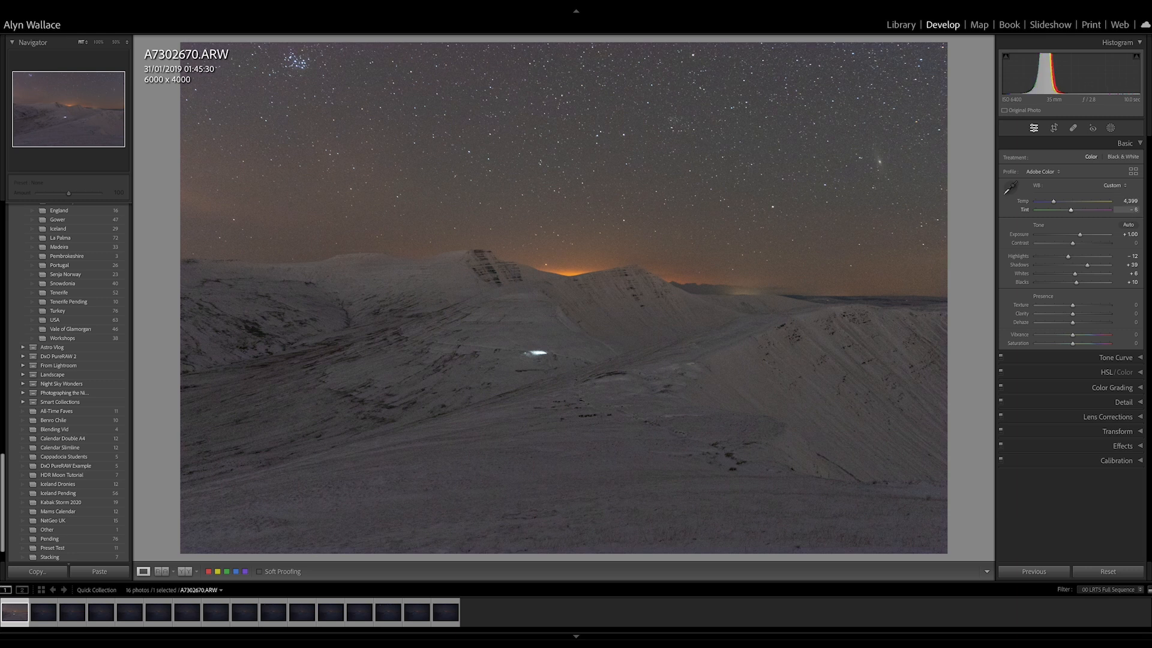
drag(1080, 210, 1094, 210)
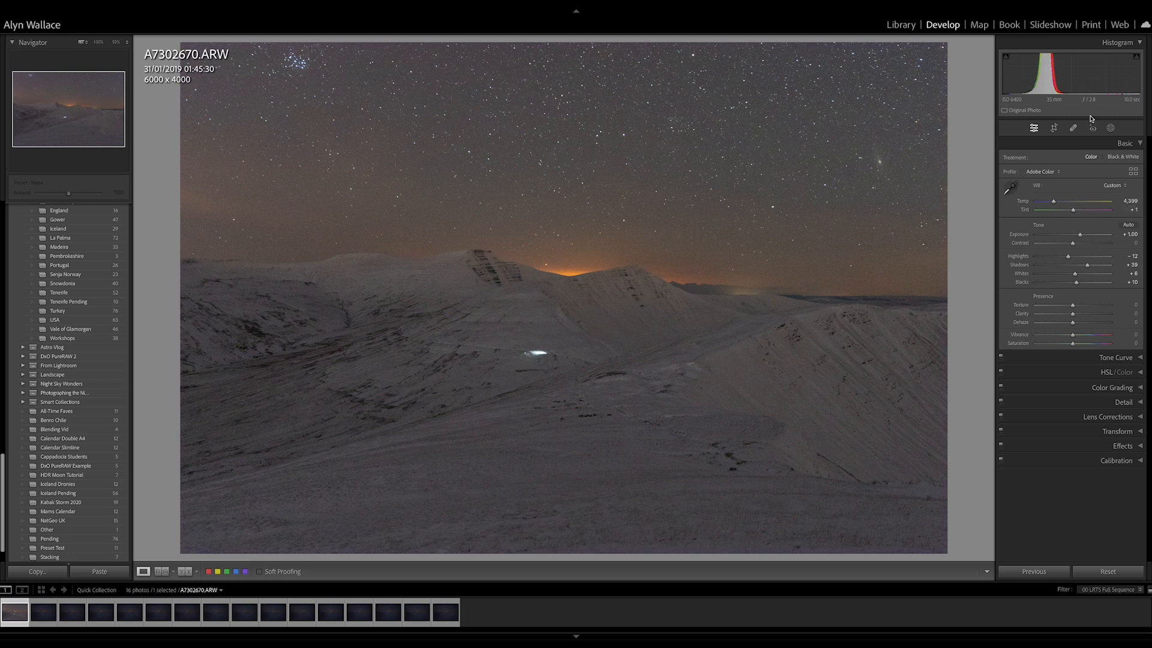
mouse_move(1031, 66)
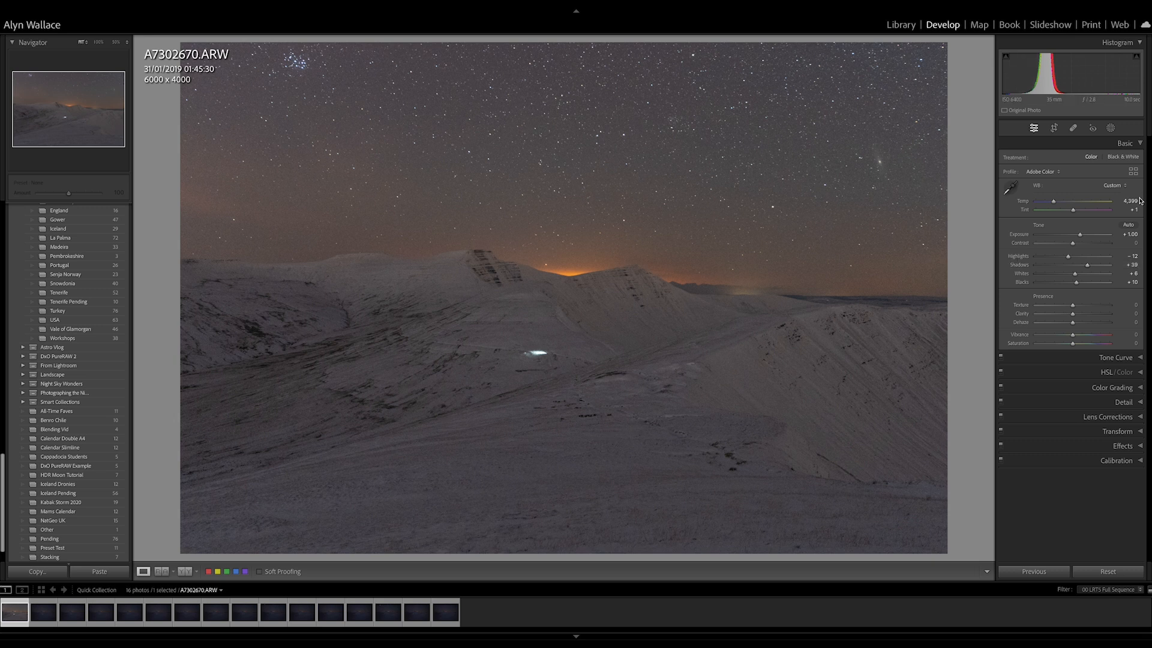
drag(1052, 202, 1048, 202)
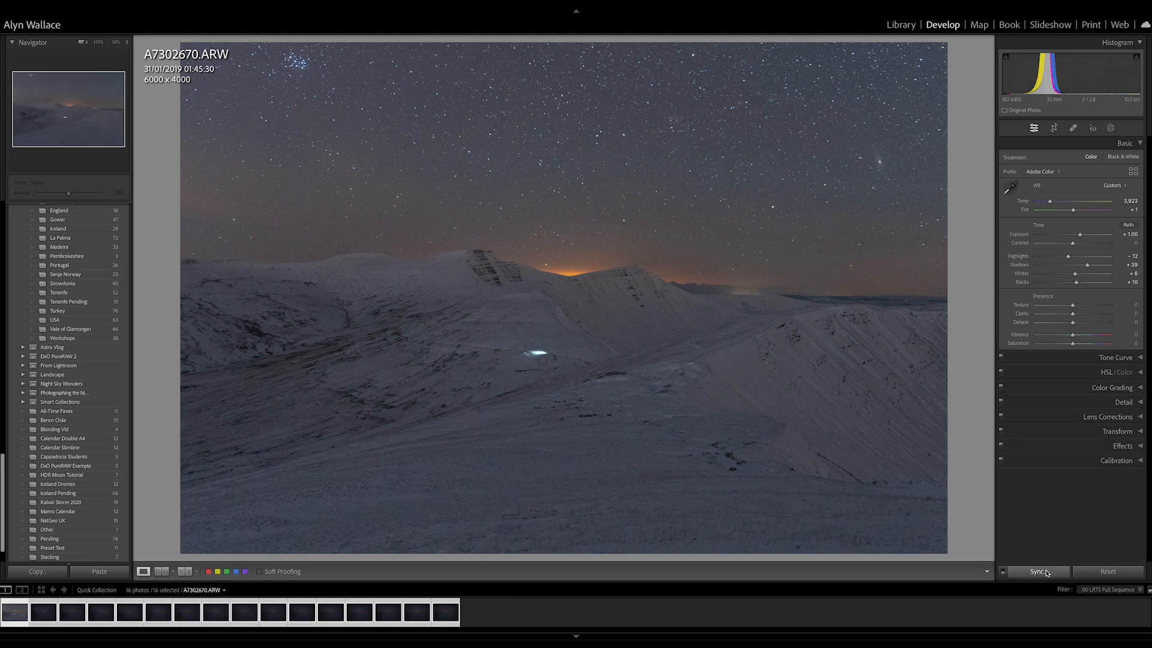
mouse_move(940, 371)
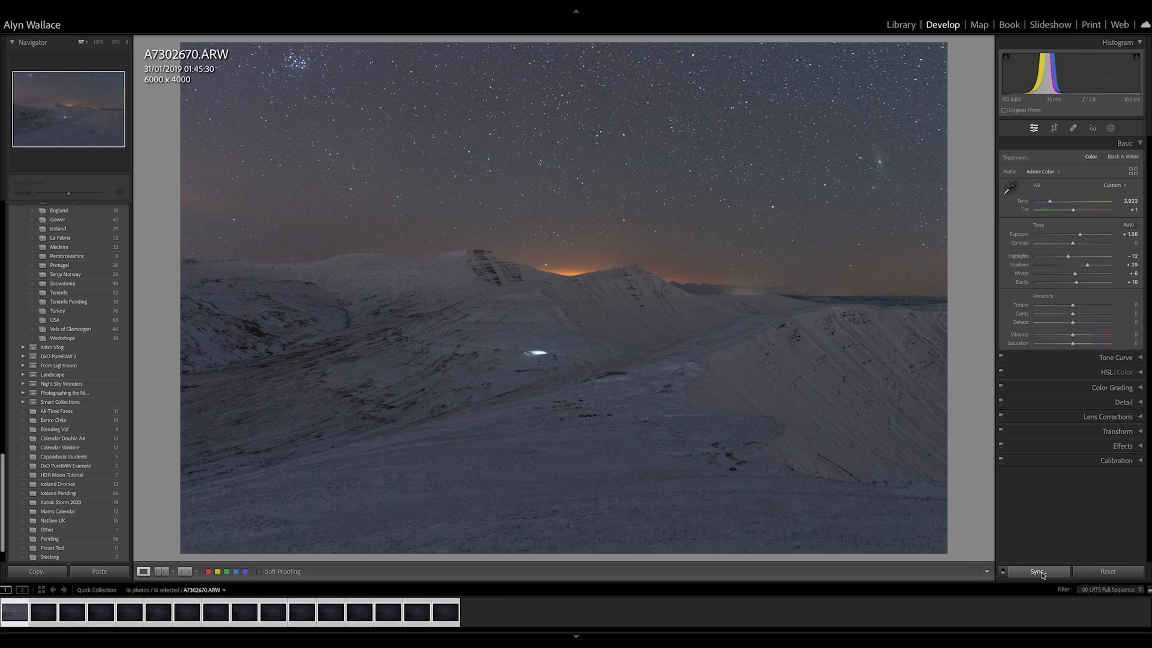
- Synchronize all of A7302670's develop settings to the 16 frames and return to Library
click(1036, 572)
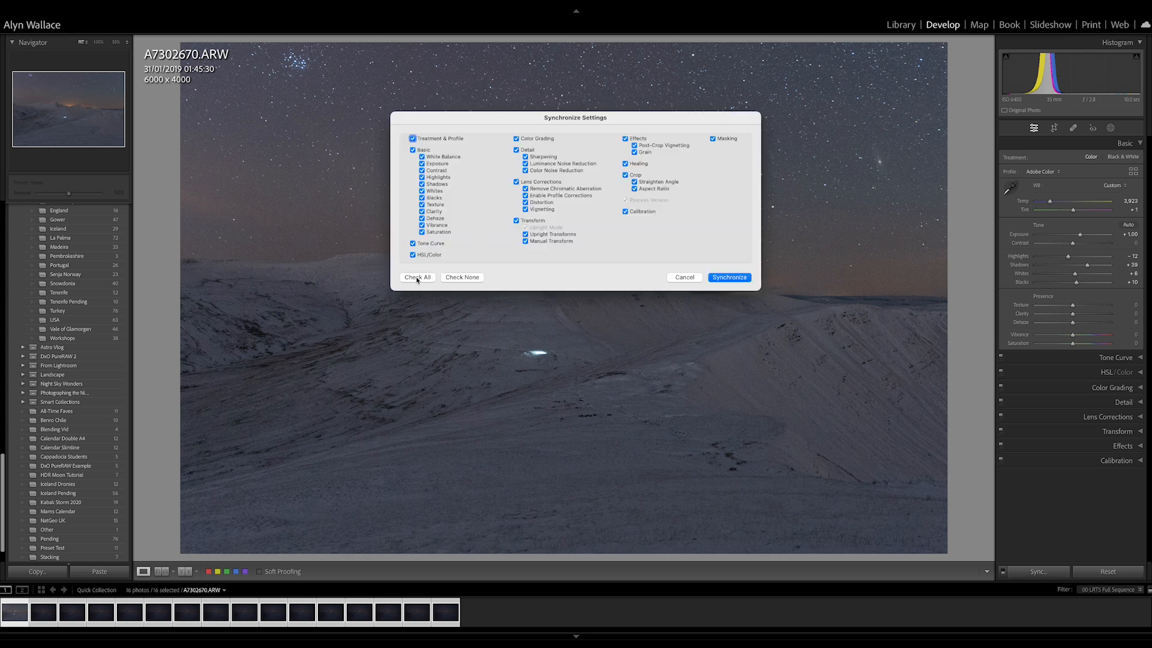
click(728, 278)
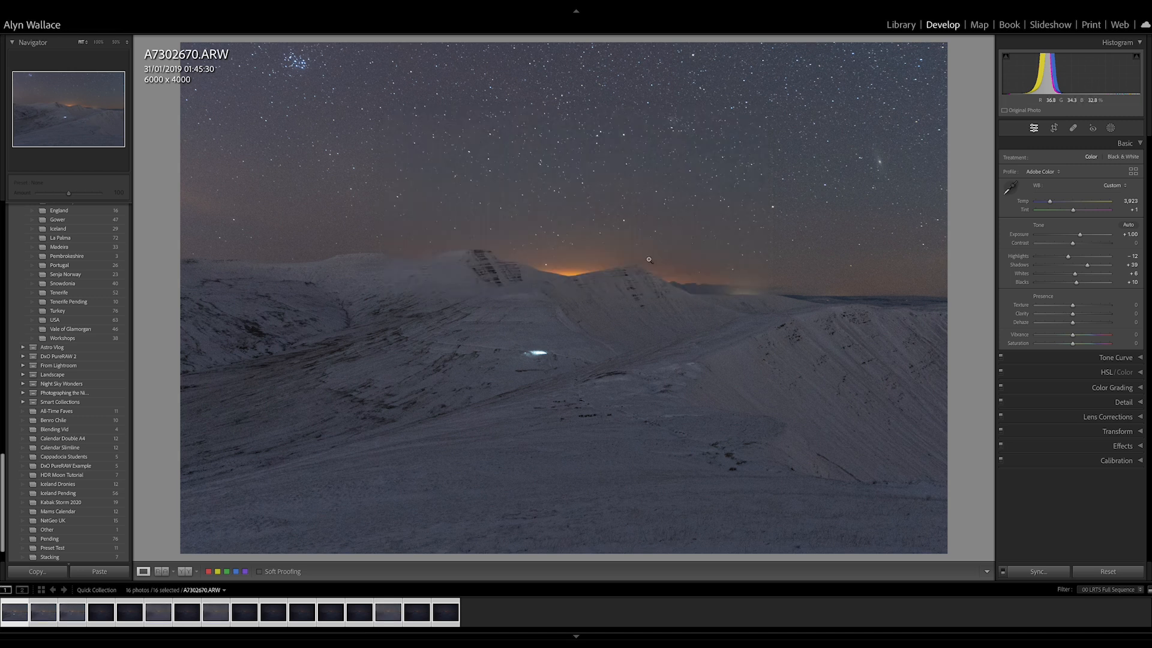
click(900, 24)
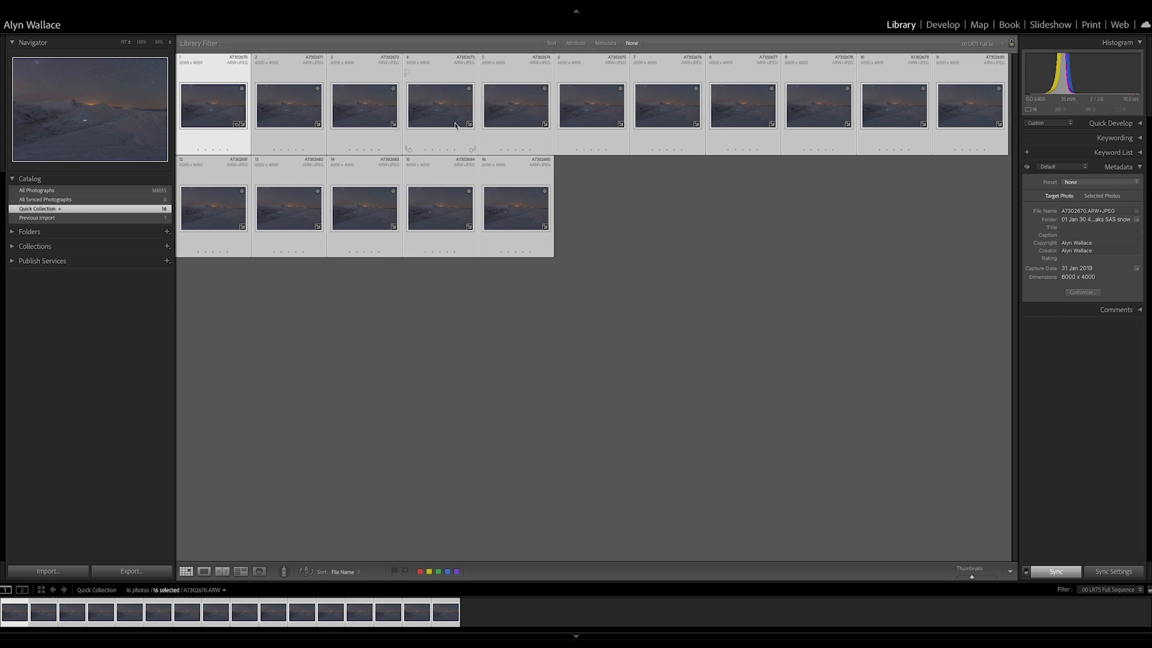
- Start an export of the 16 selected photos from the Library module
right_click(441, 114)
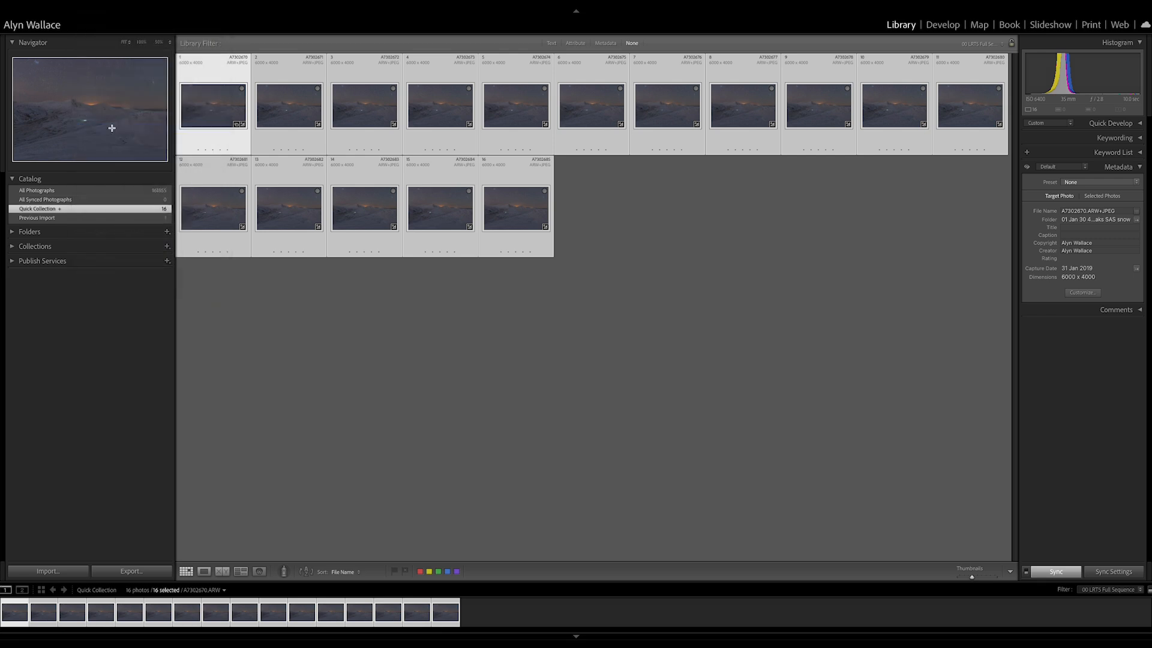
click(130, 571)
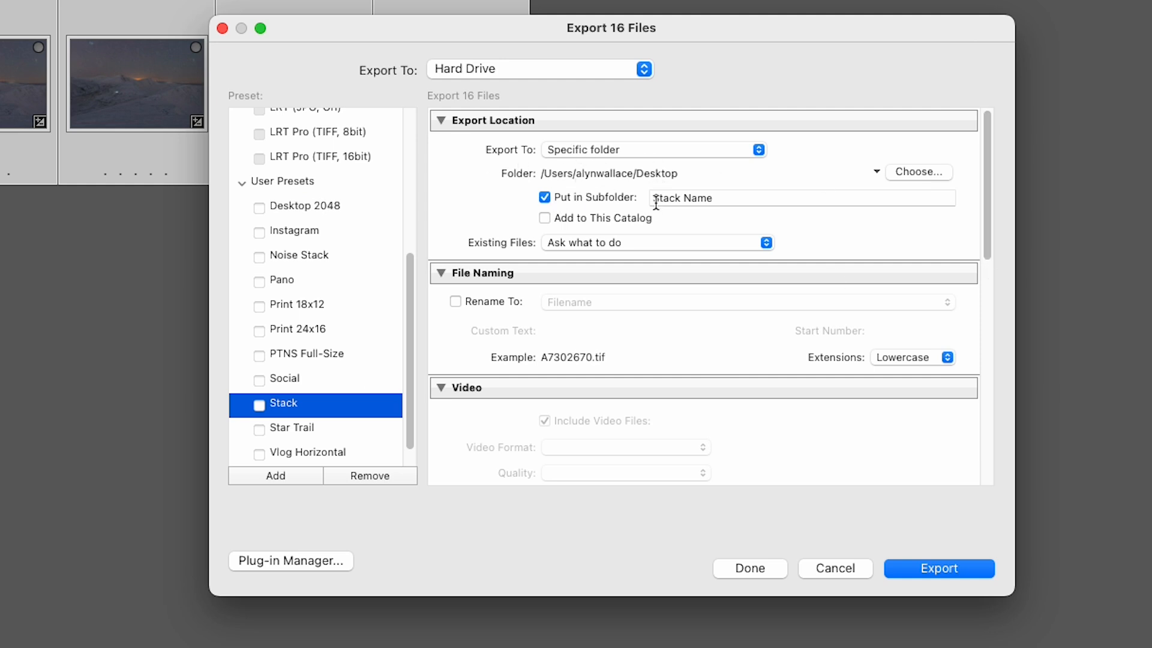
- Name the export subfolder 'Snow Beacons'
text(S)
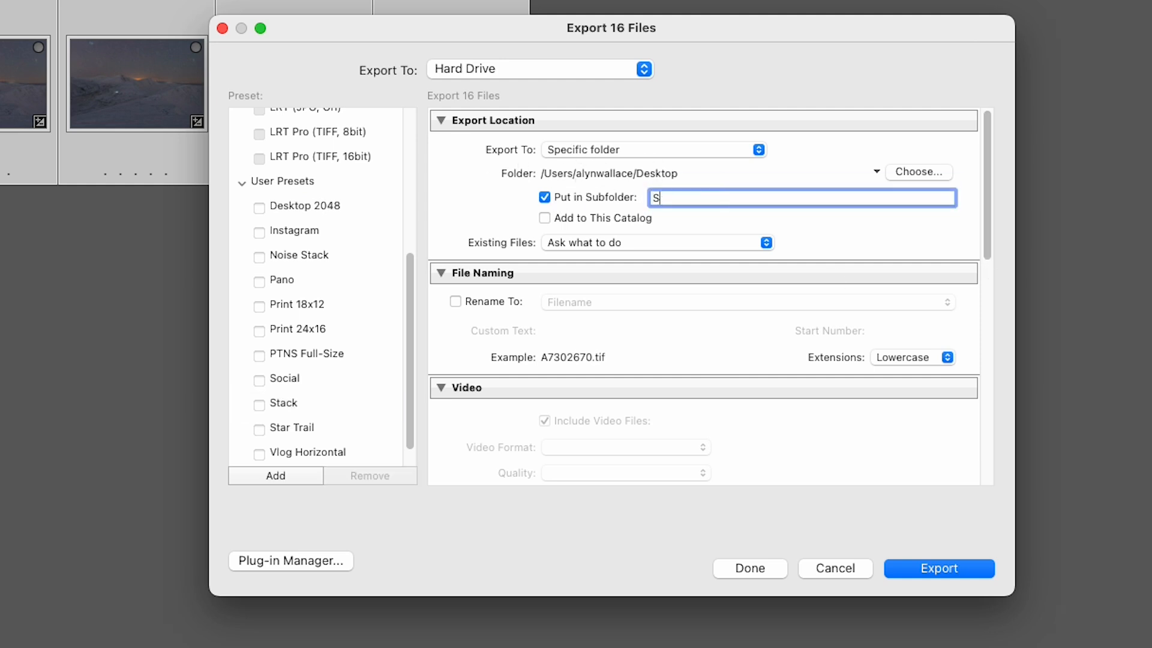
text(now Bea)
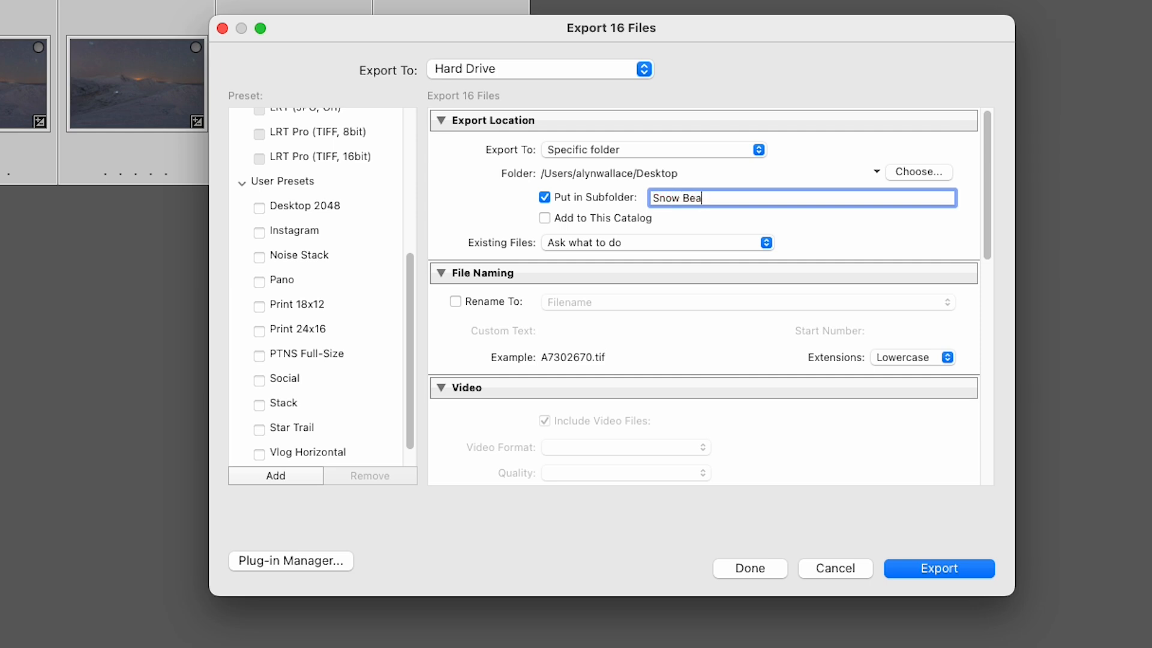
text(cons)
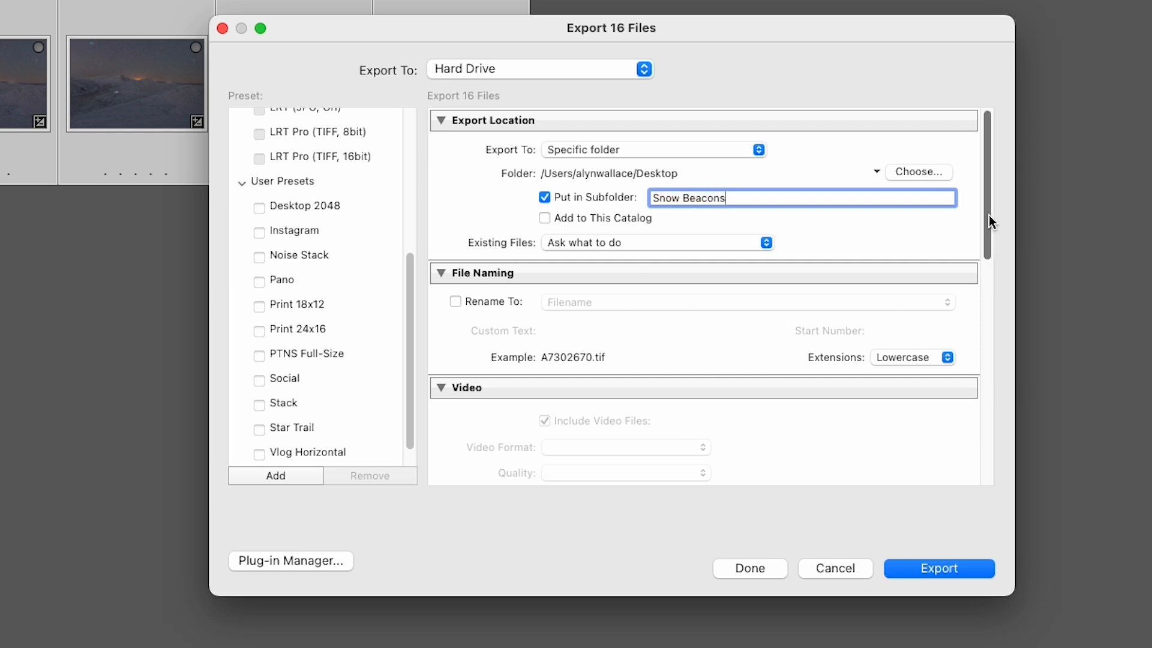
scroll(down, 3)
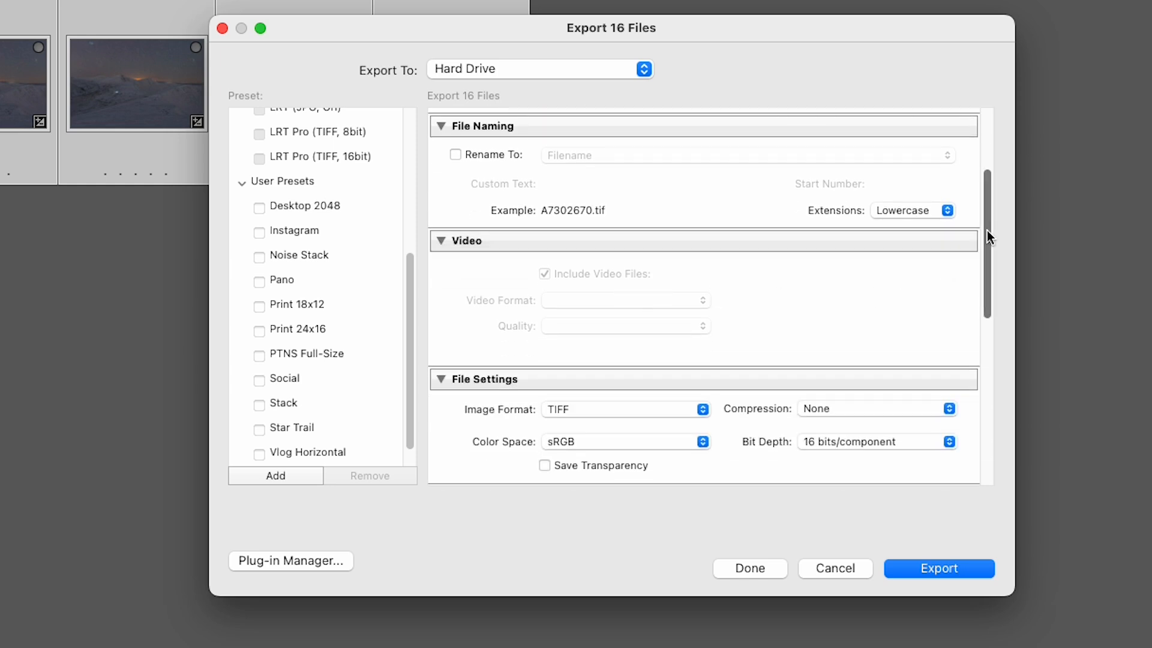
scroll(down, 3)
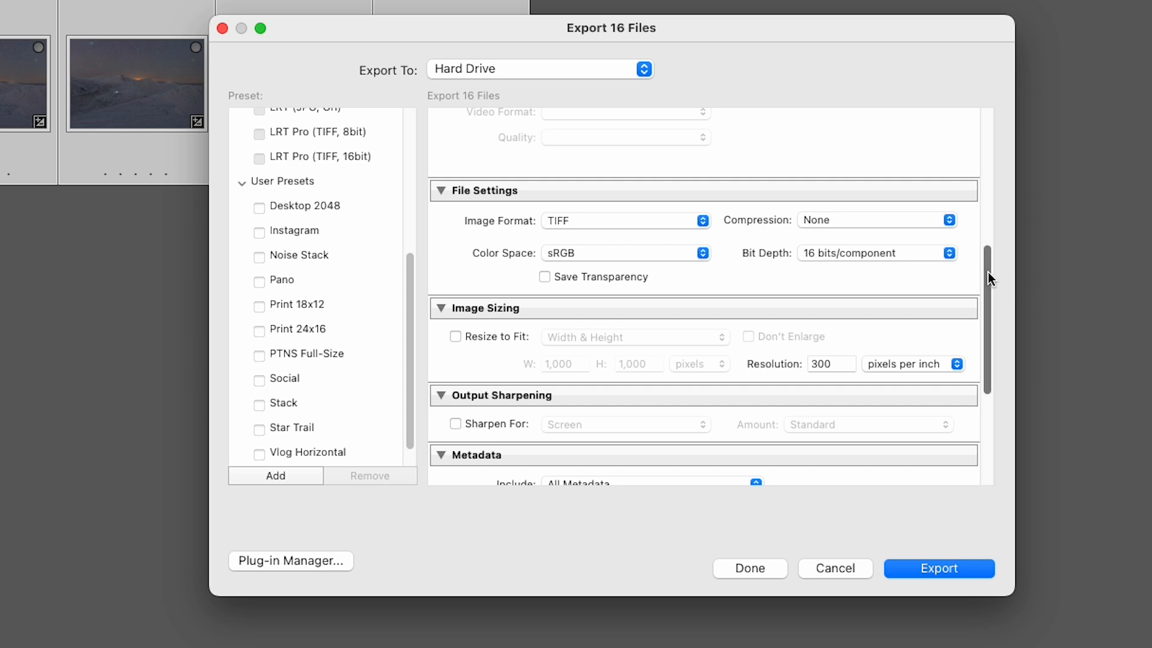
scroll(down, 3)
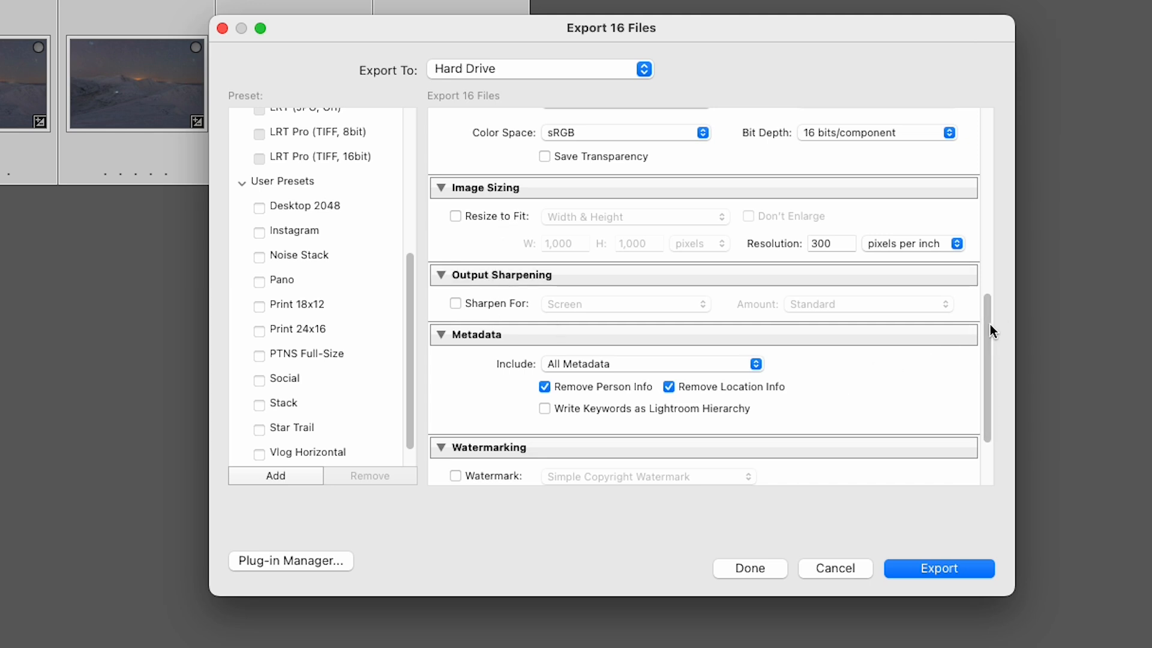
scroll(down, 3)
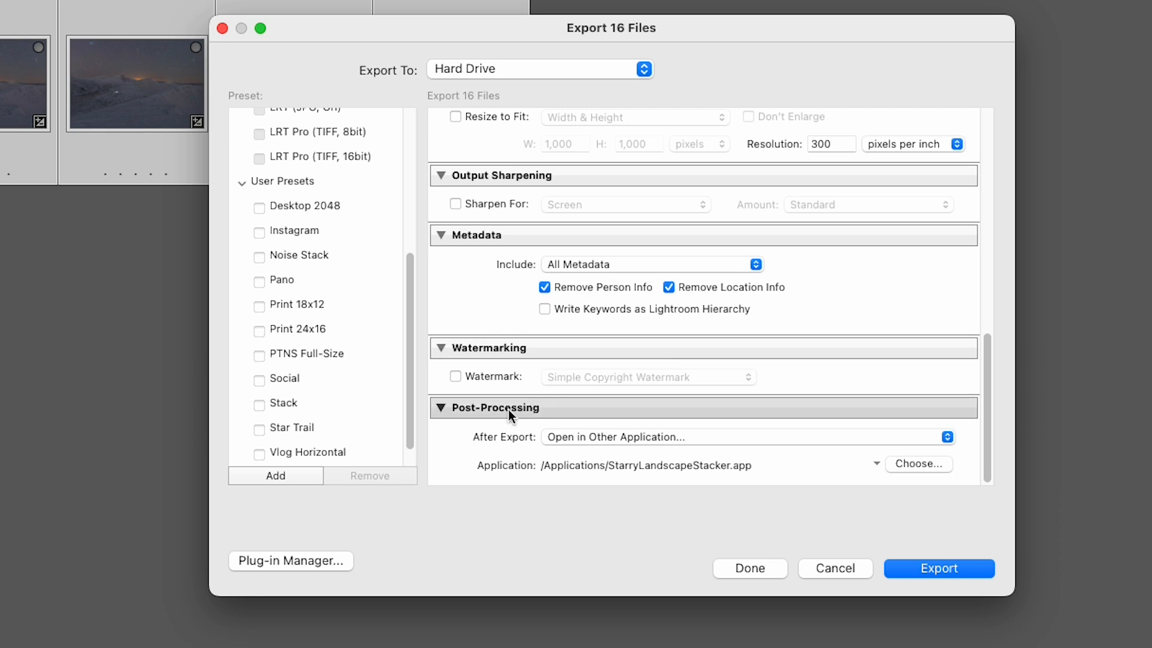
mouse_move(514, 447)
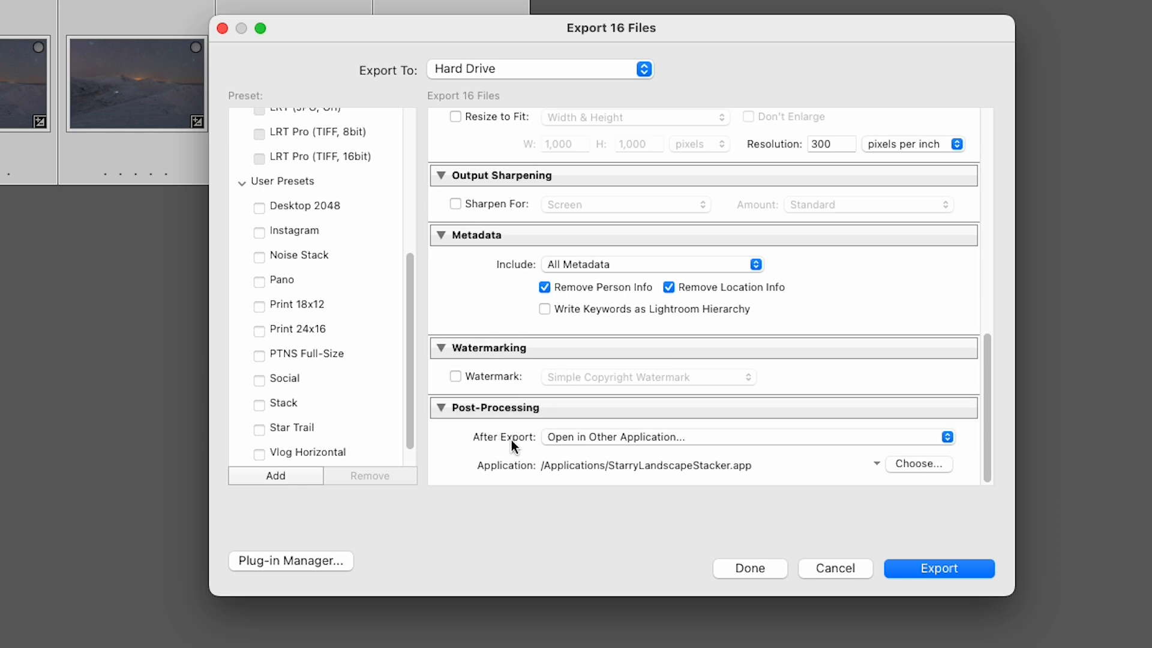
mouse_move(662, 446)
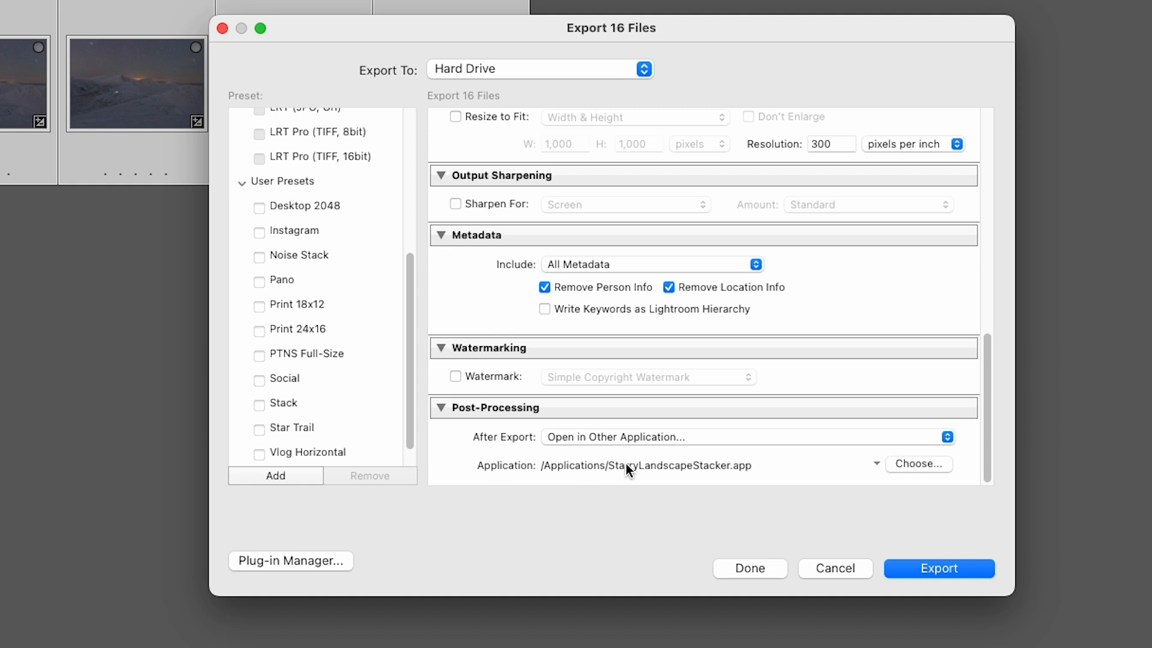
mouse_move(634, 481)
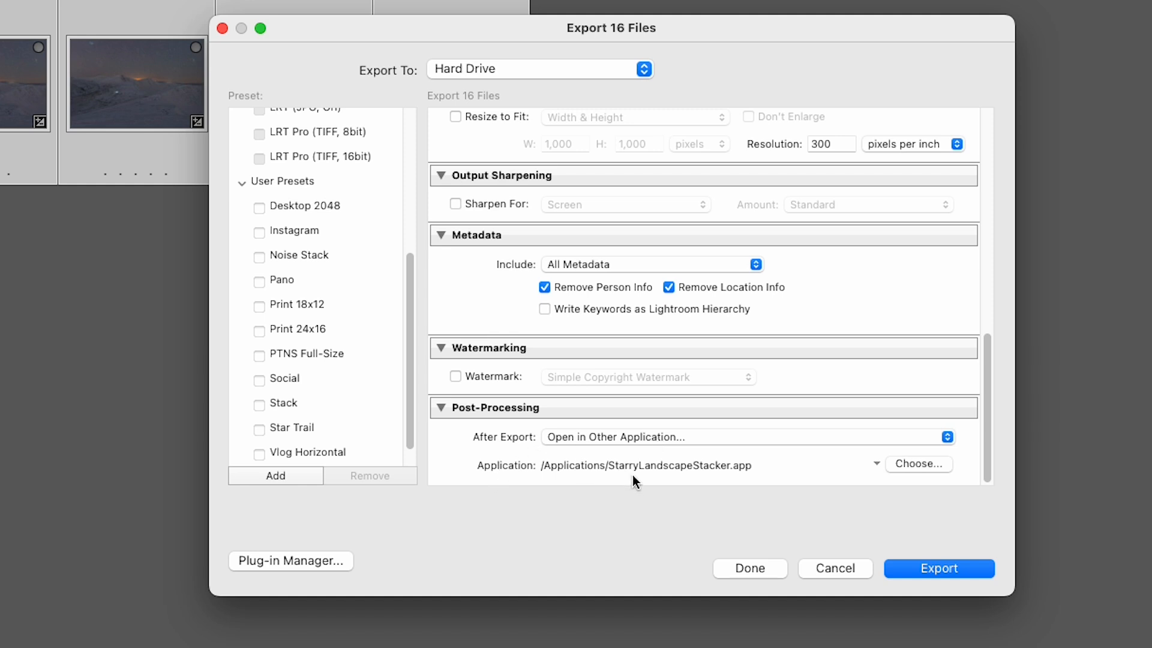
mouse_move(728, 491)
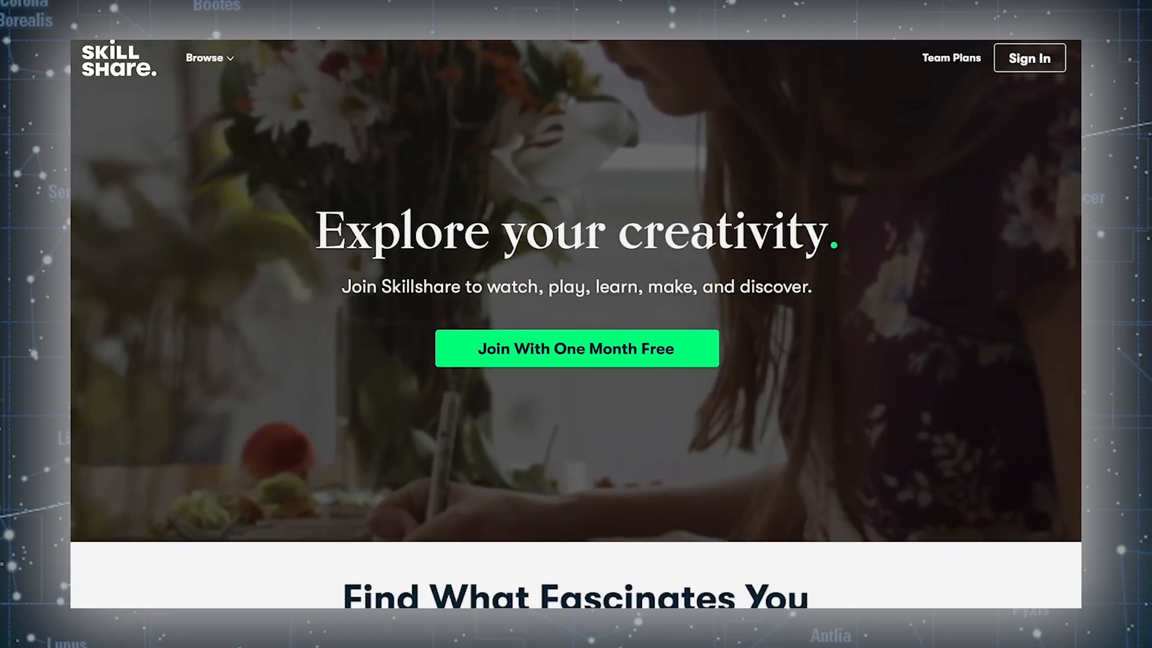
- Search Skillshare for 'astrophotography' and open the Nightscapes: Landscape Astrophotography class
scroll(down, 3)
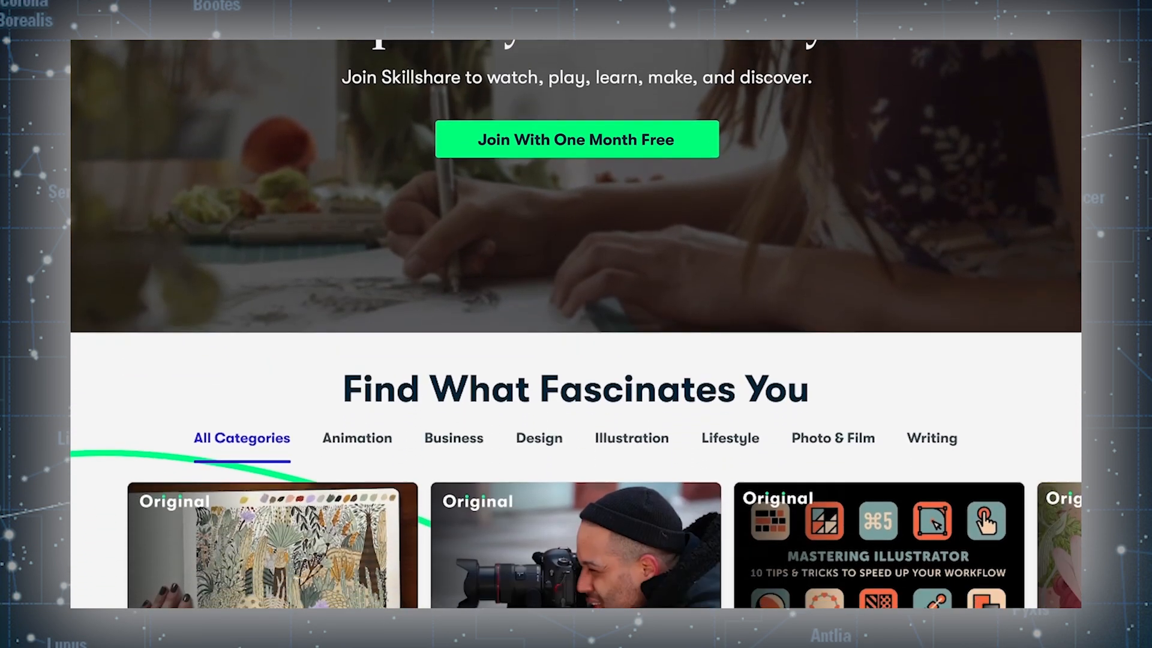
scroll(down, 3)
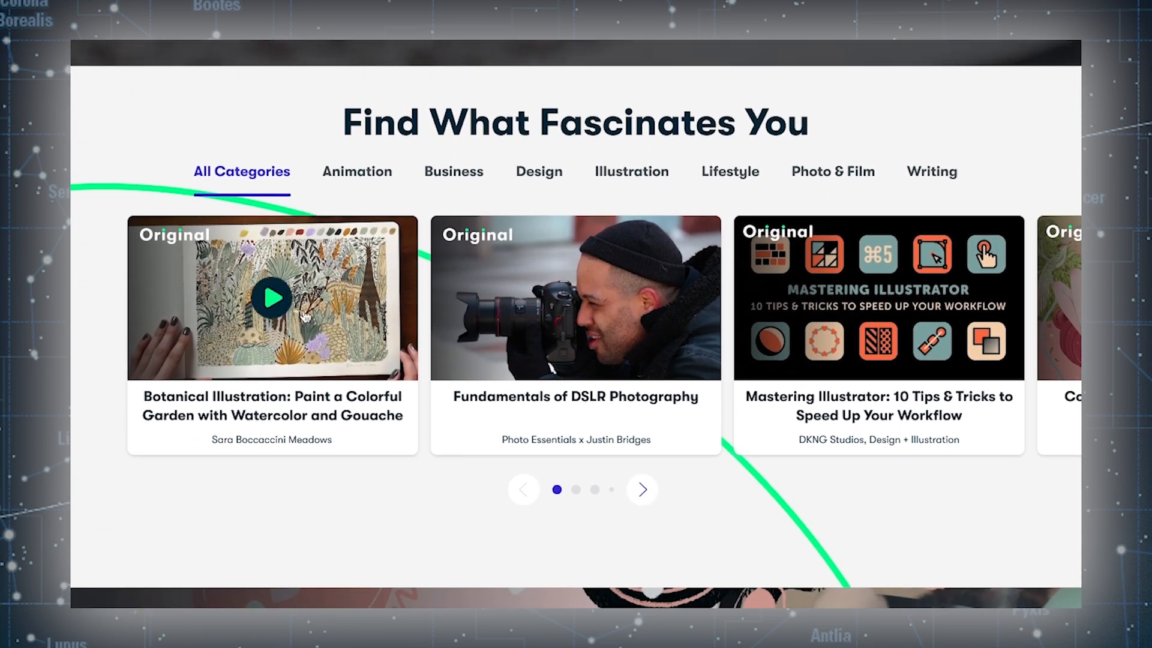
scroll(down, 3)
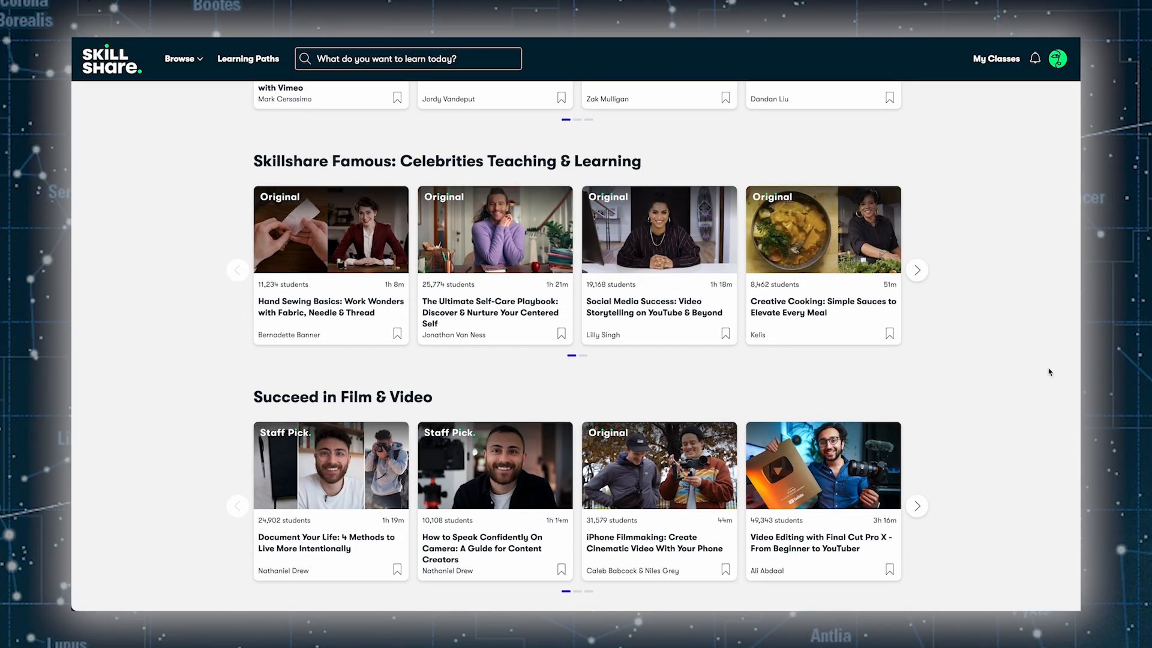
scroll(down, 3)
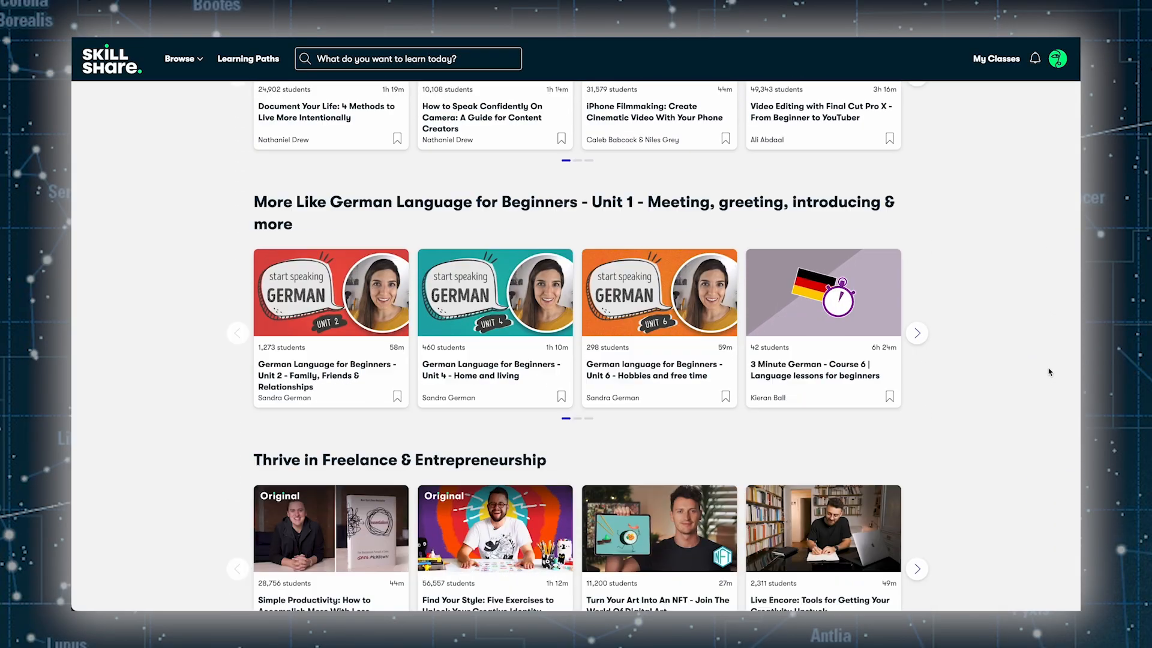
scroll(down, 3)
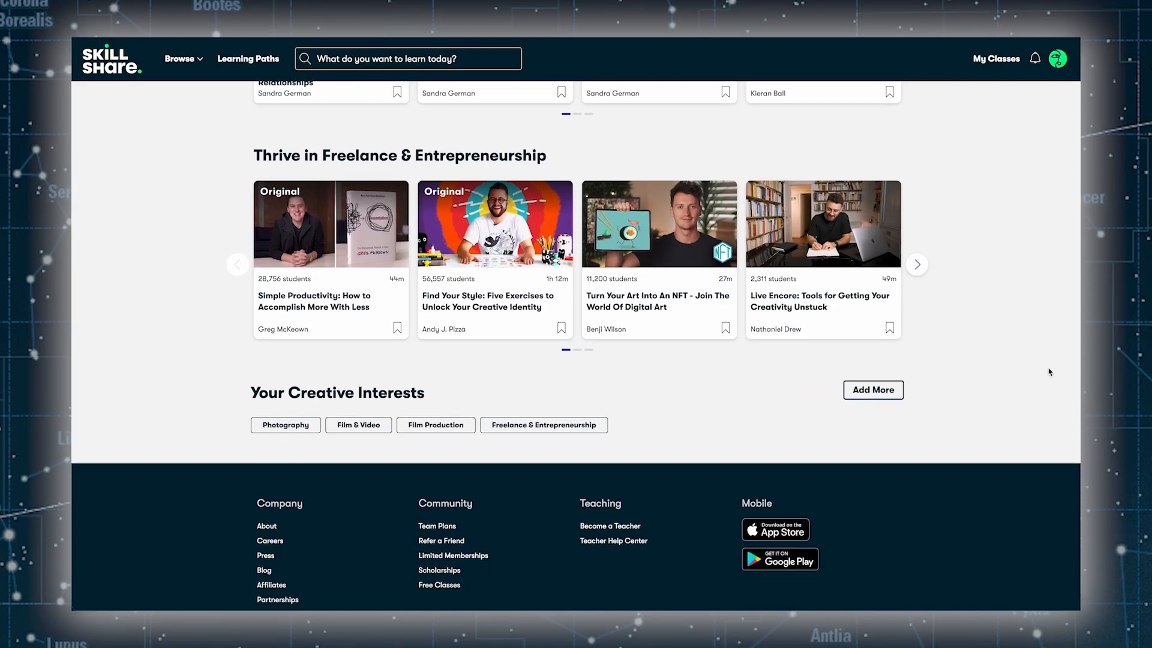
text(astrophotography)
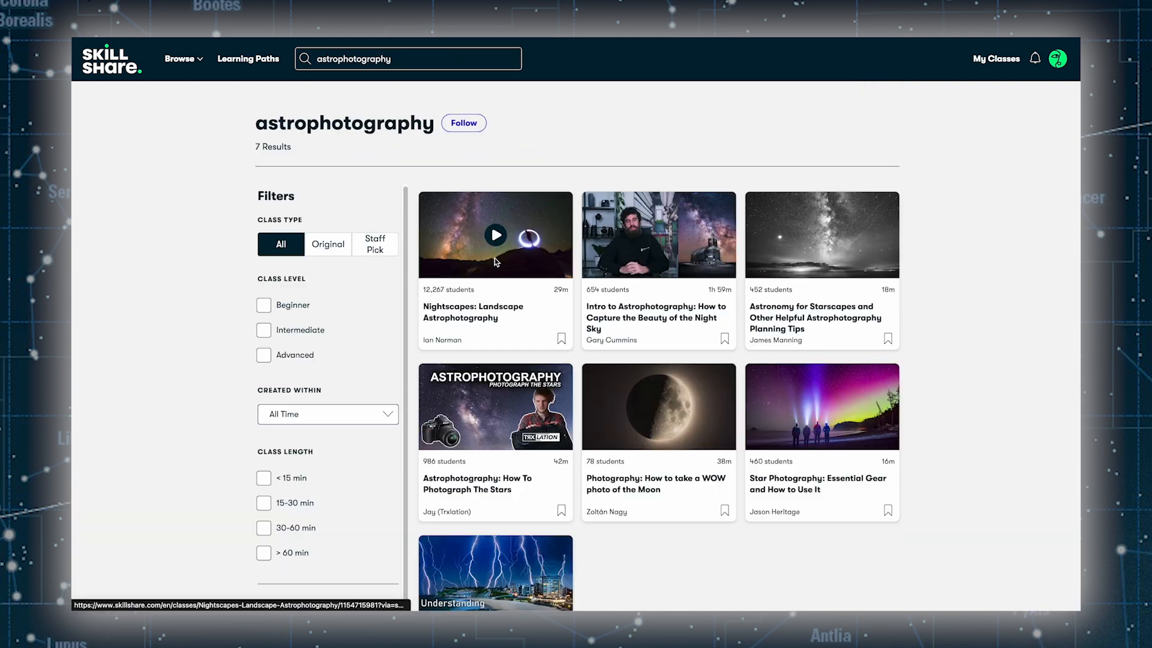
click(495, 235)
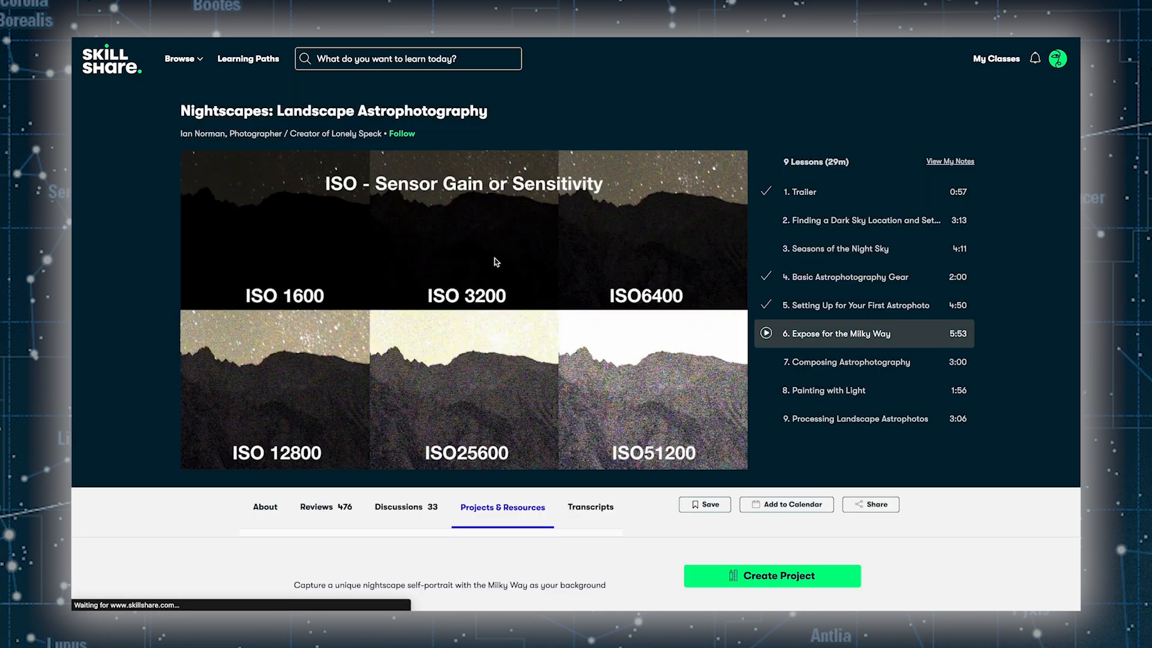
click(766, 333)
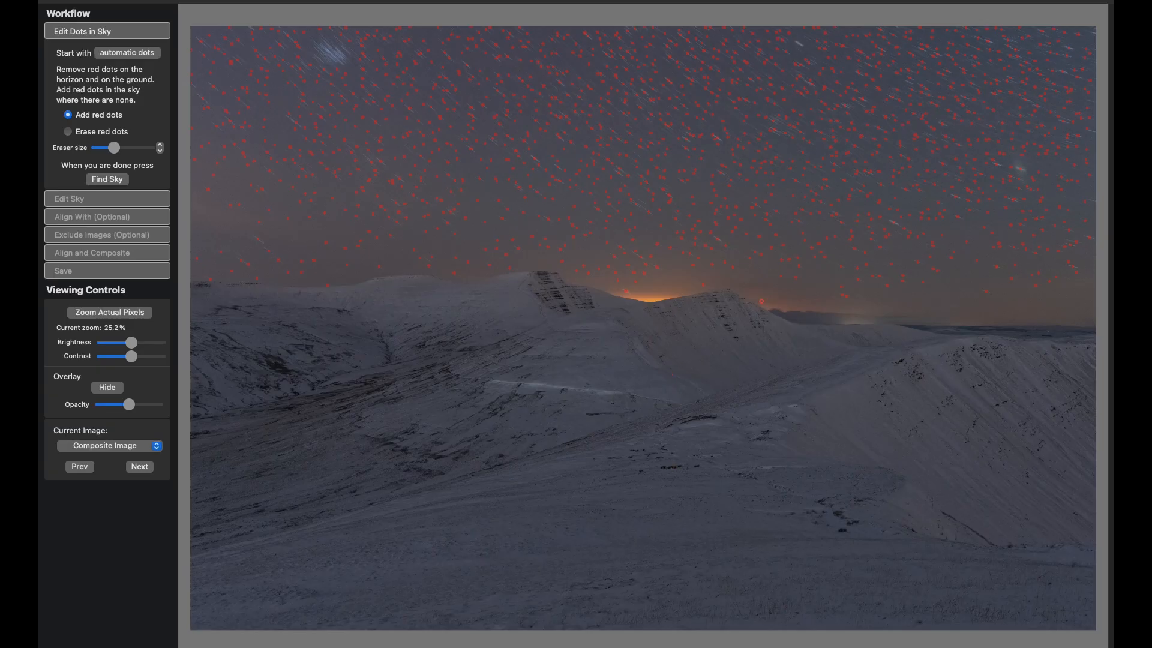
- Inspect the red star dots in the sky, then switch to Erase red dots
click(523, 130)
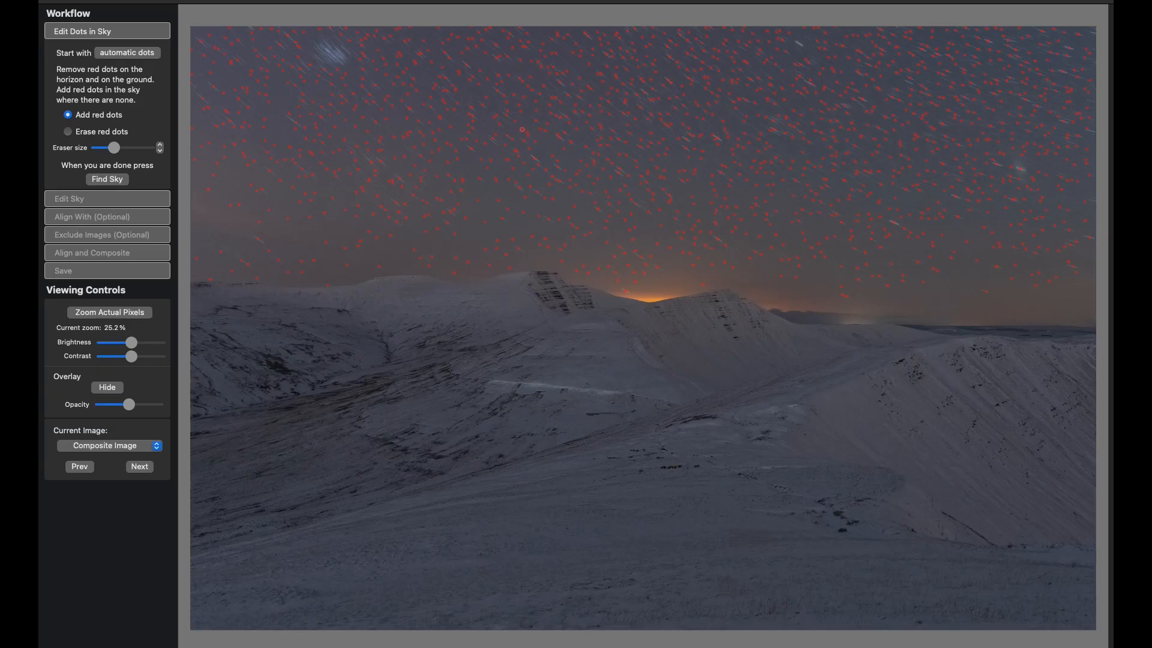
click(560, 278)
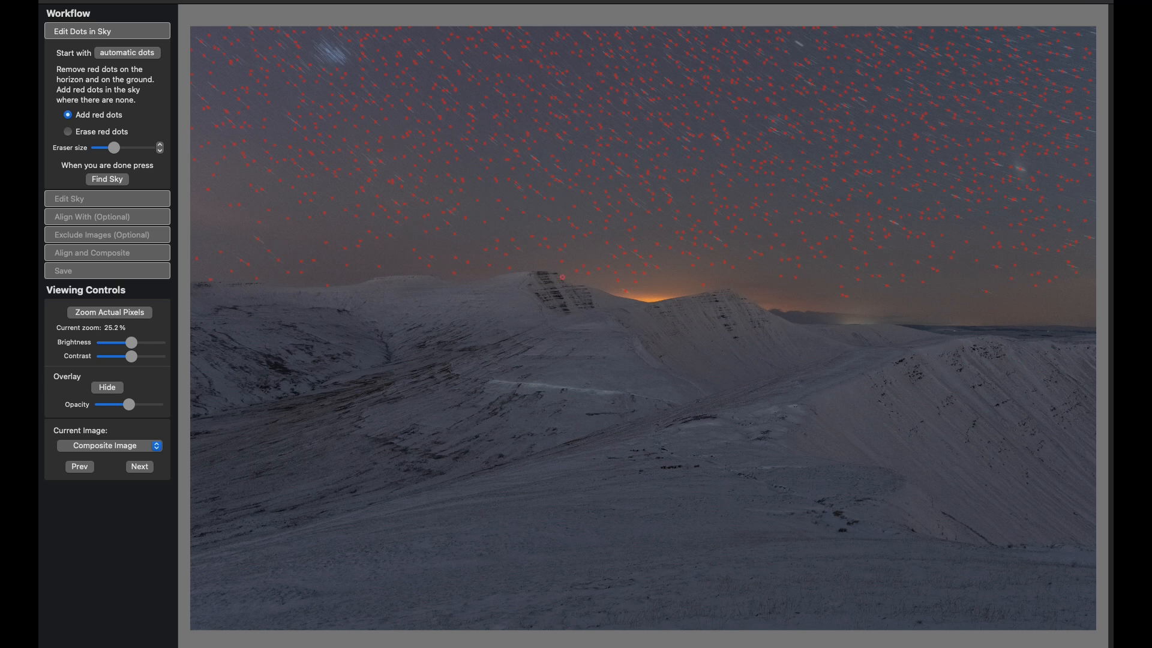
click(518, 311)
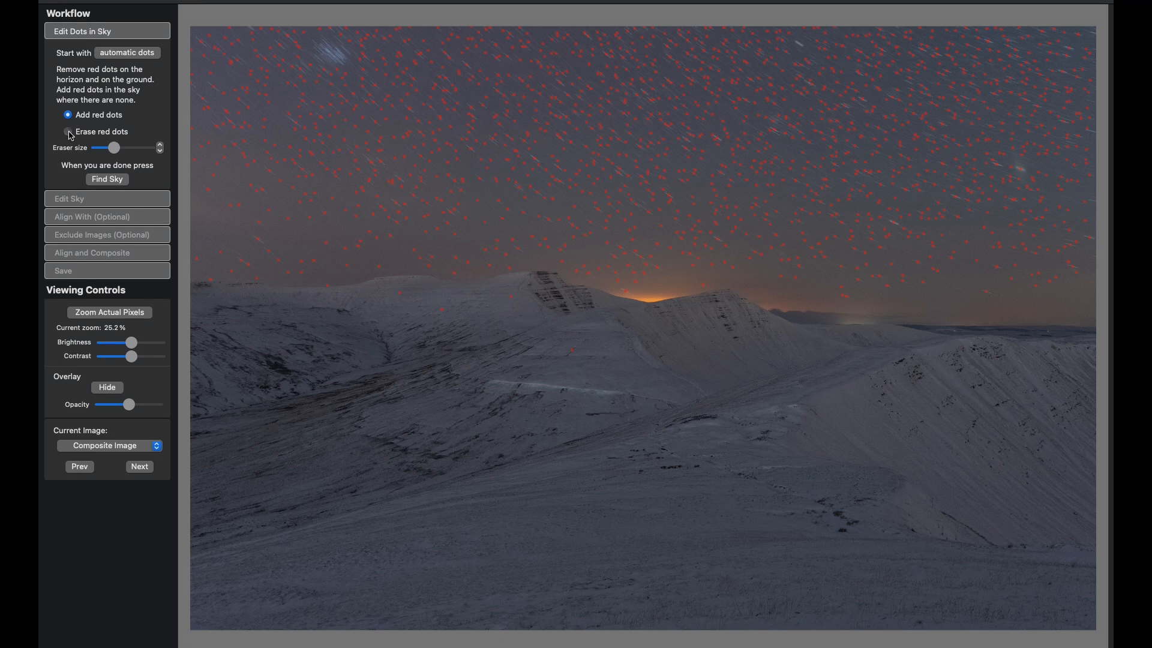
click(68, 131)
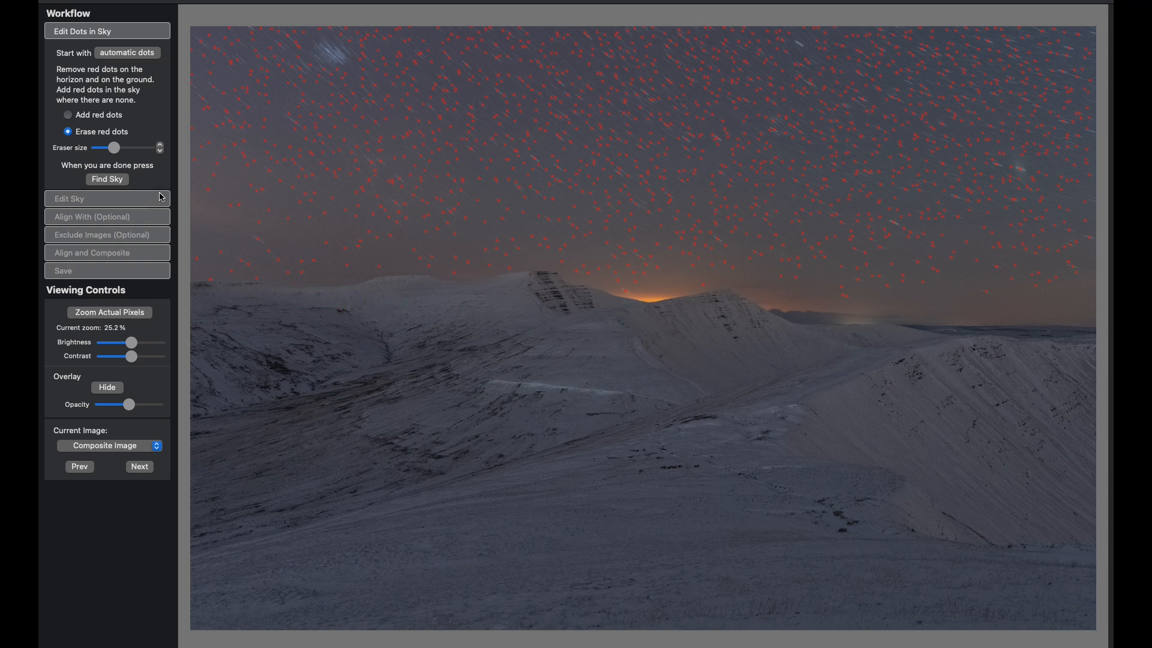
- Compute the sky mask from the marked stars
click(107, 179)
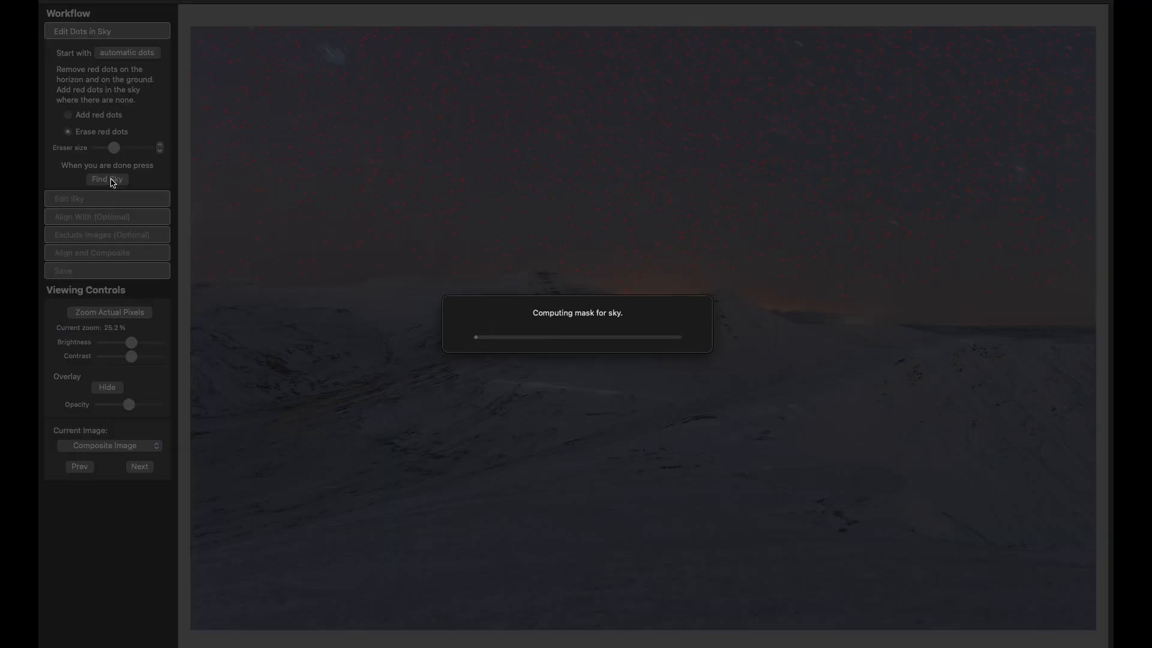
click(107, 179)
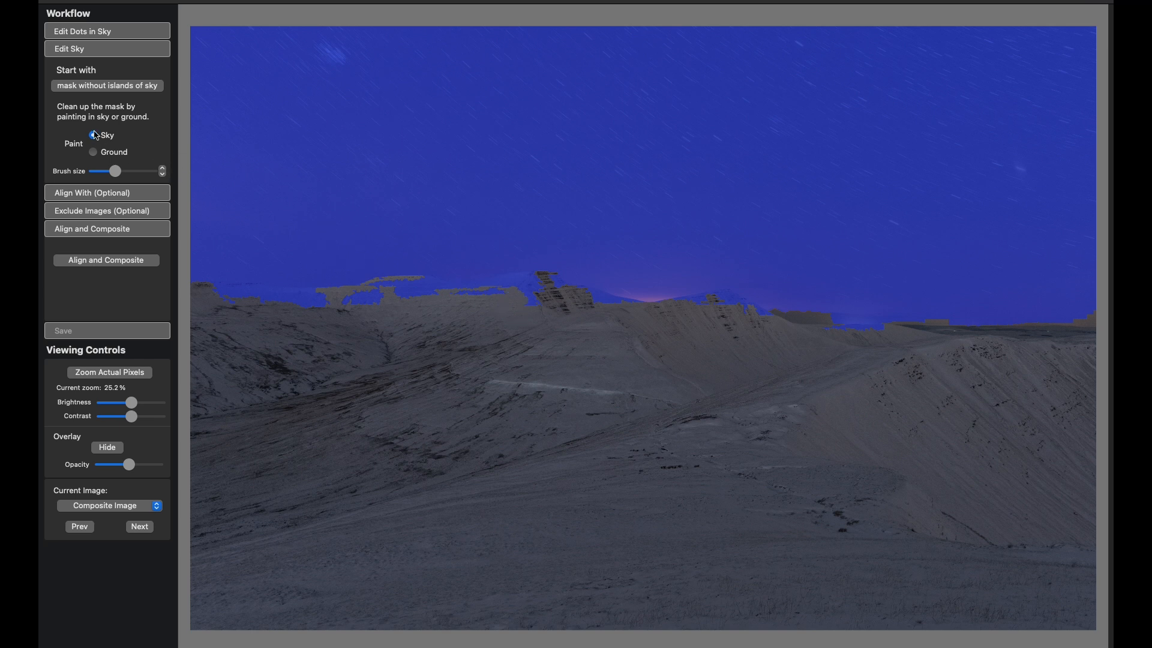
click(92, 135)
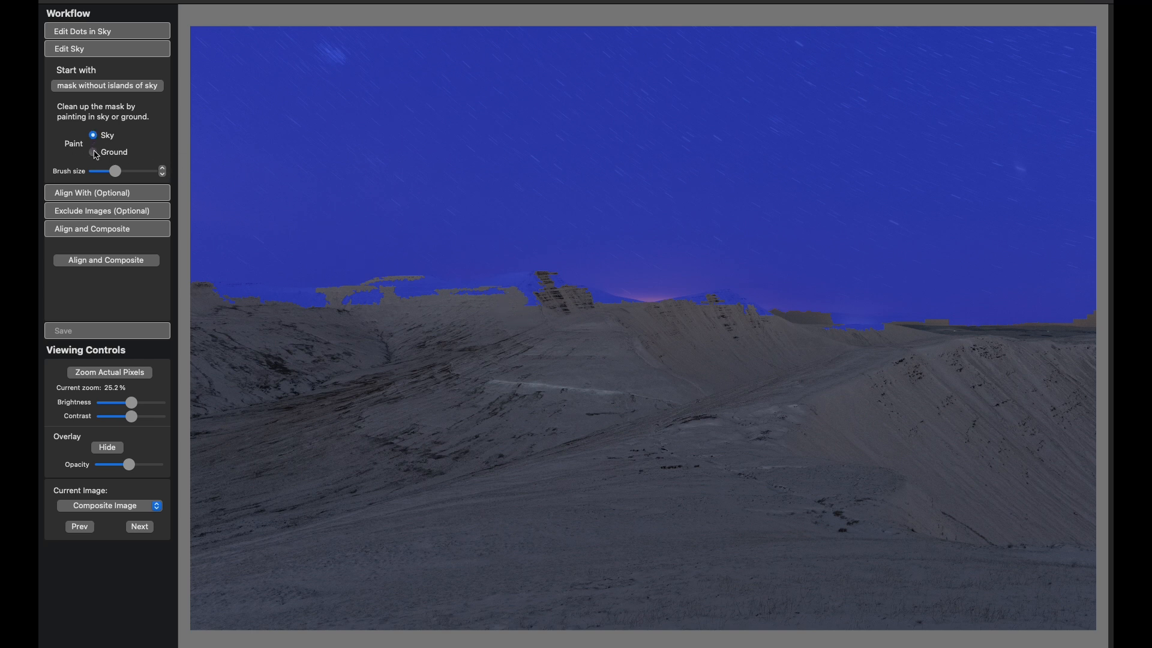
- Paint the ridge line and rocky outcrop as ground, viewing at actual pixels
click(93, 152)
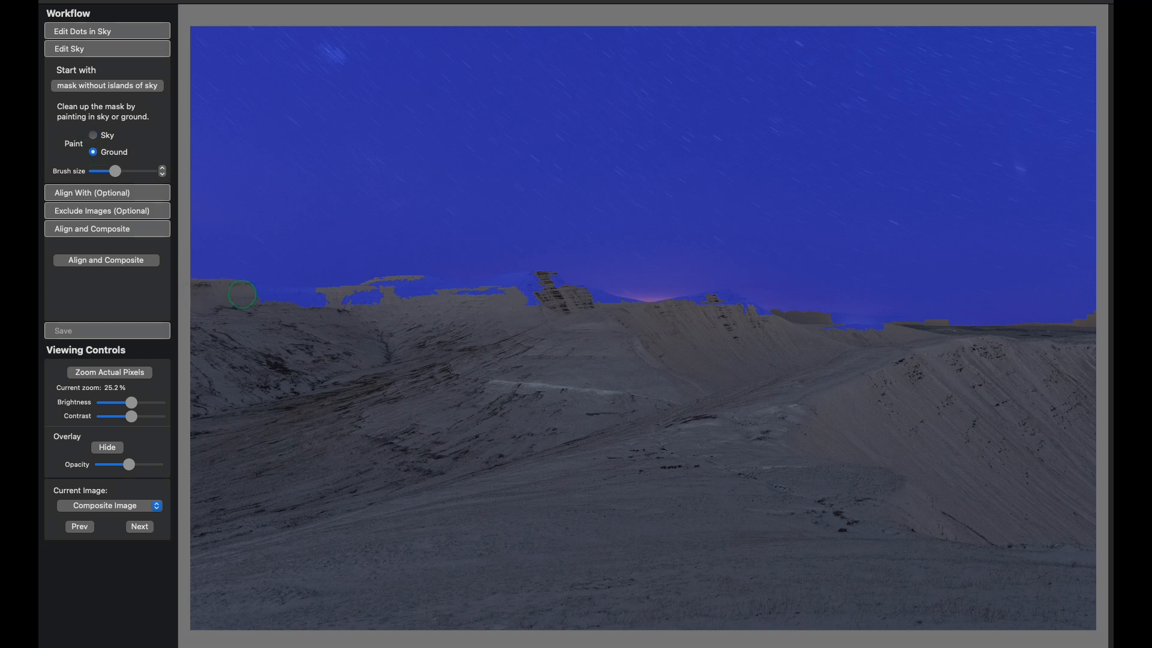
drag(242, 294, 481, 287)
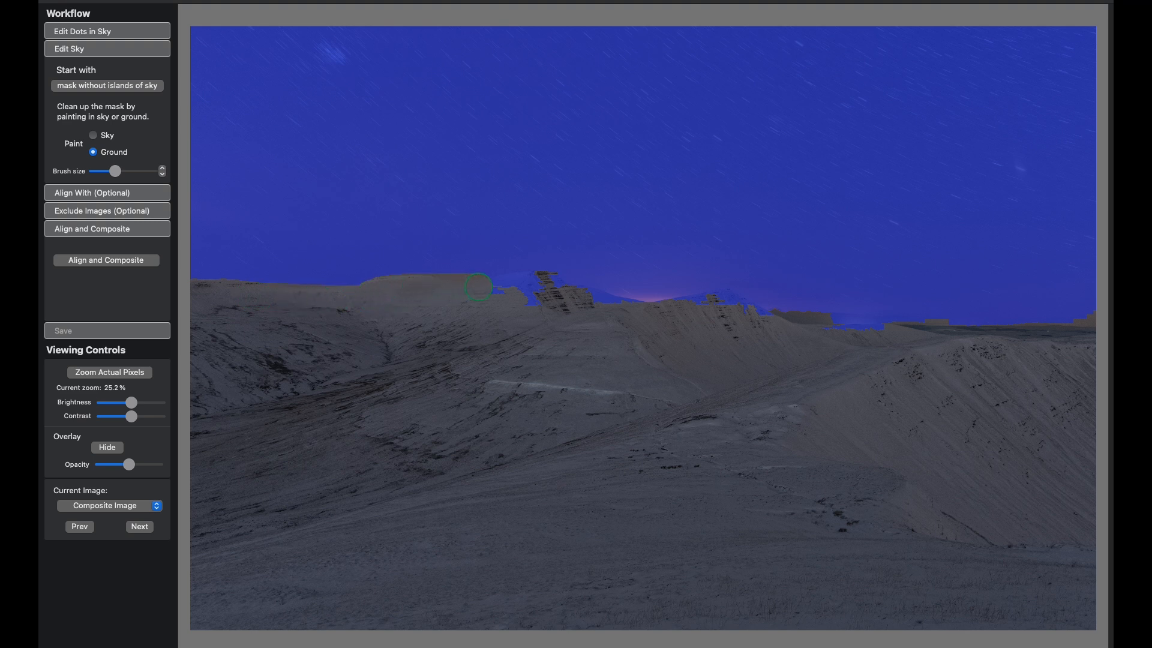
drag(480, 288, 544, 283)
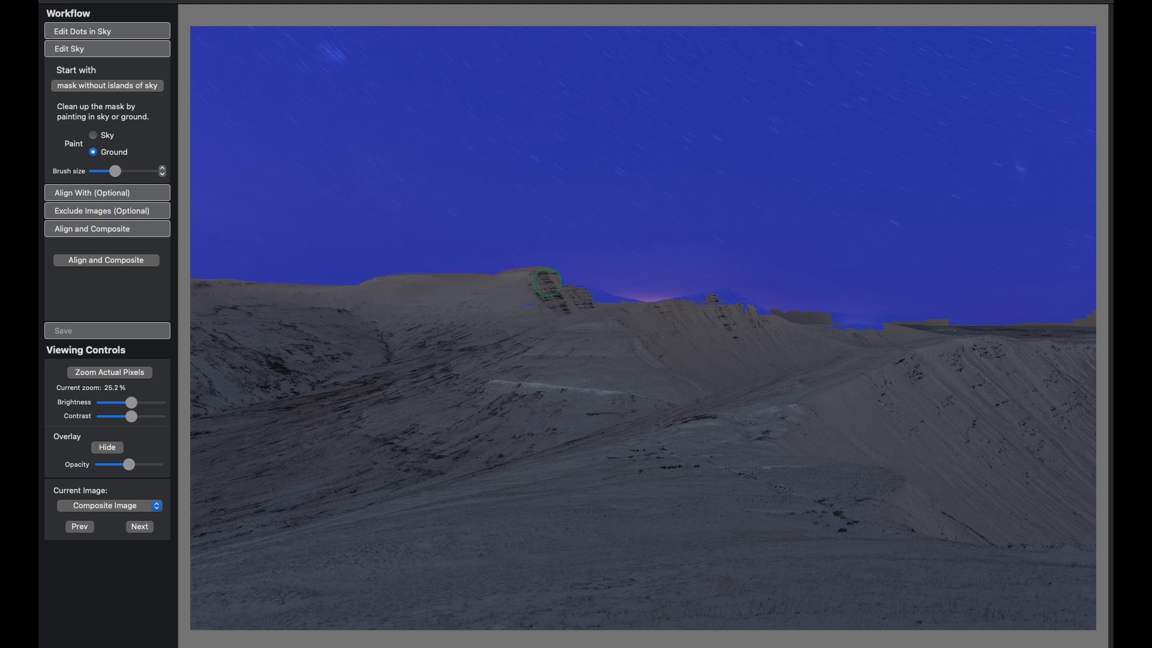
drag(544, 283, 678, 343)
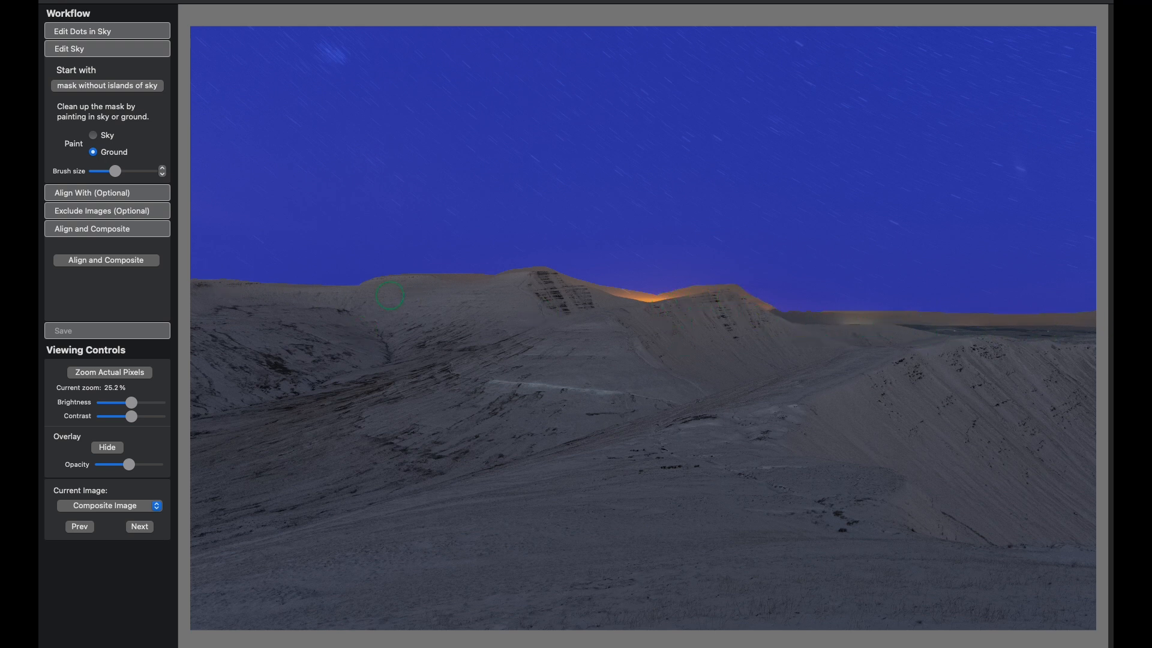
click(109, 372)
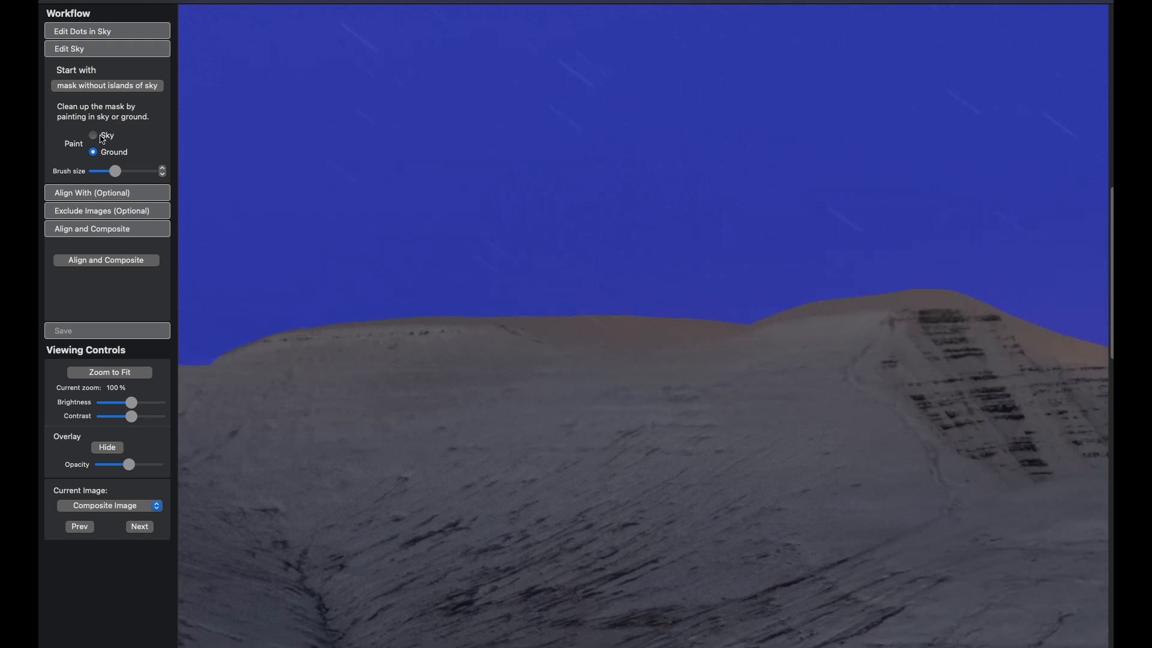
- Paint sky along the ridge and peak edge, switch to Ground, and fit the landscape in view
click(93, 135)
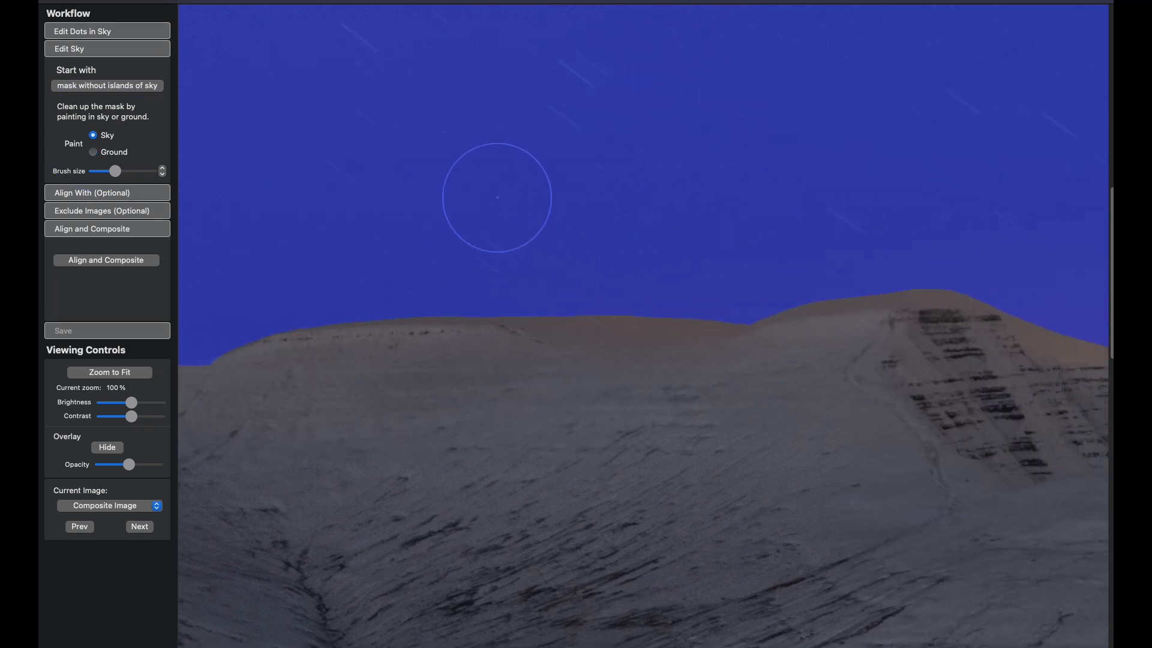
drag(498, 196, 719, 274)
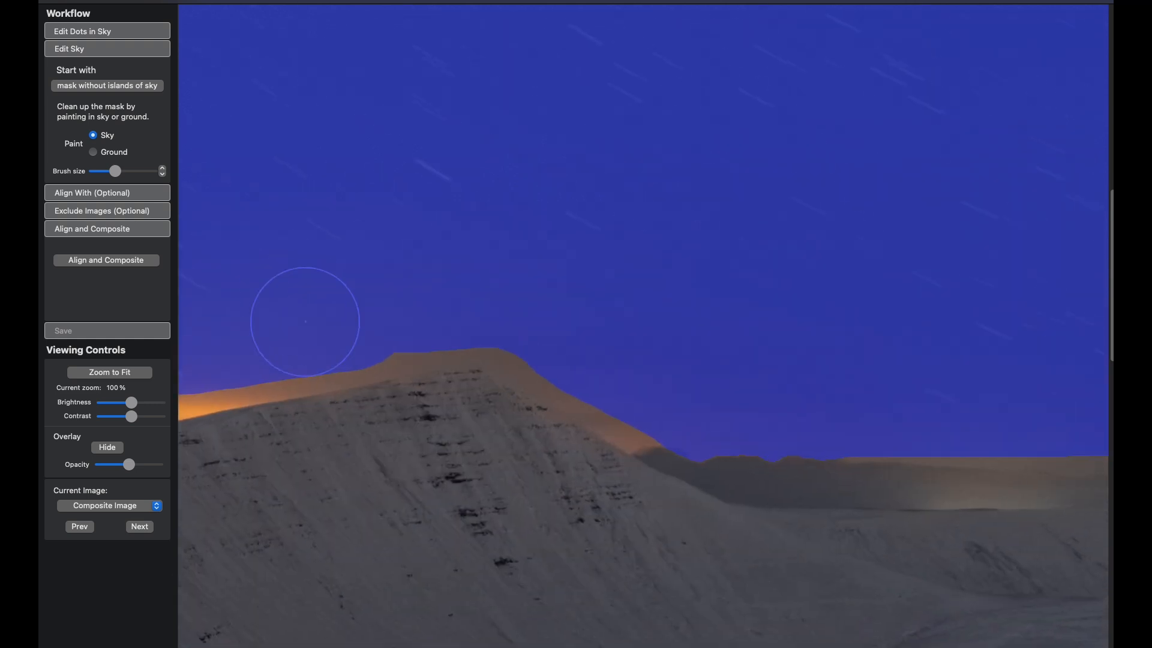
drag(305, 321, 621, 372)
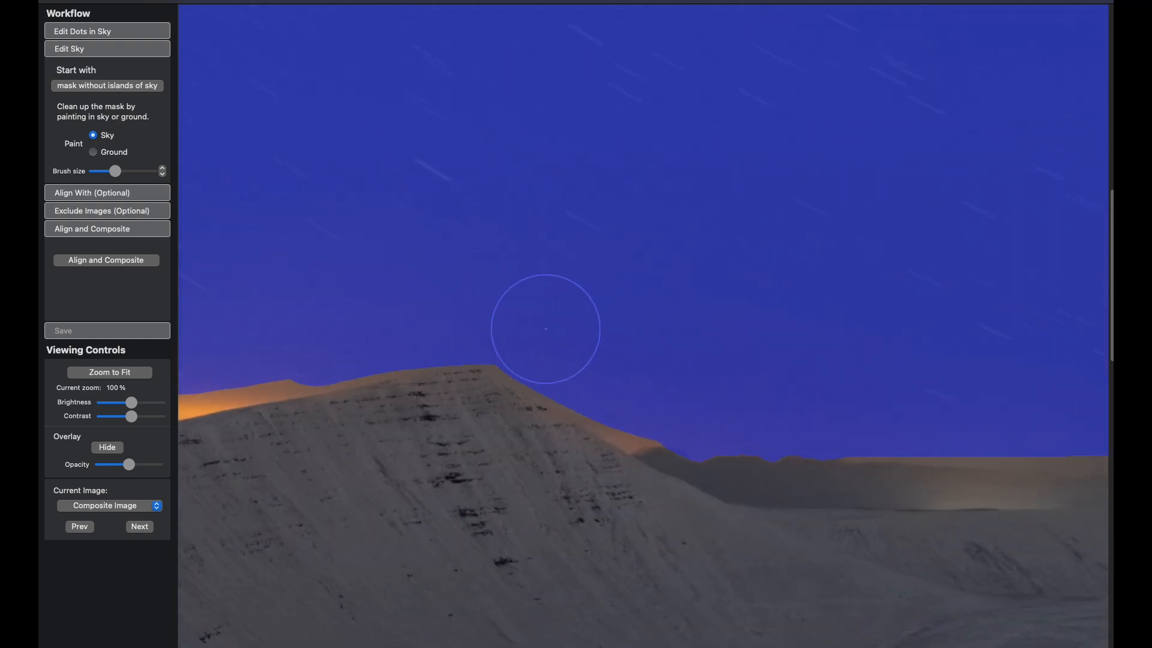
click(92, 152)
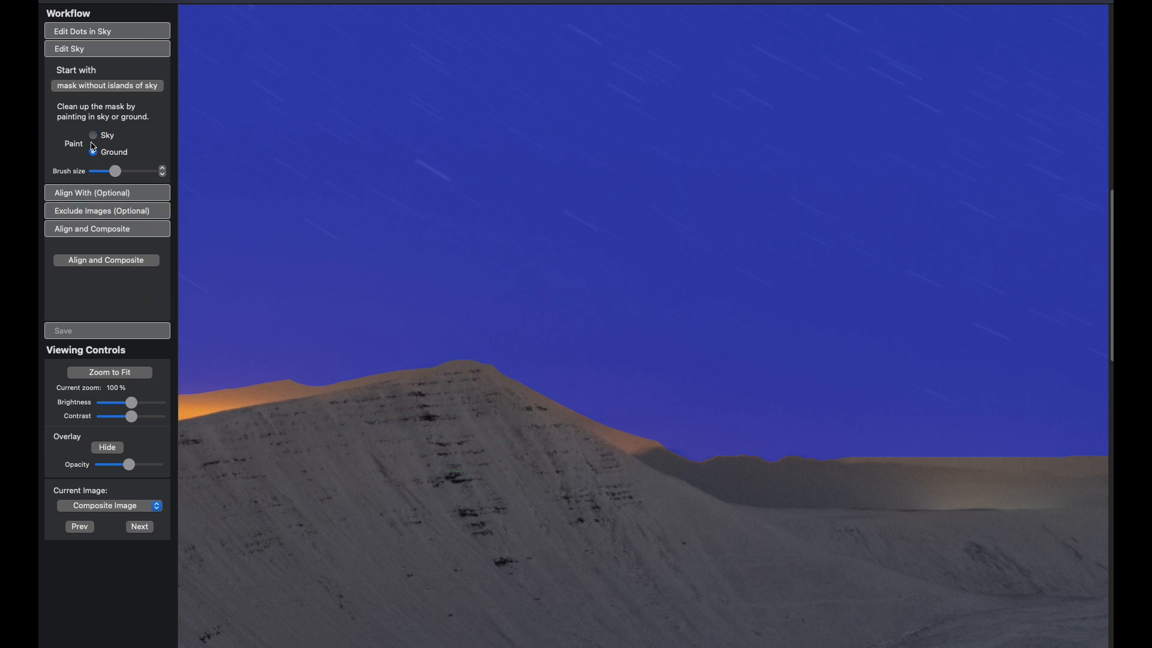
click(92, 151)
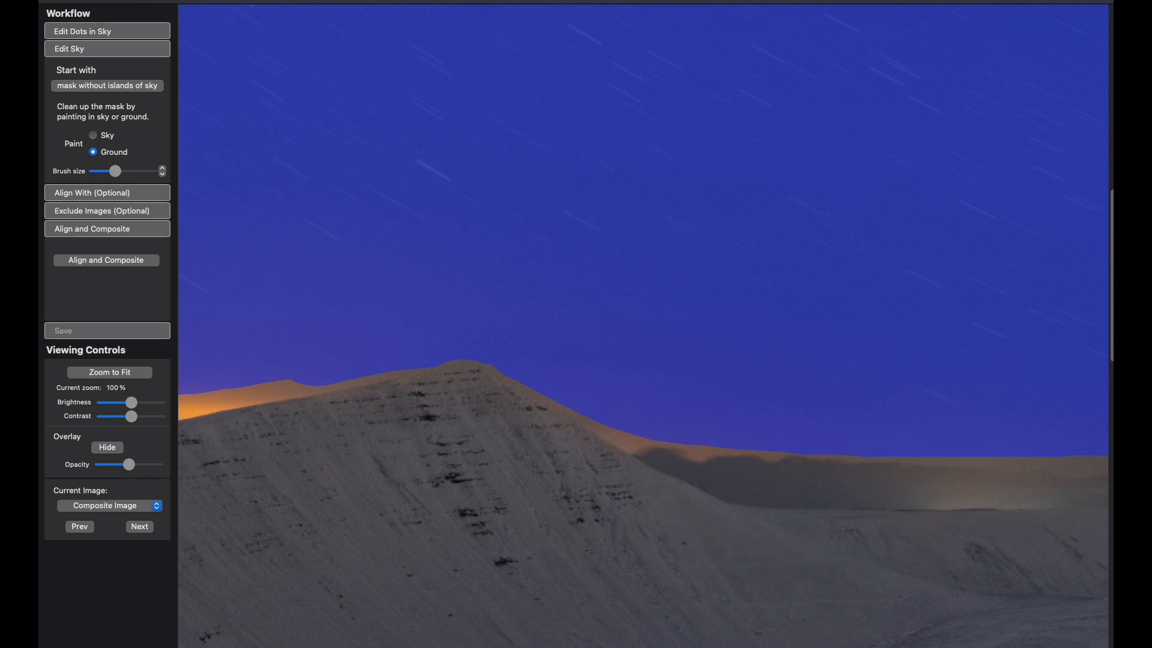
click(108, 372)
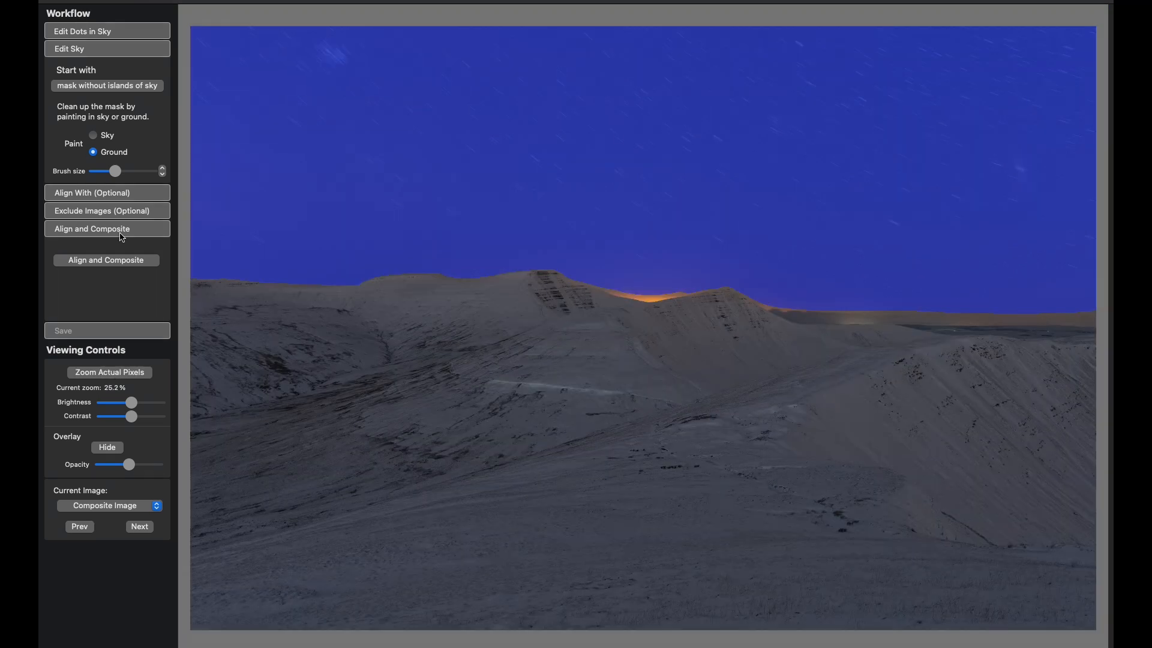
- Check that alignment uses reference frame A7302677.tif, then reach the Align and Composite section
click(107, 193)
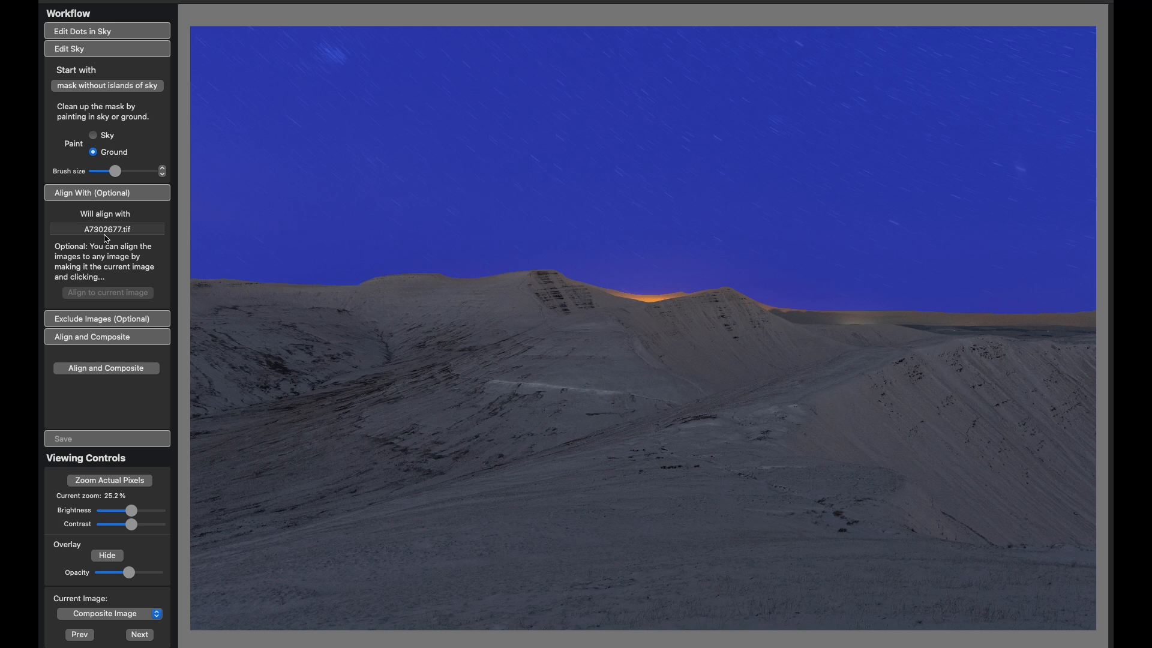
mouse_move(115, 311)
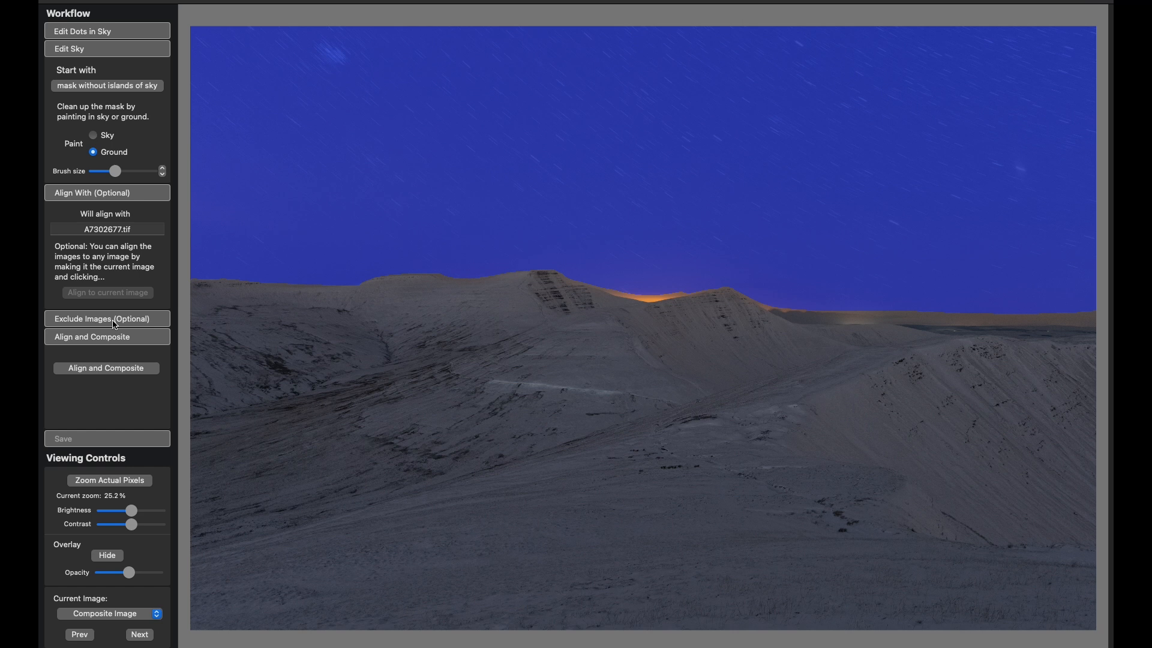
mouse_move(115, 324)
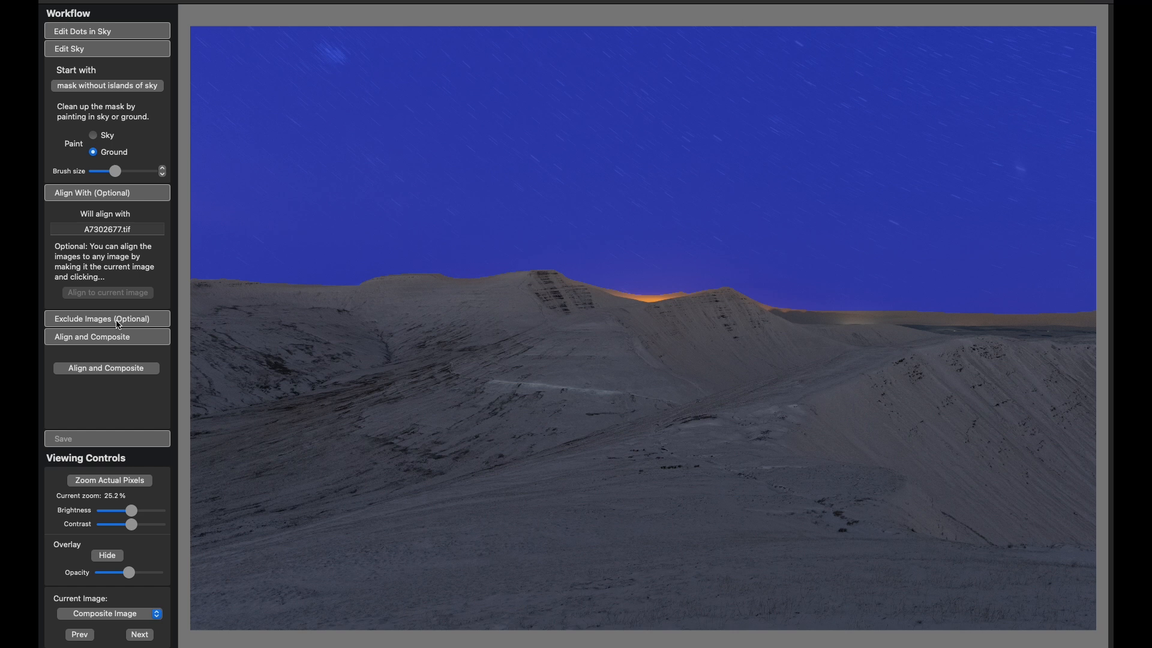
click(107, 193)
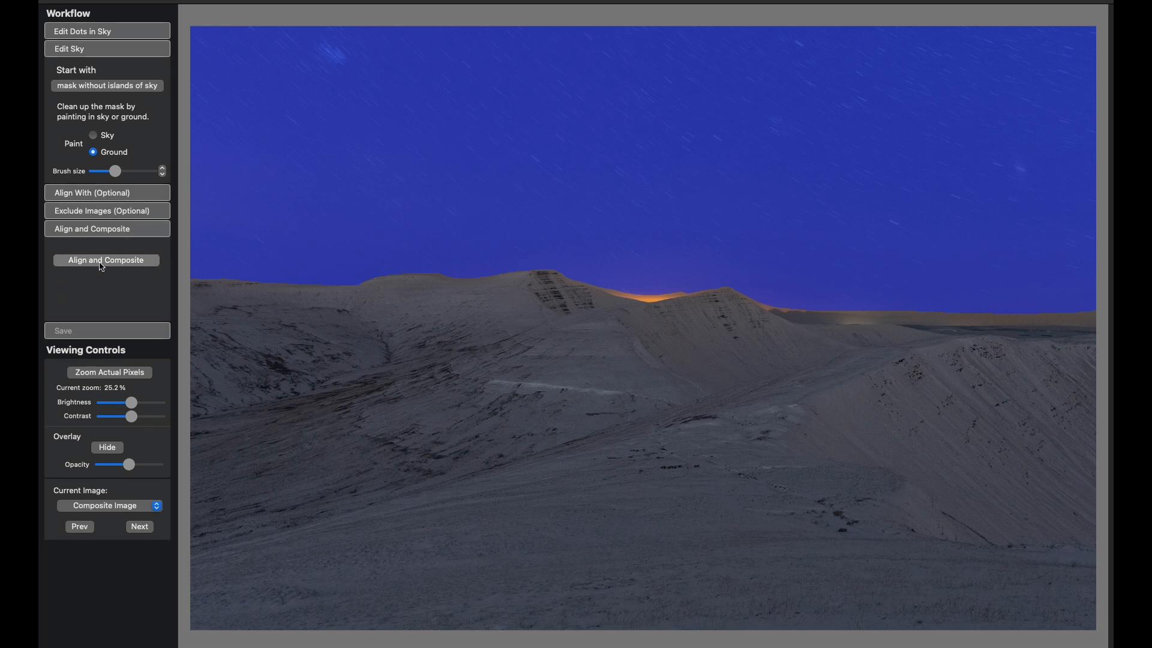
- Align and stack the frames, then open the composition algorithm list showing Mean Min Hor Noise
click(106, 260)
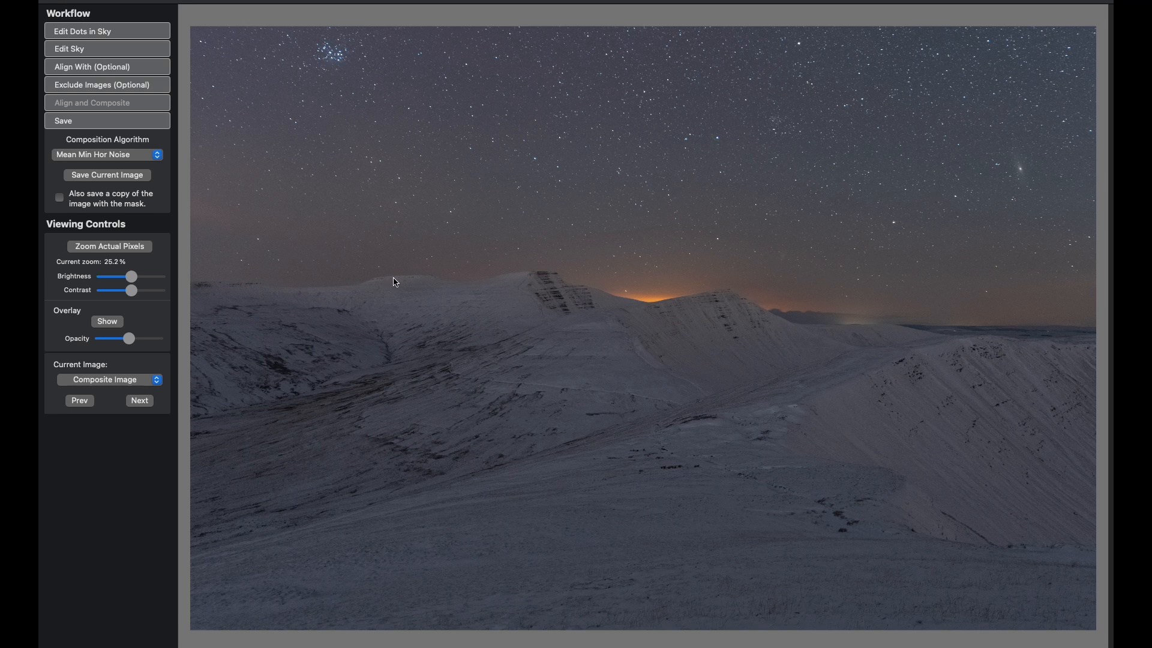
mouse_move(919, 485)
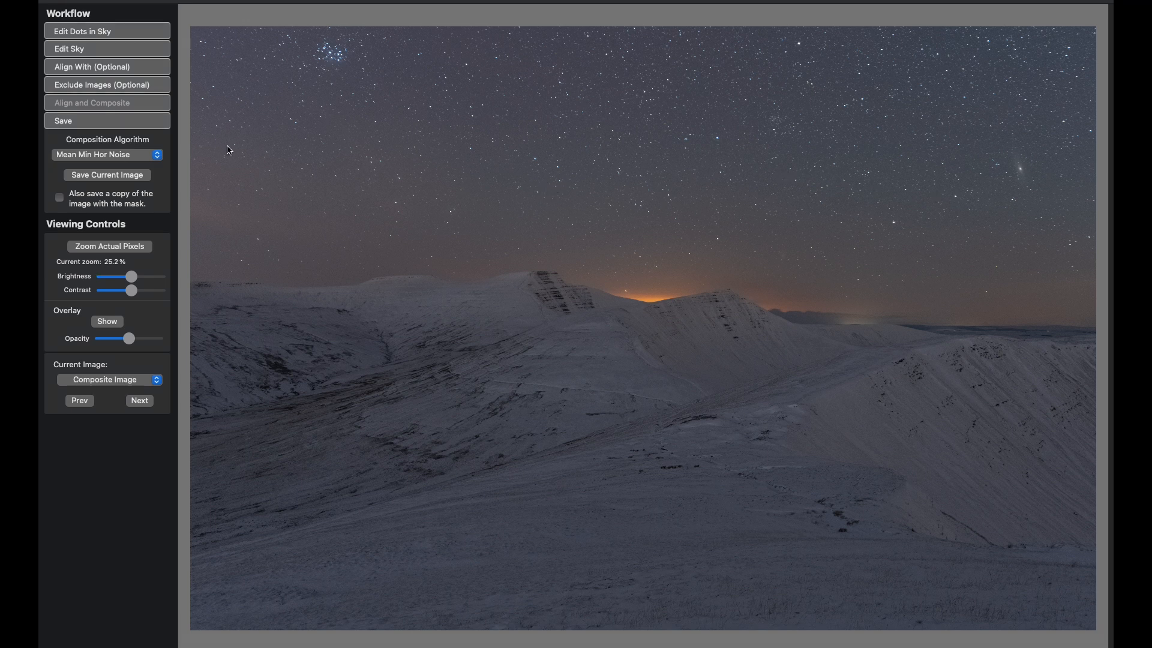
click(108, 155)
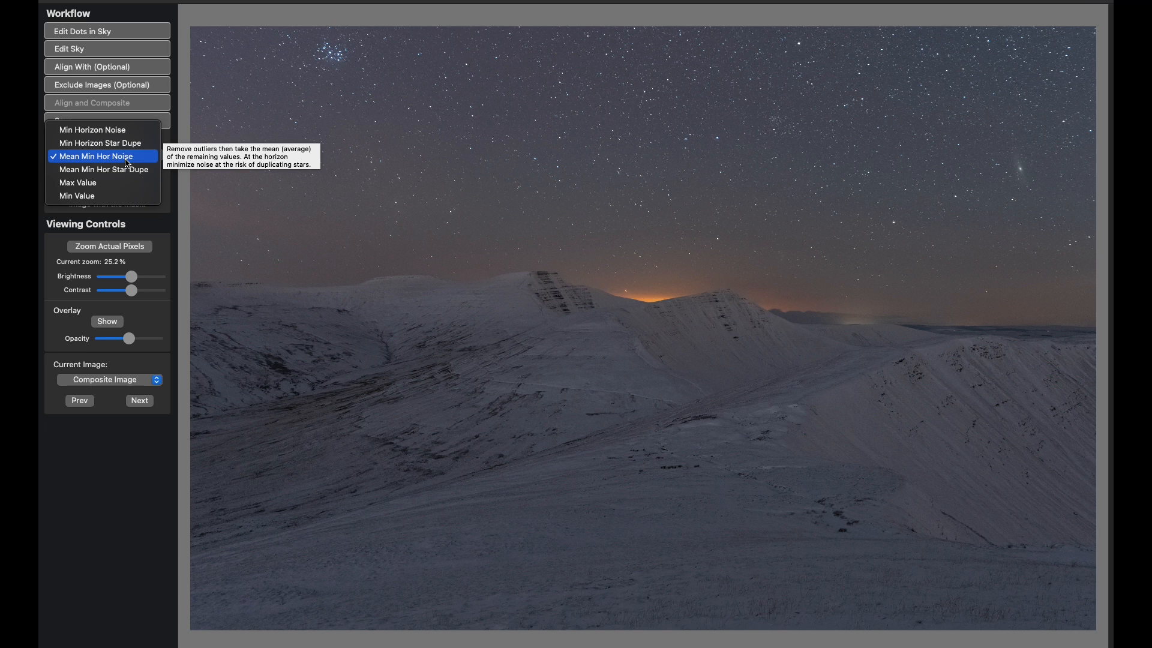
mouse_move(102, 142)
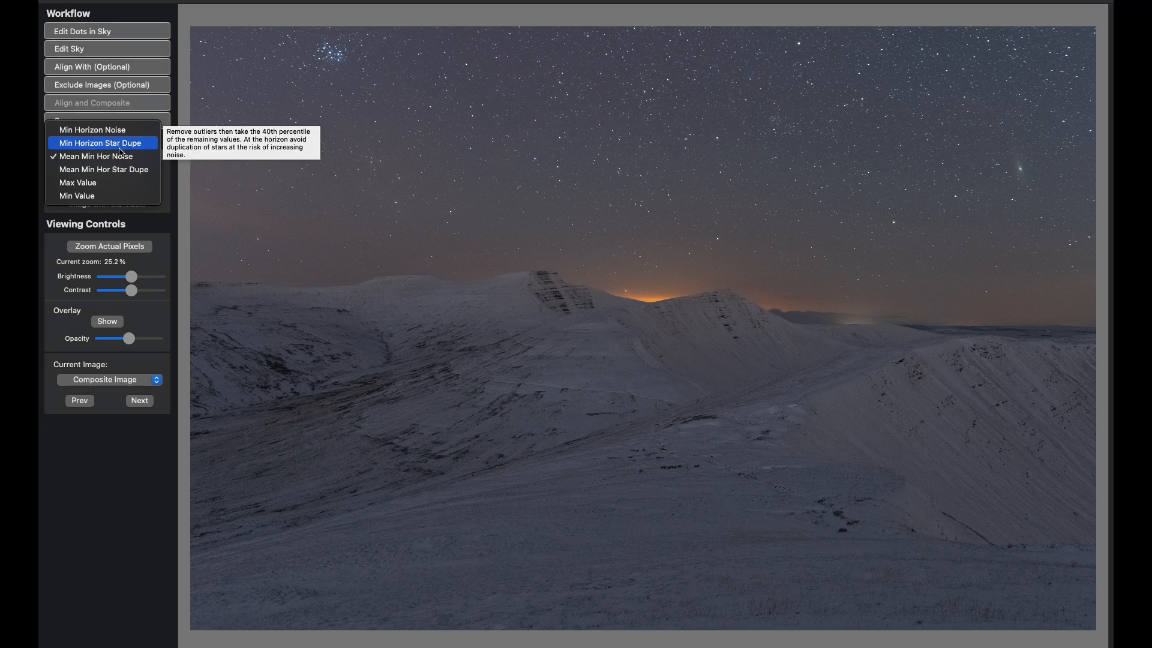
mouse_move(103, 182)
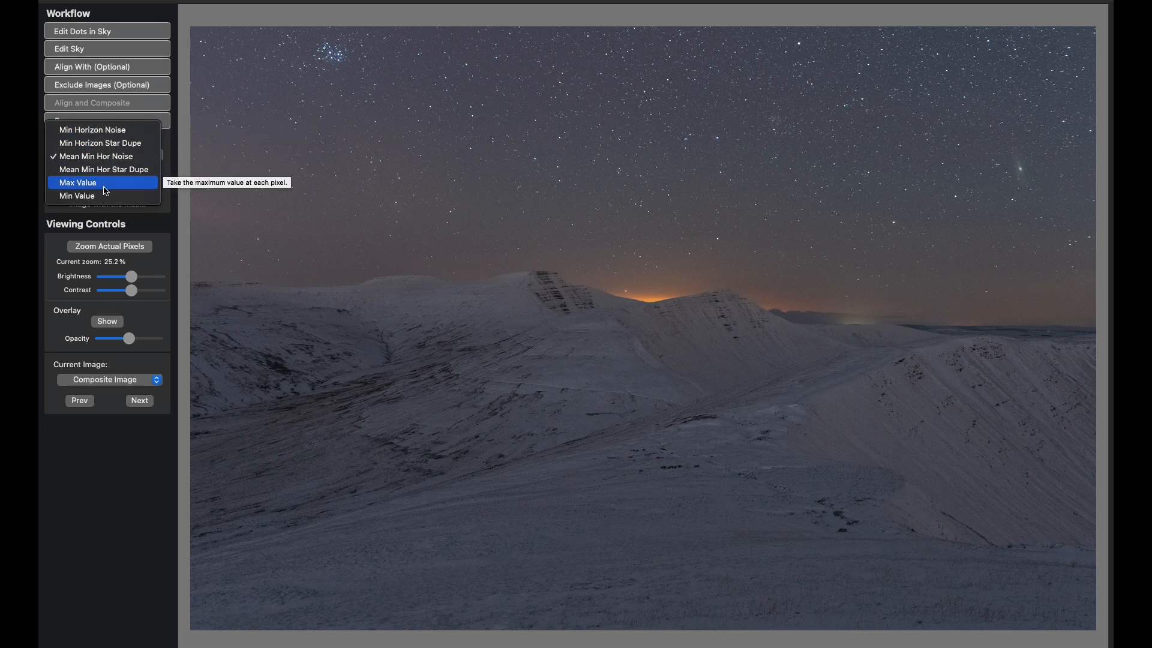
click(77, 182)
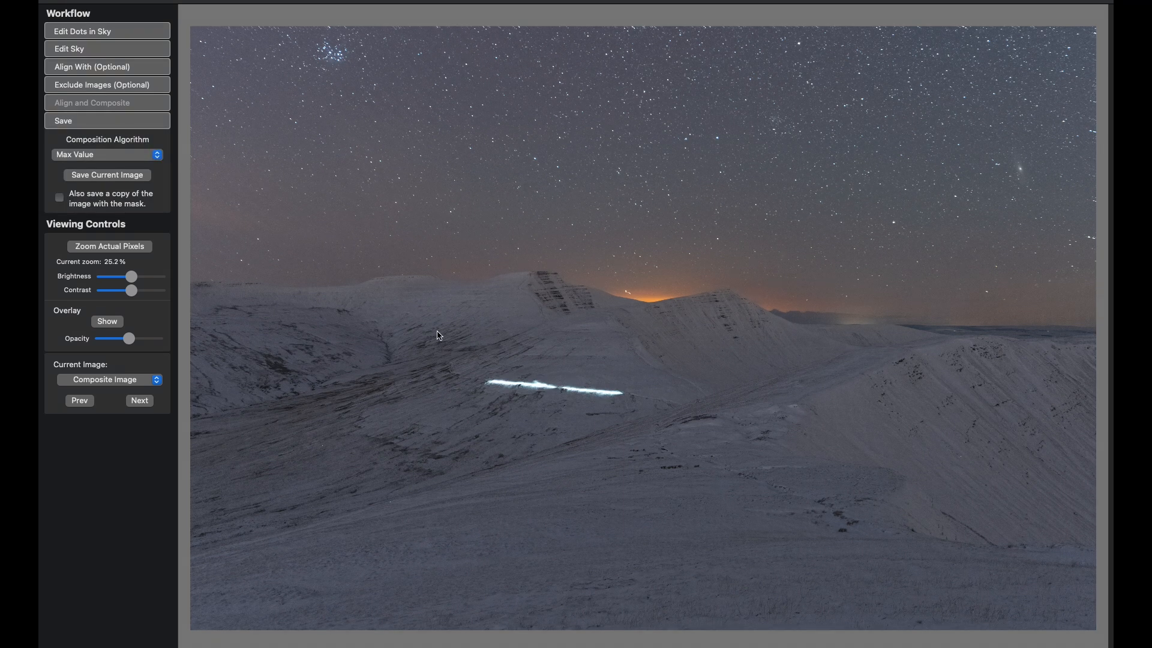
mouse_move(617, 401)
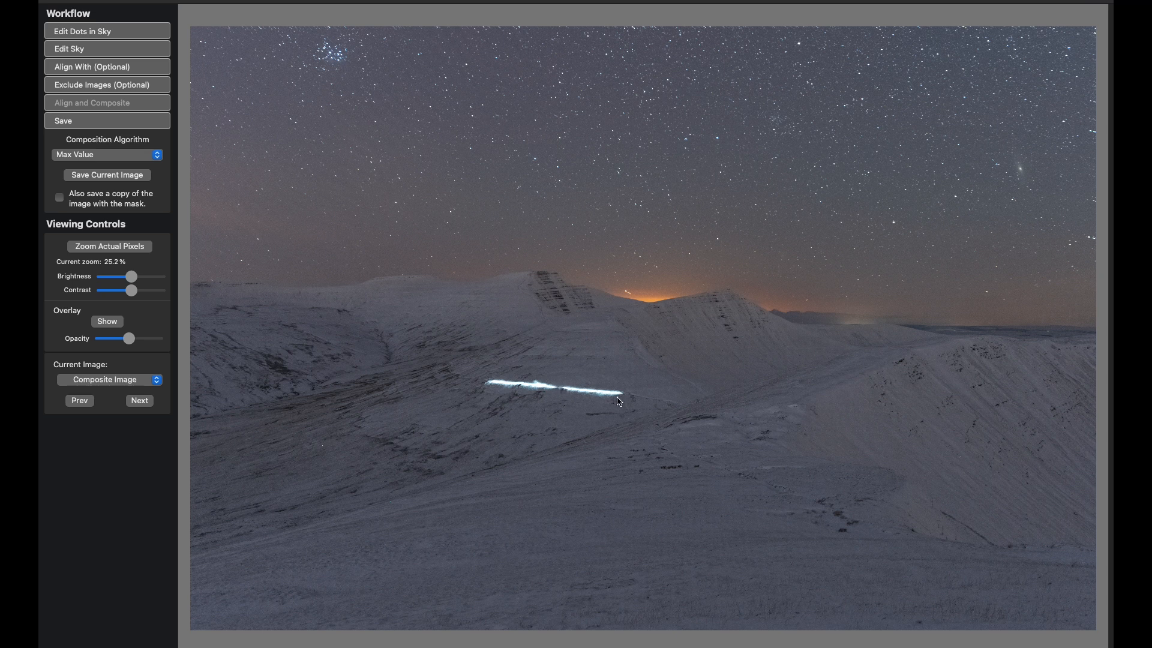
mouse_move(518, 390)
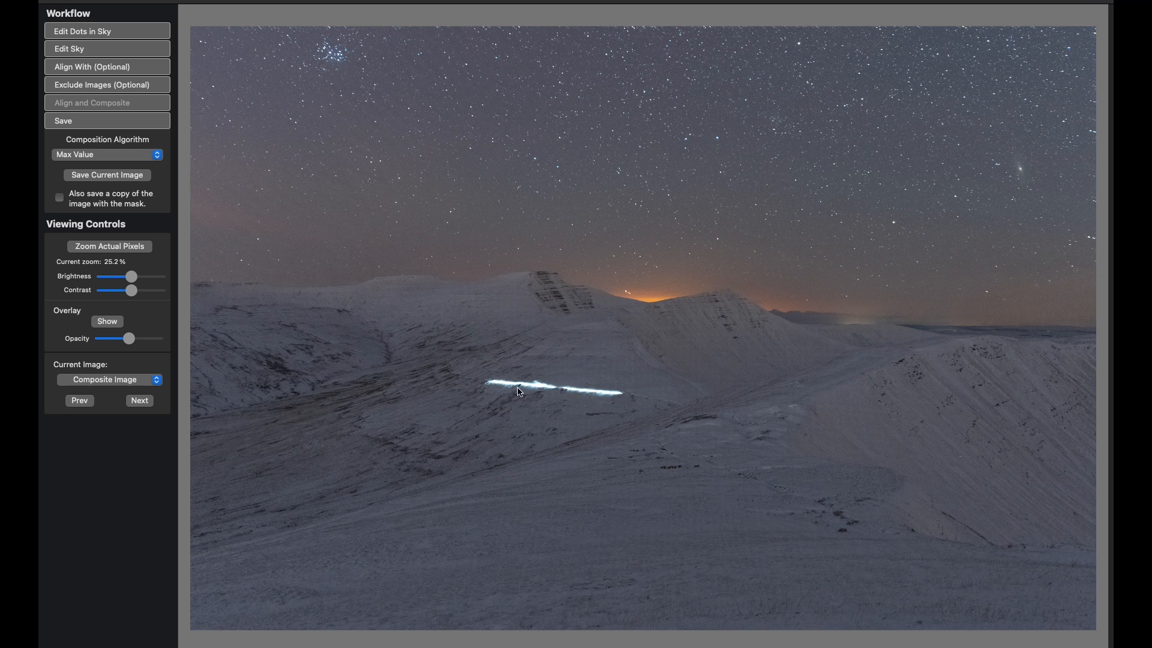
mouse_move(615, 397)
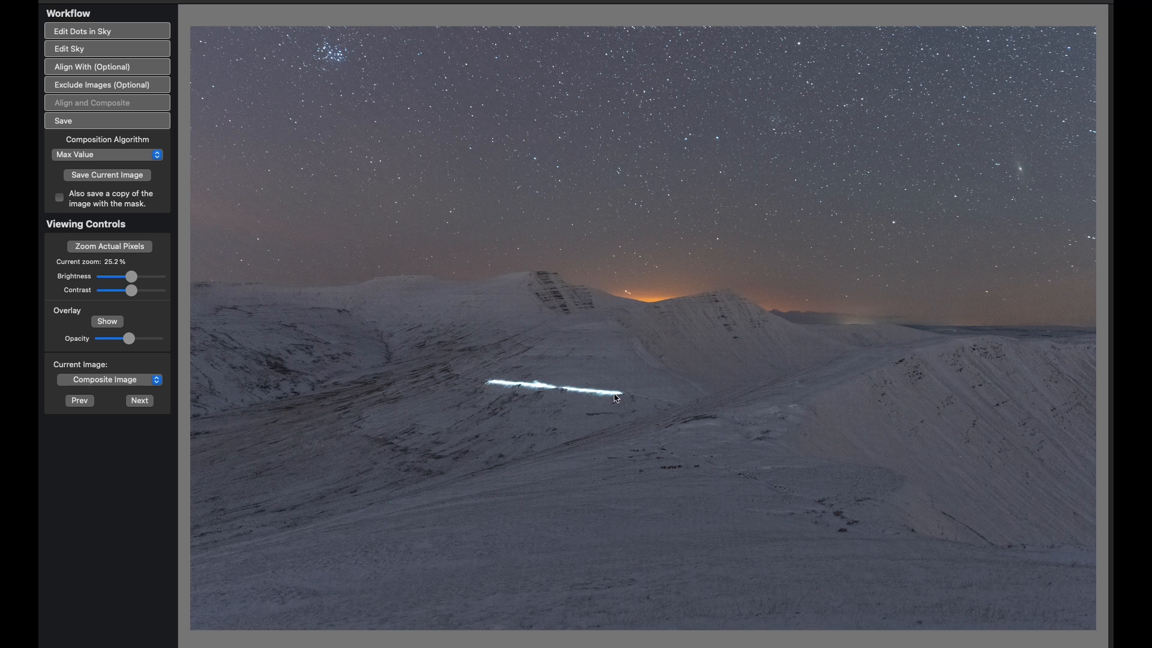
mouse_move(495, 386)
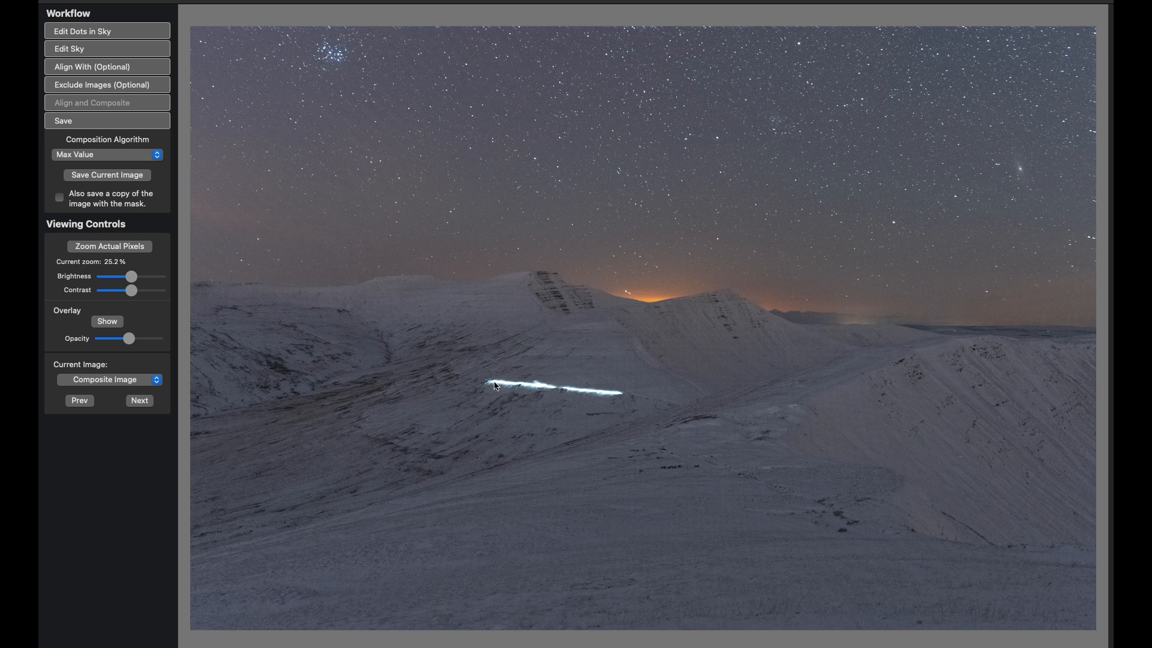
mouse_move(500, 257)
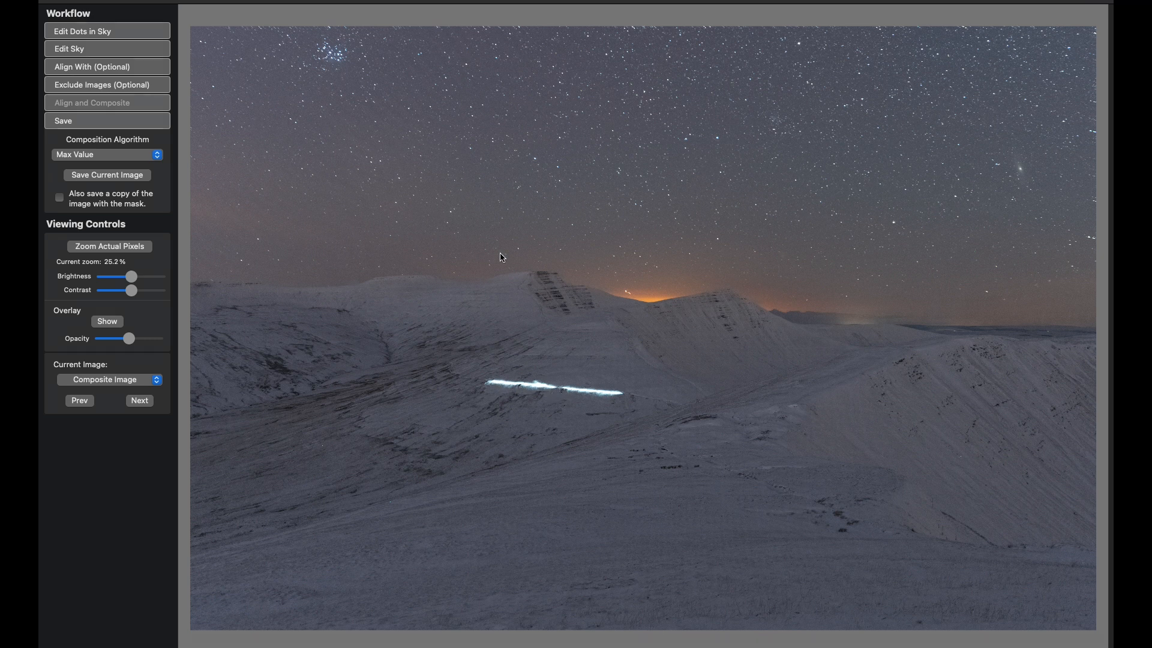
click(107, 154)
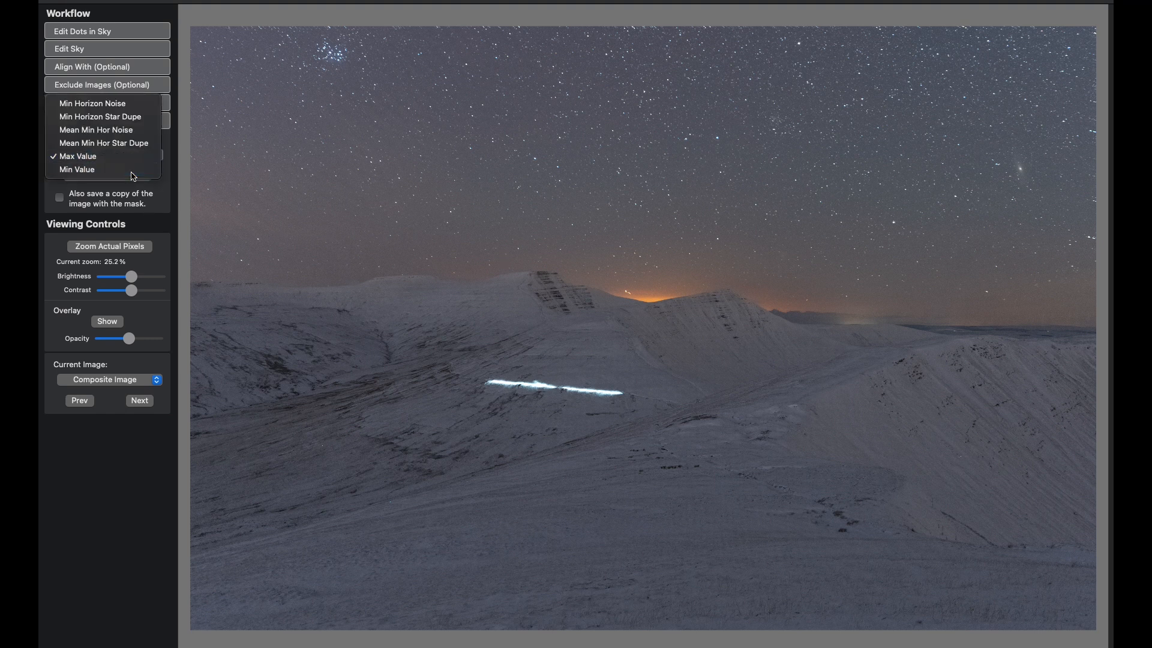
click(76, 169)
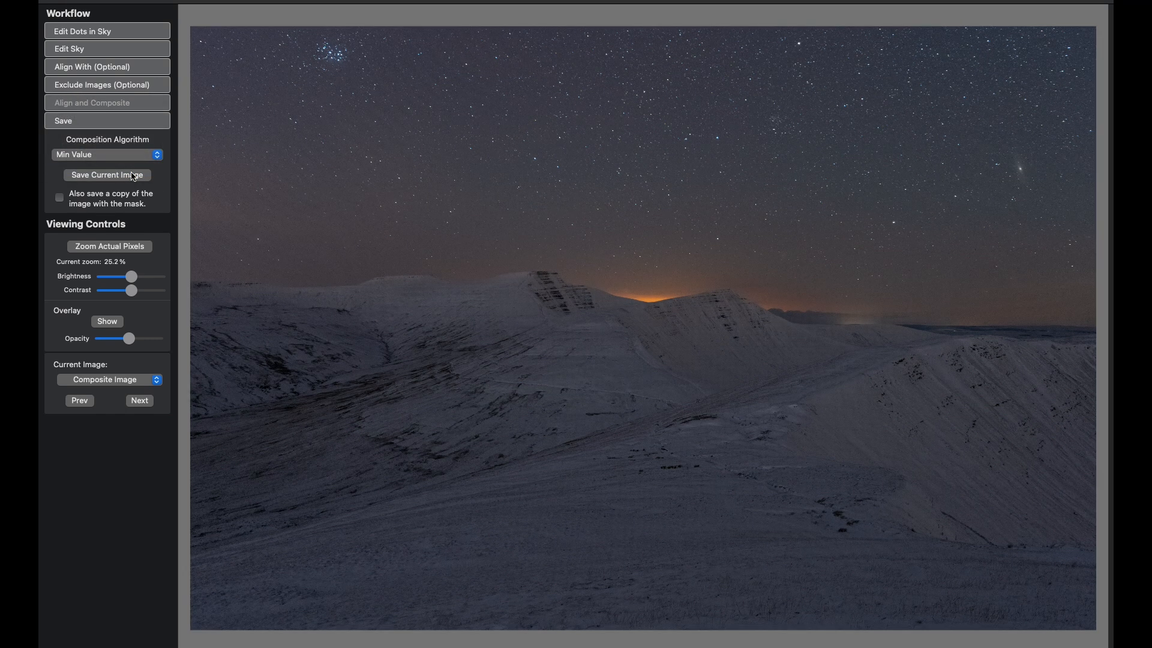
mouse_move(107, 174)
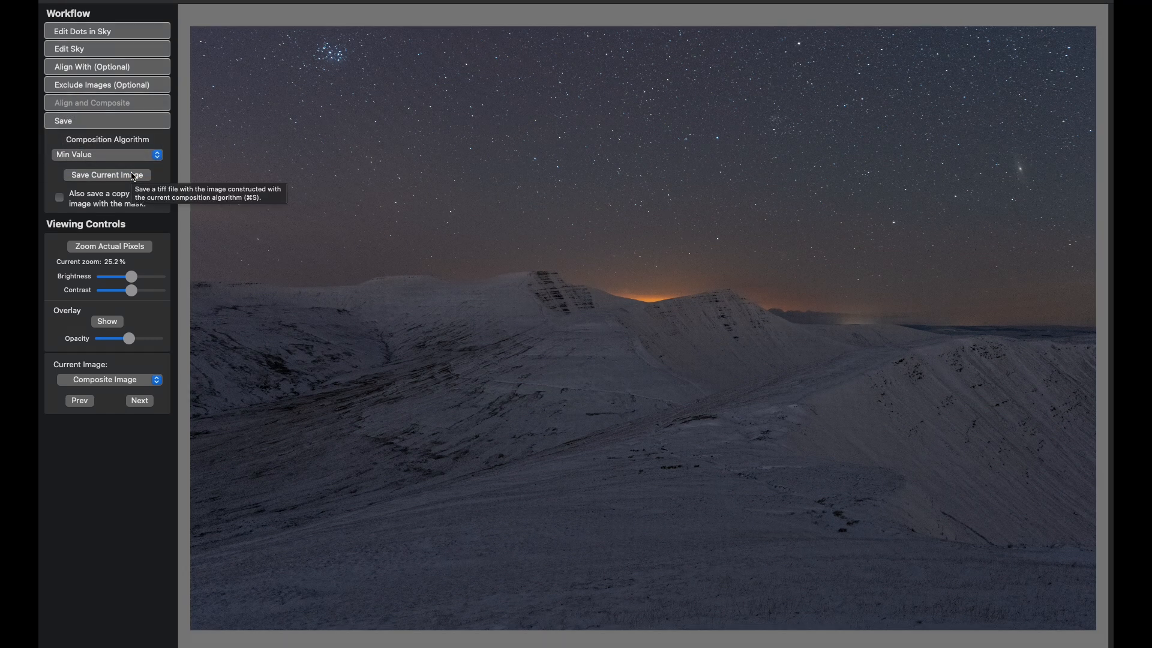
click(107, 154)
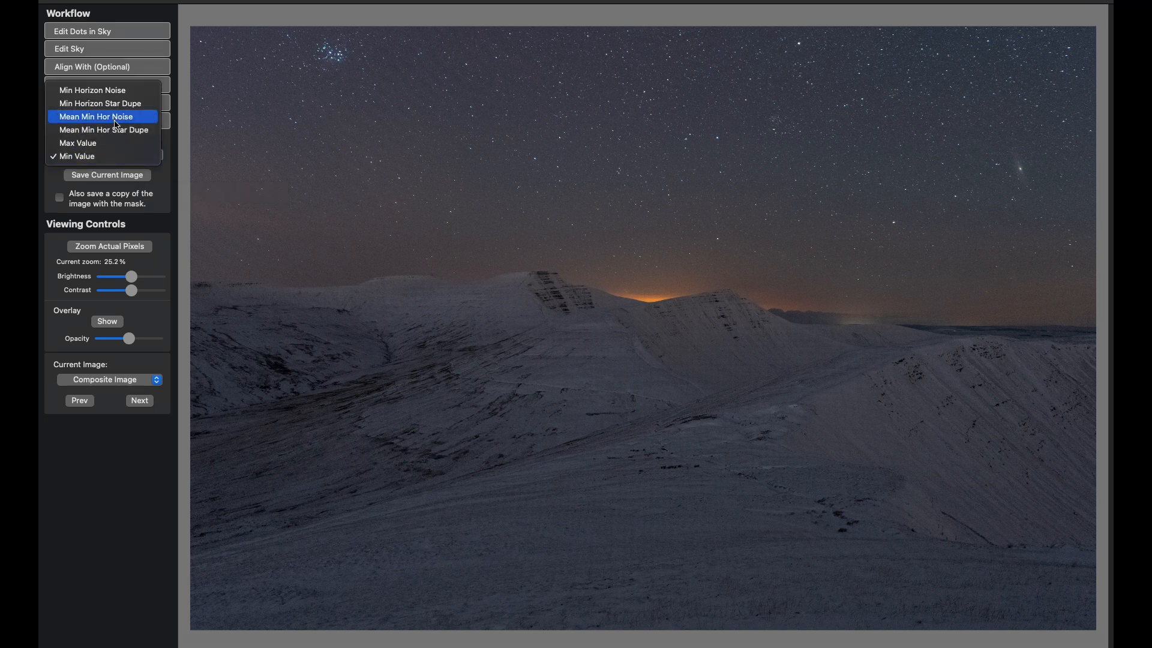
click(102, 116)
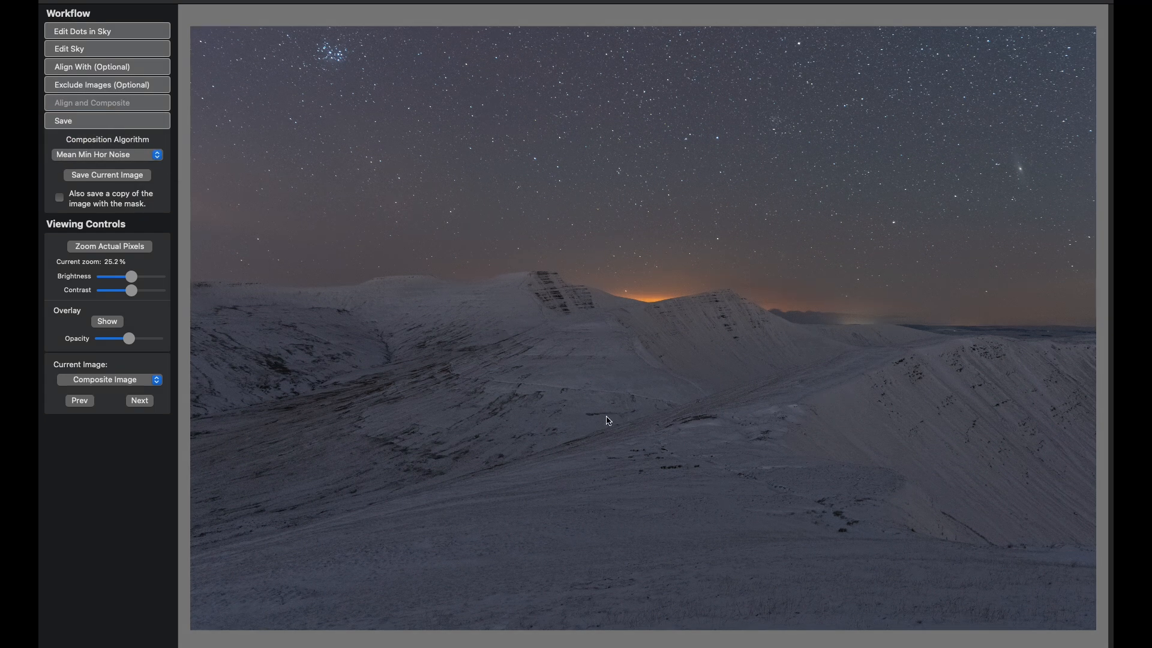
mouse_move(493, 387)
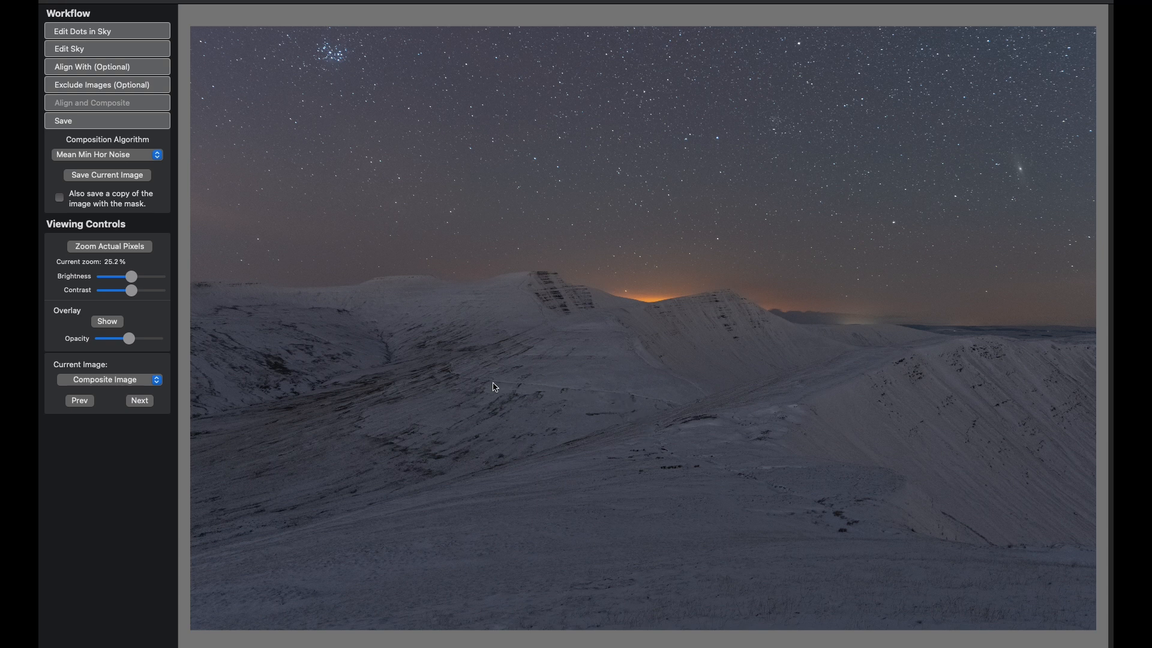
mouse_move(437, 308)
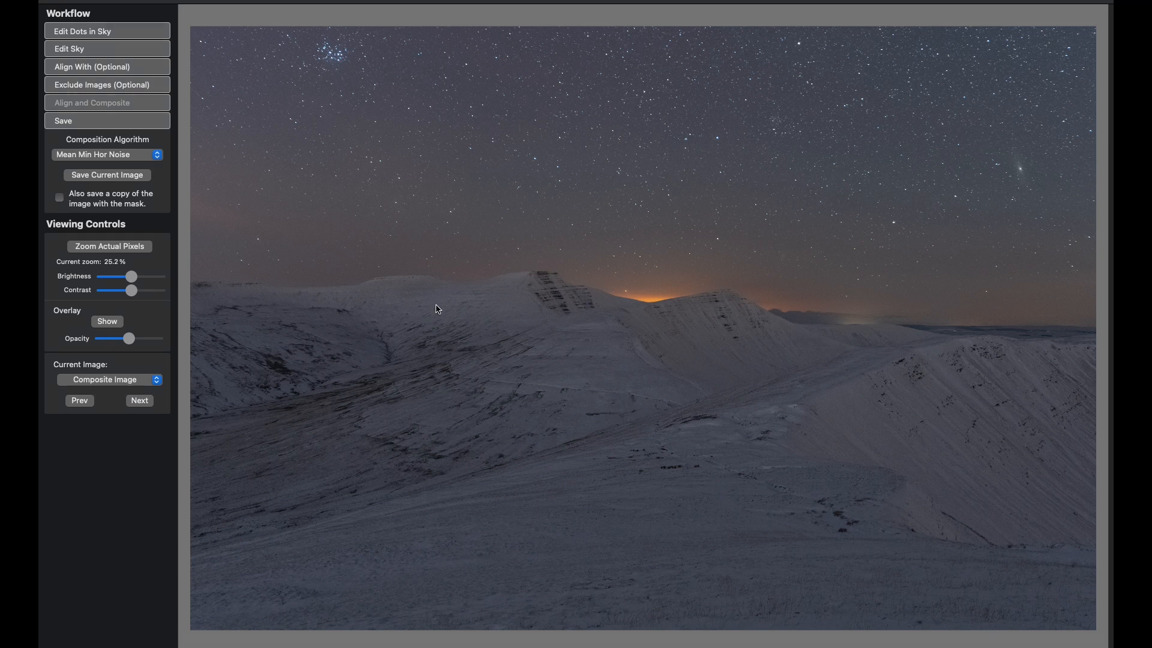
mouse_move(208, 265)
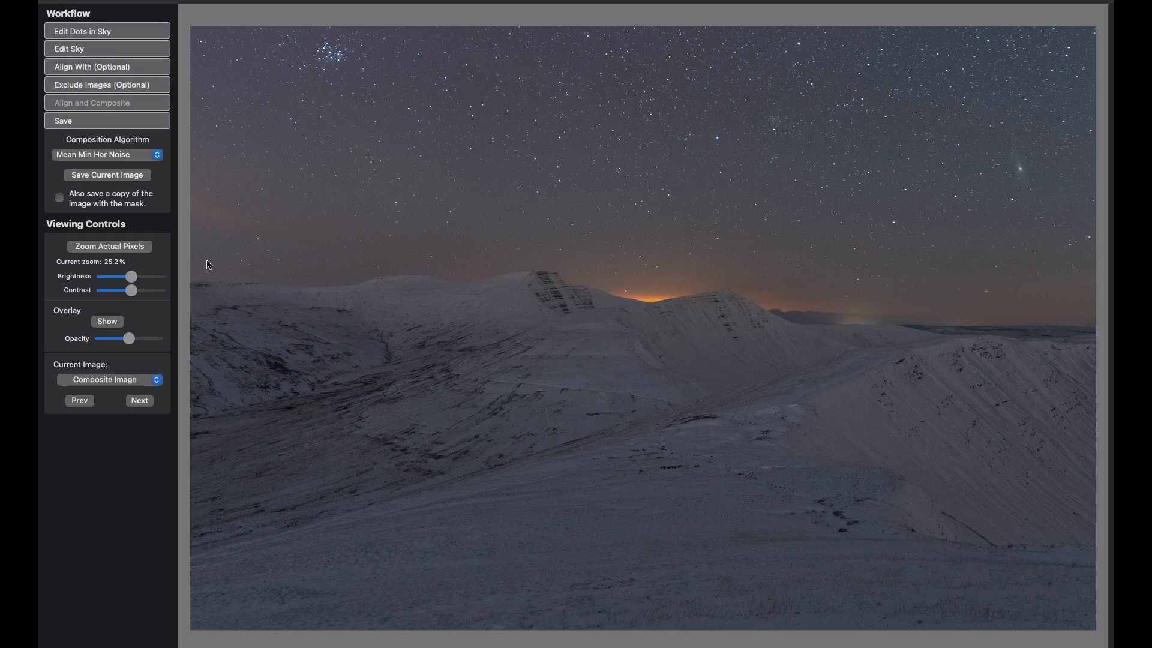
- Set the mask brush to Sky and paint the sky above the left ridge
click(108, 246)
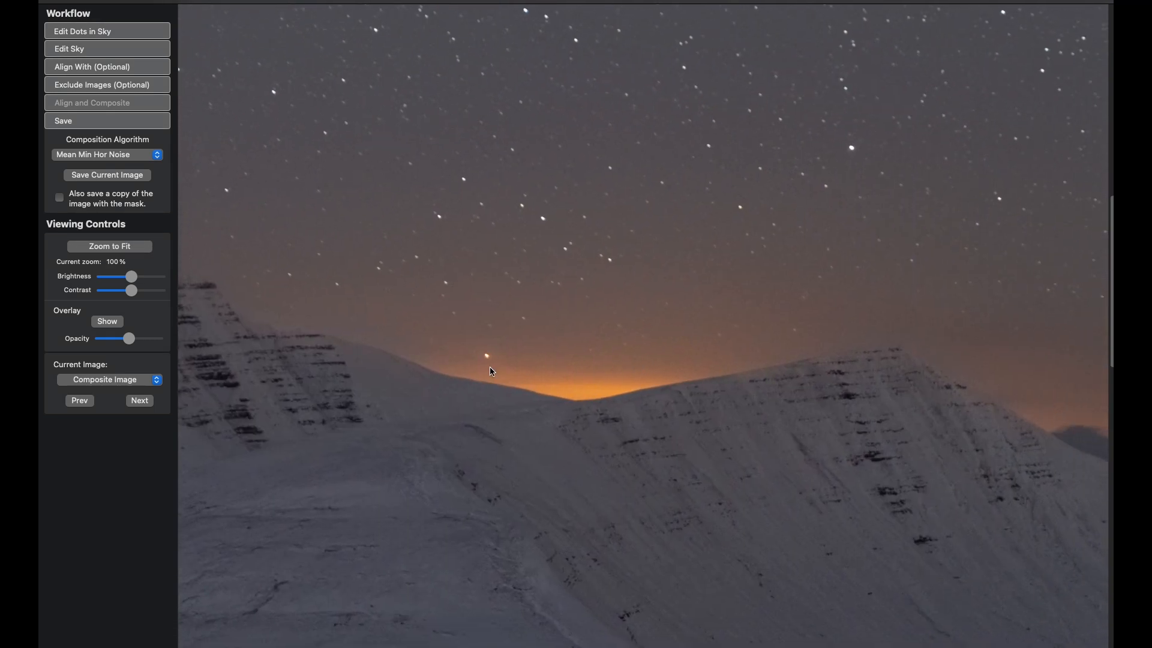
mouse_move(691, 367)
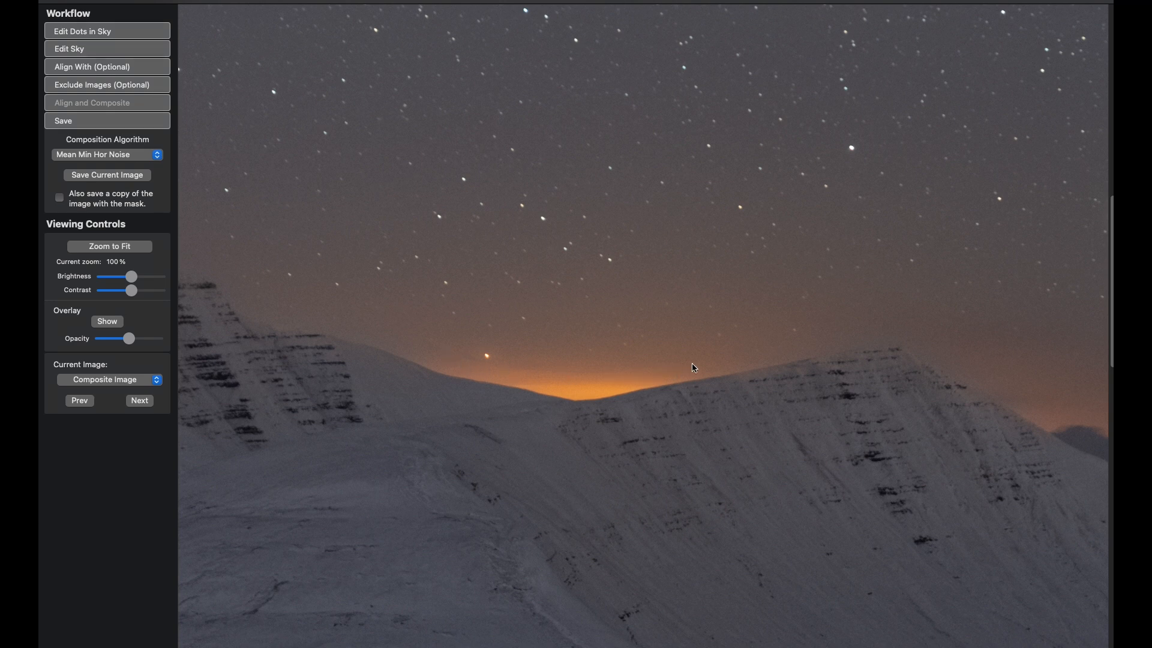
mouse_move(615, 378)
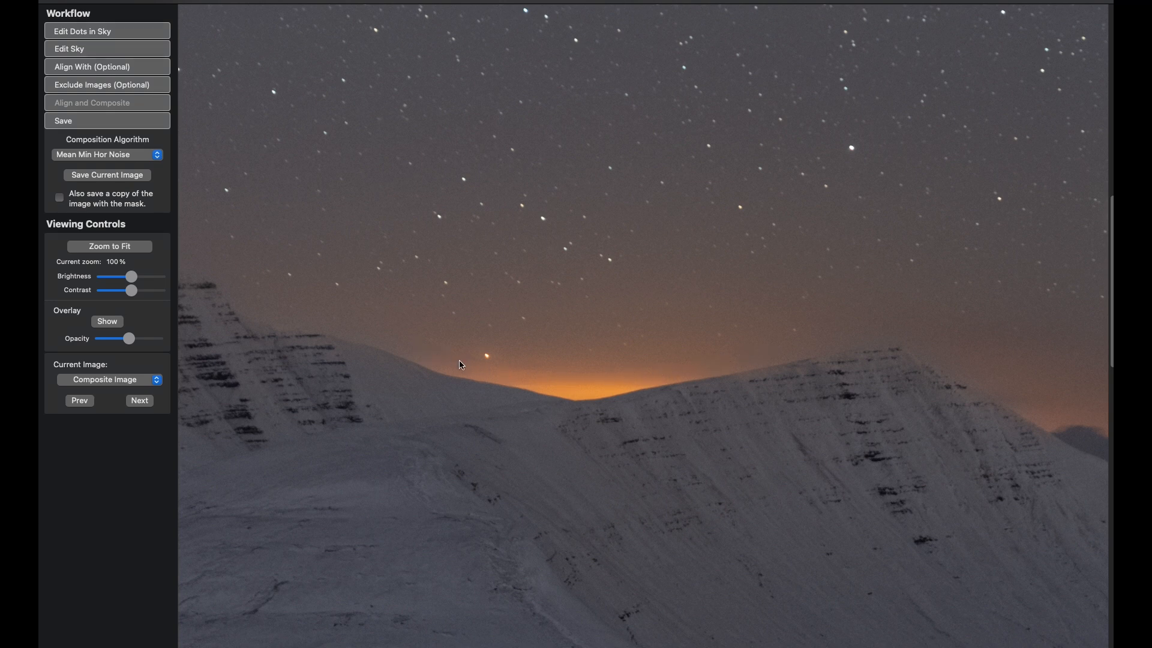
mouse_move(513, 377)
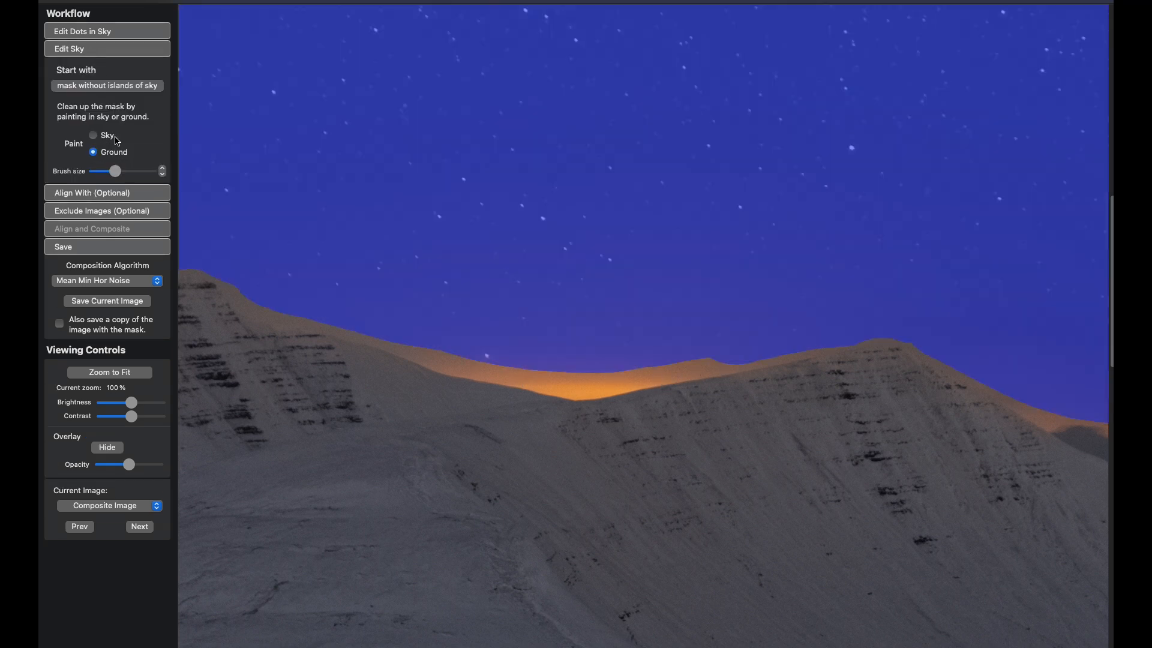
click(93, 135)
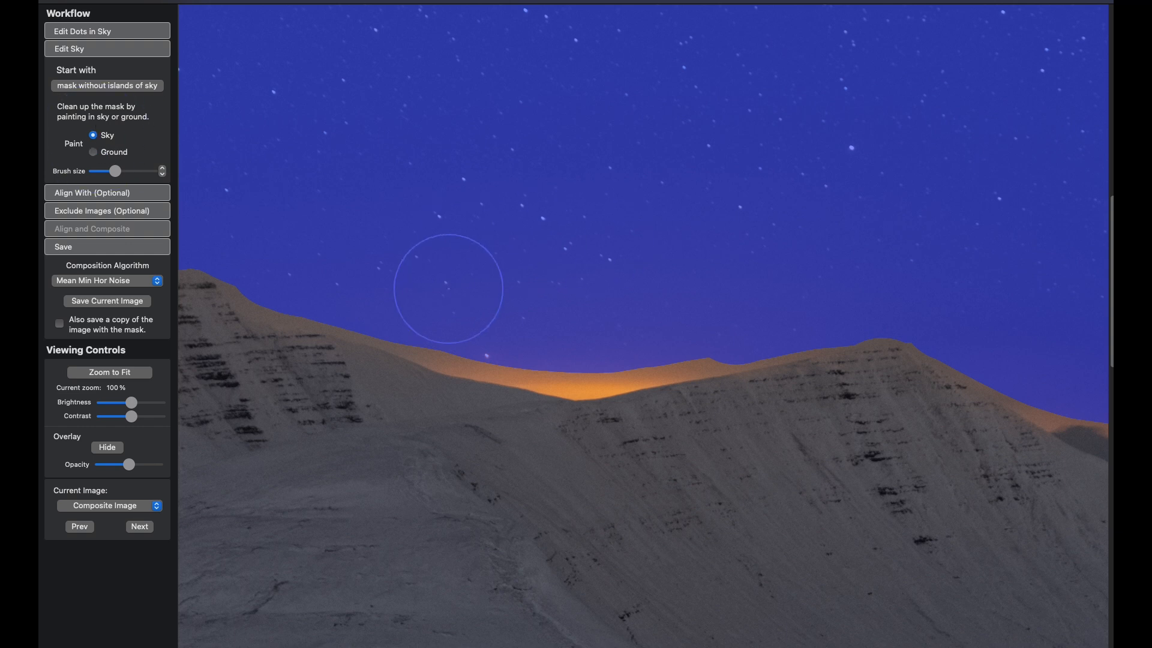
mouse_move(403, 291)
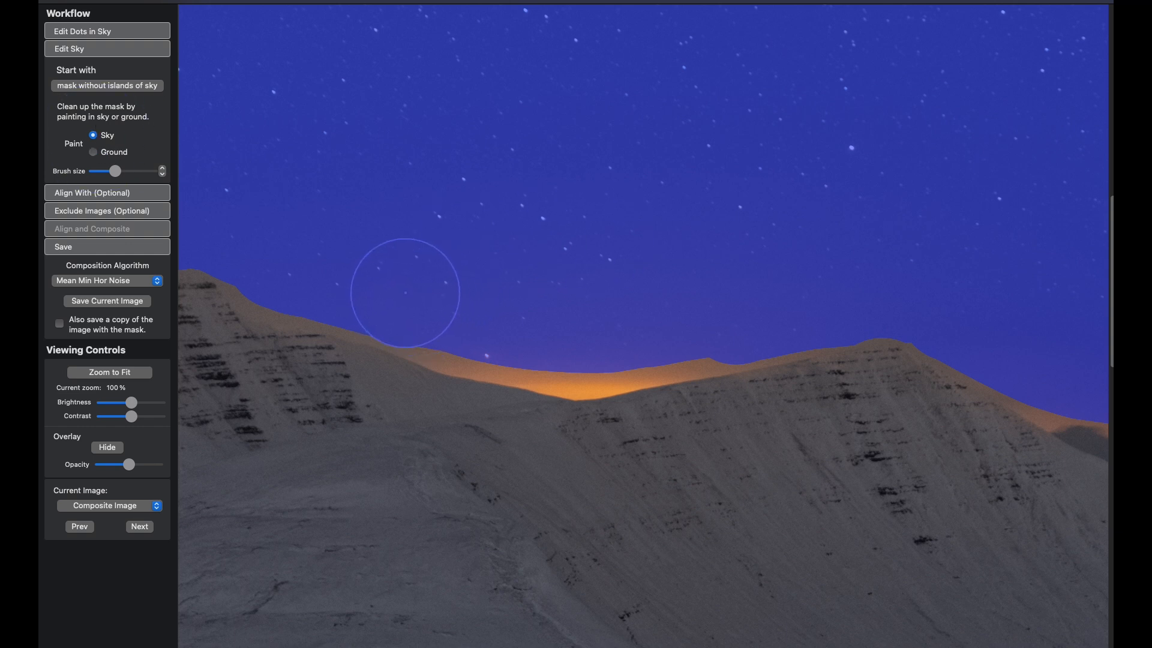
drag(402, 292, 562, 338)
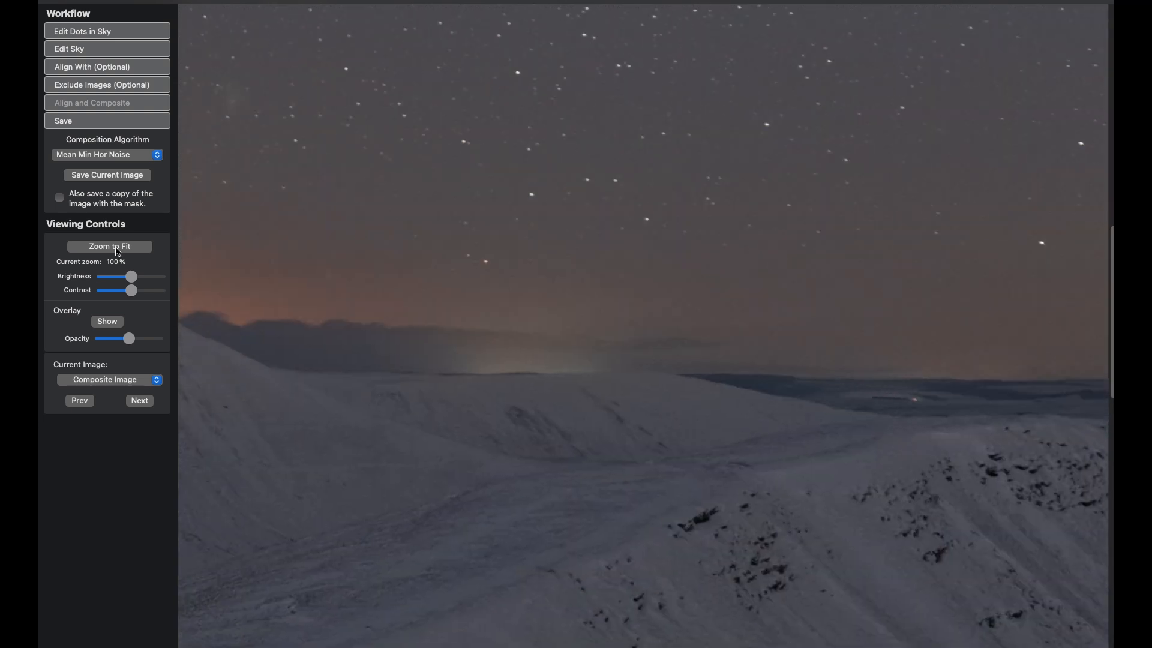
- Fit the composite in view and start saving A7302670-Mean Min Hor Noise.tif
click(109, 246)
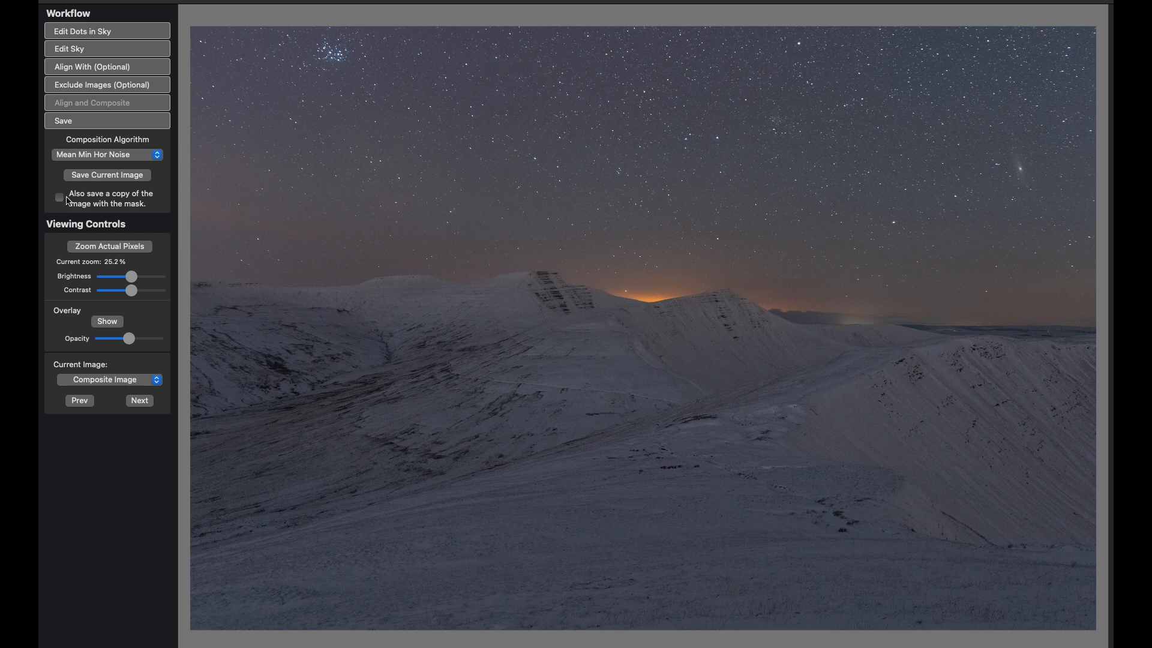
click(107, 175)
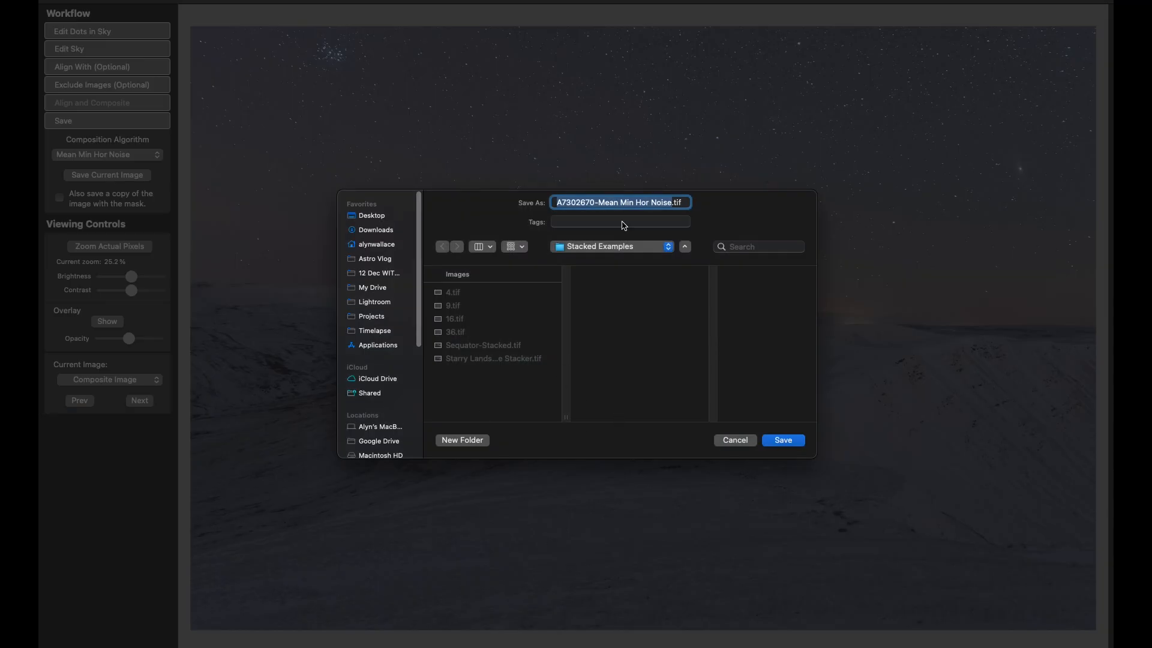
mouse_move(704, 329)
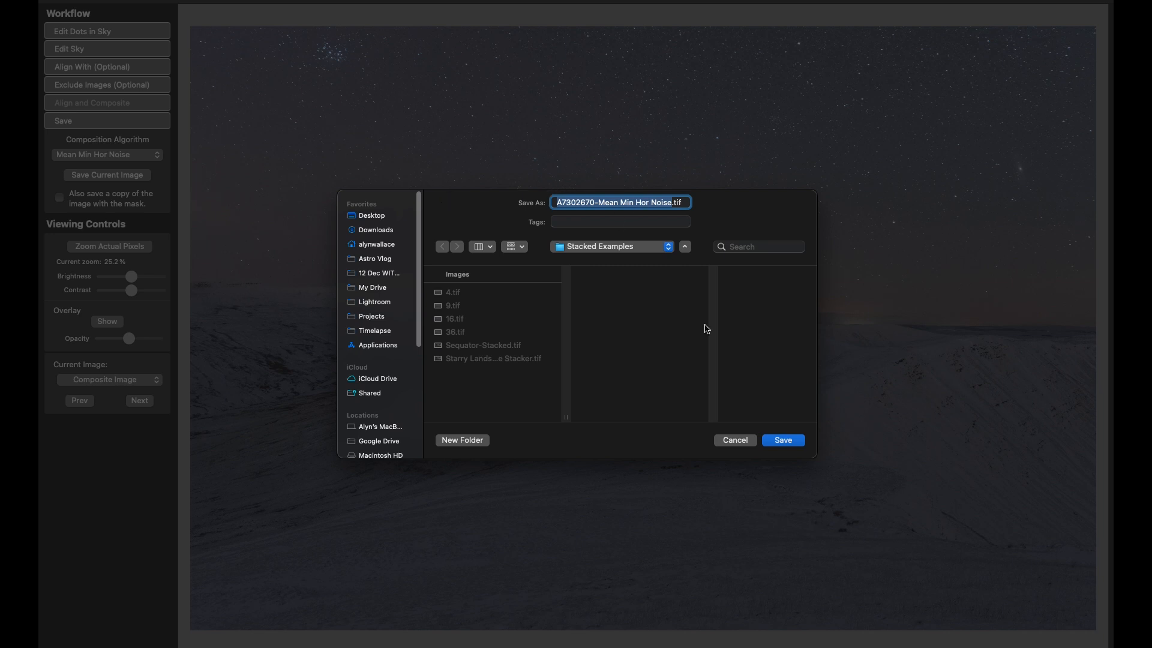
mouse_move(710, 354)
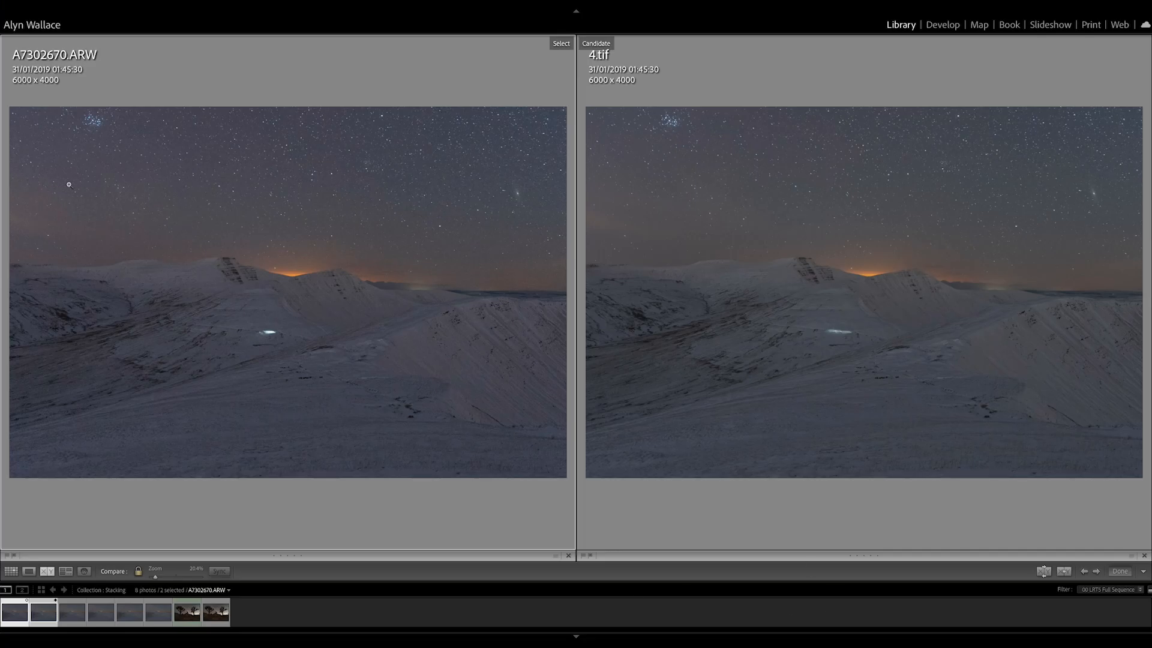
mouse_move(865, 336)
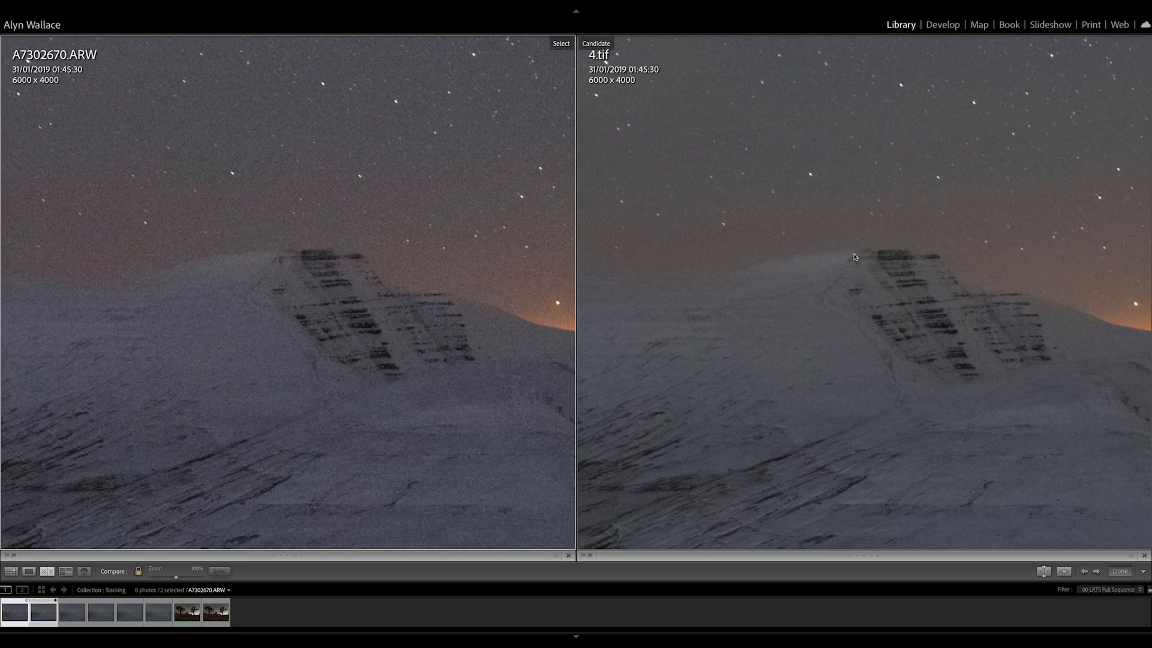
mouse_move(806, 249)
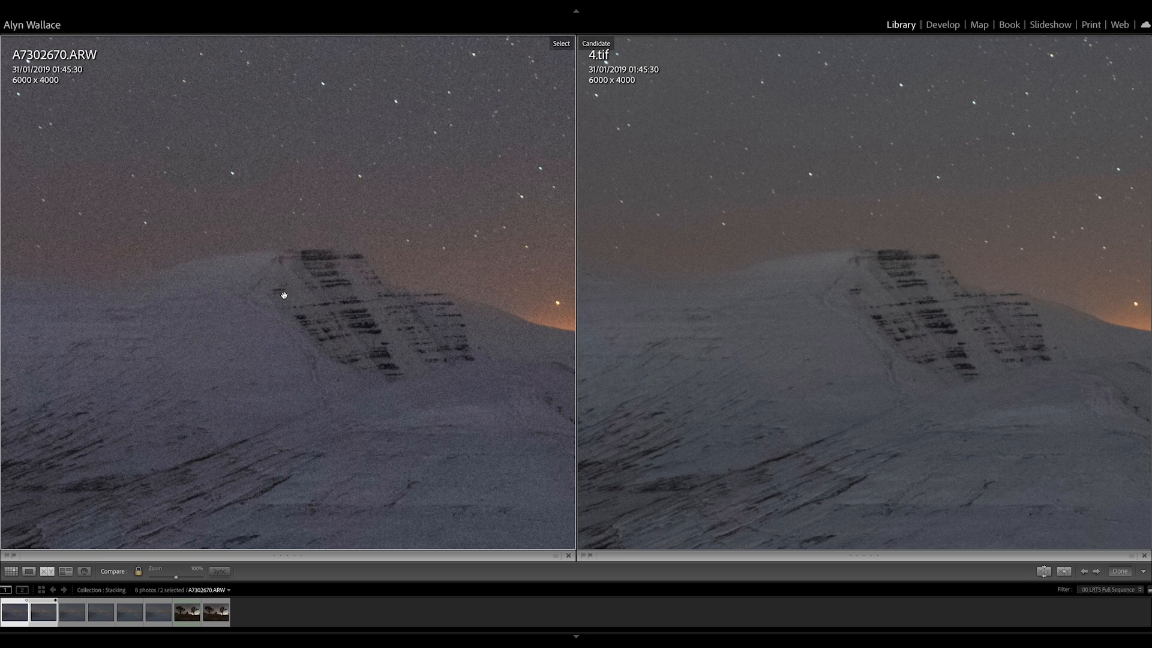
- Compare 4.tif as the main image against 9.tif as the candidate
click(43, 612)
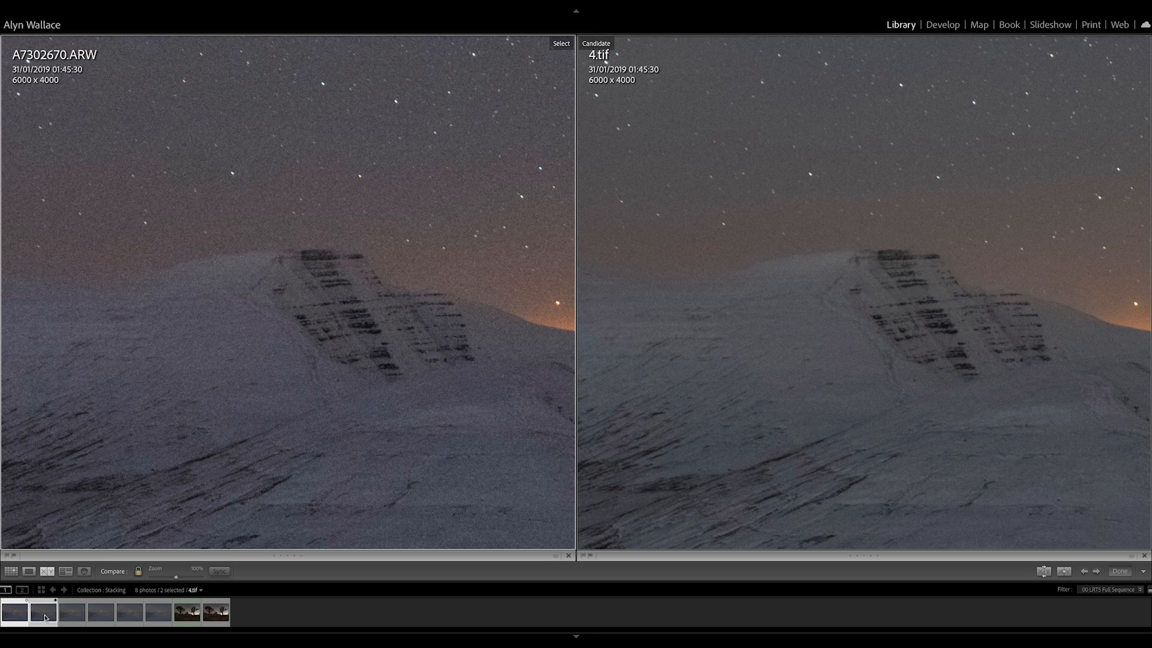
click(72, 612)
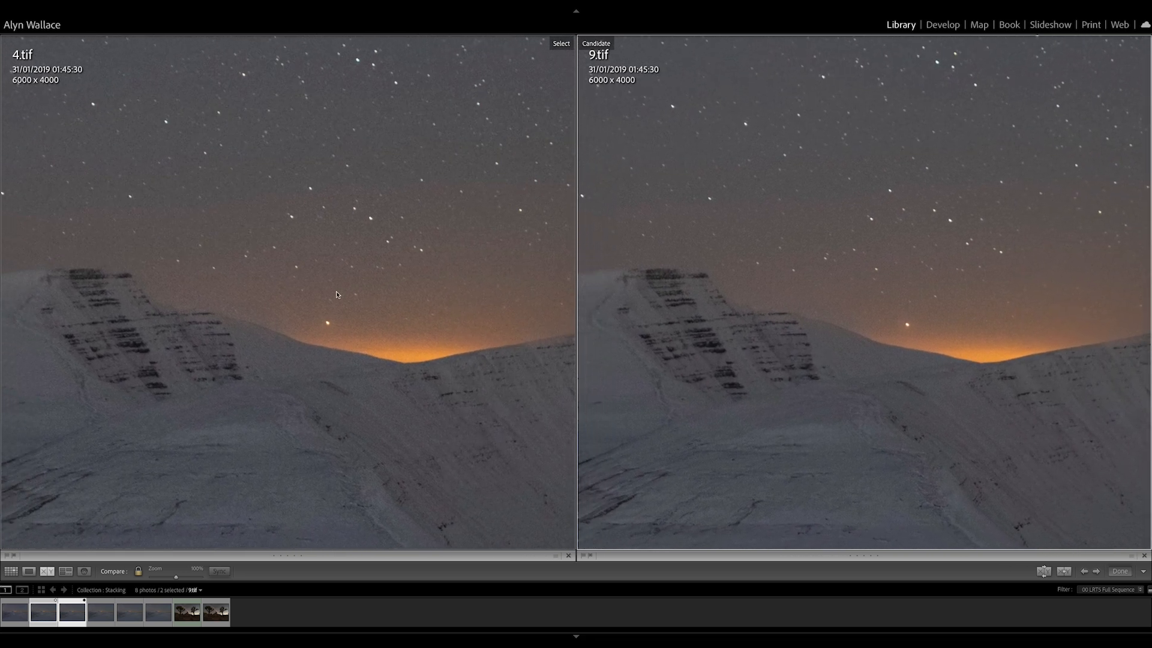
mouse_move(409, 311)
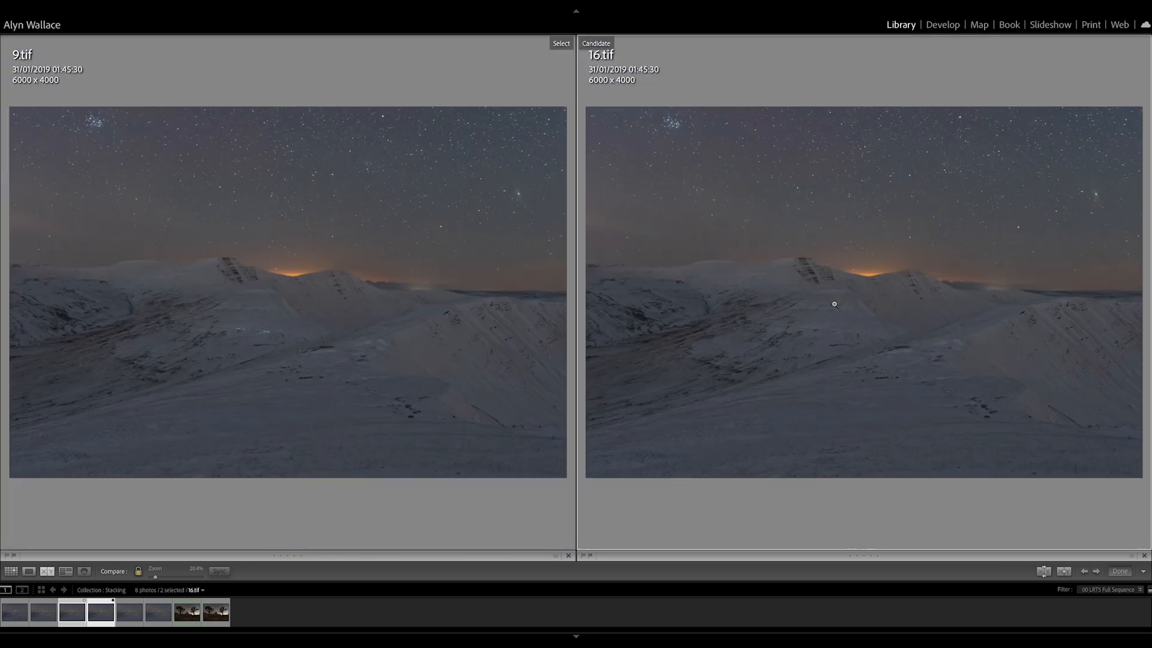
- Magnify both compared images on the snowy peak to inspect the stars
click(524, 195)
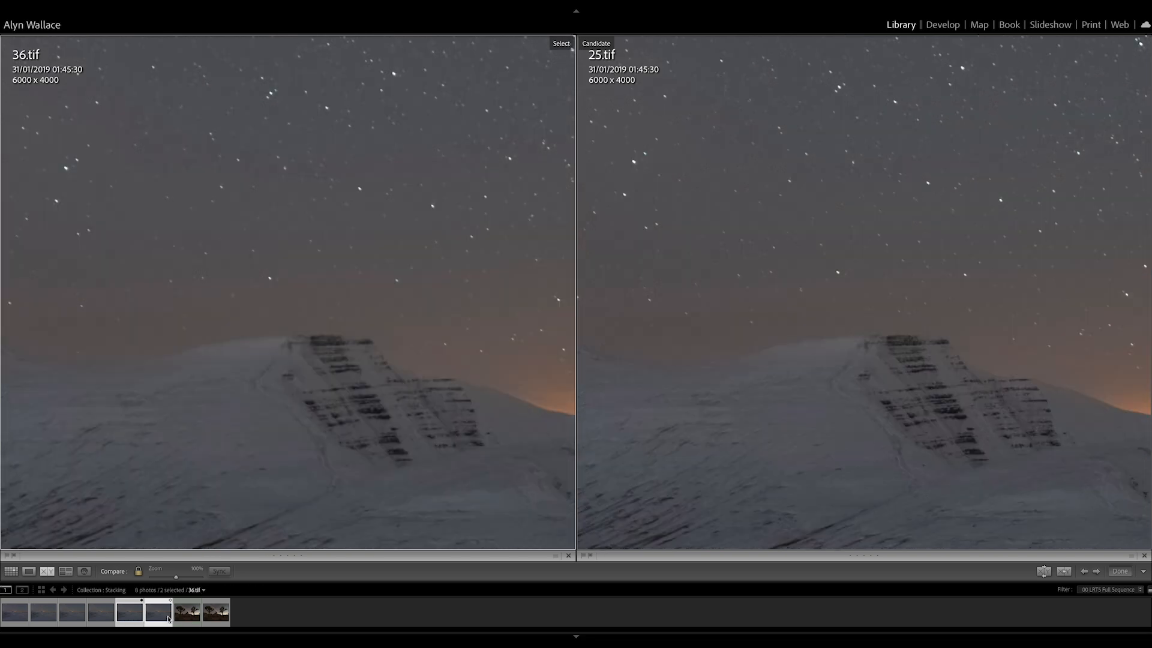
- Choose 16.tif as the Select image beside 36.tif
click(99, 612)
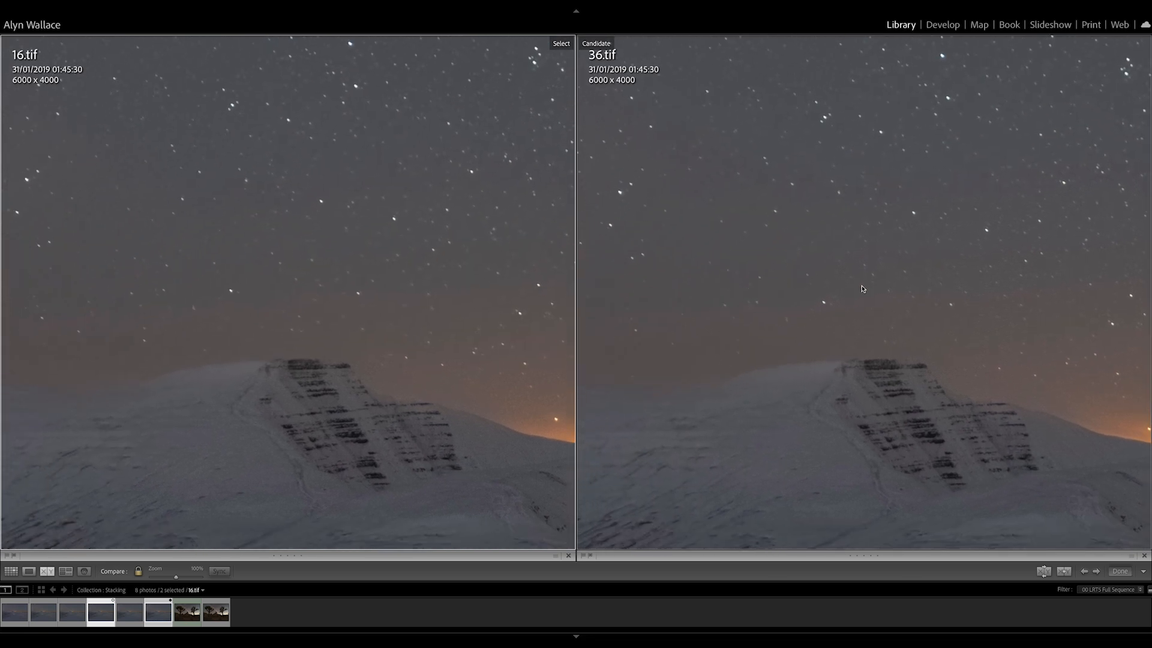
mouse_move(785, 322)
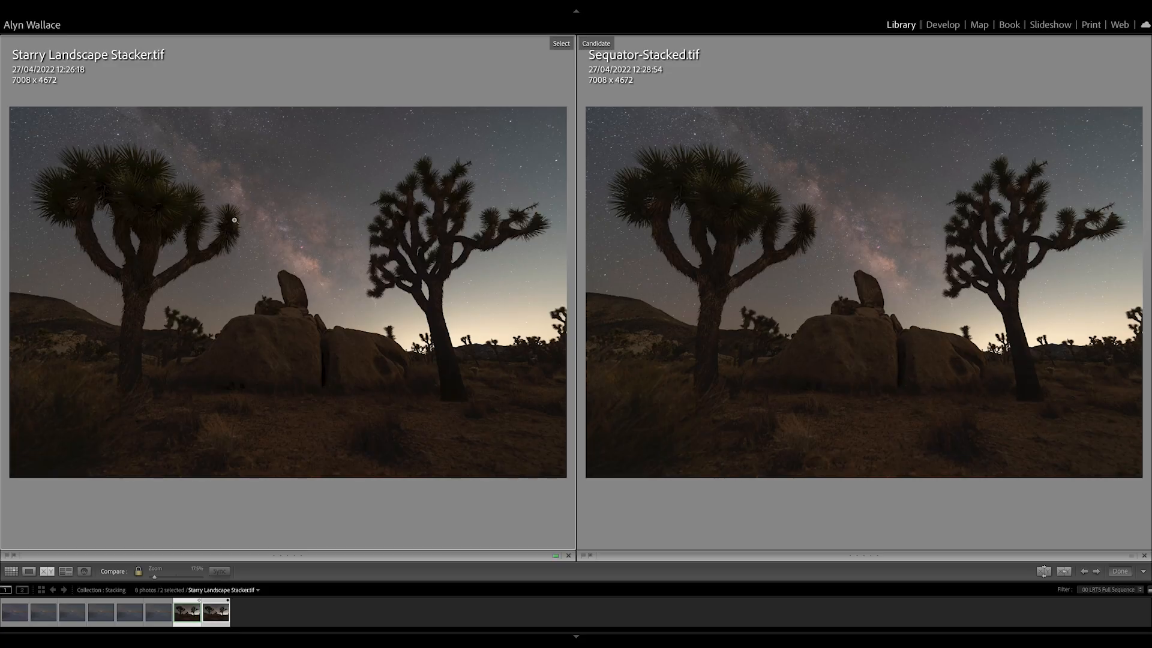
mouse_move(772, 261)
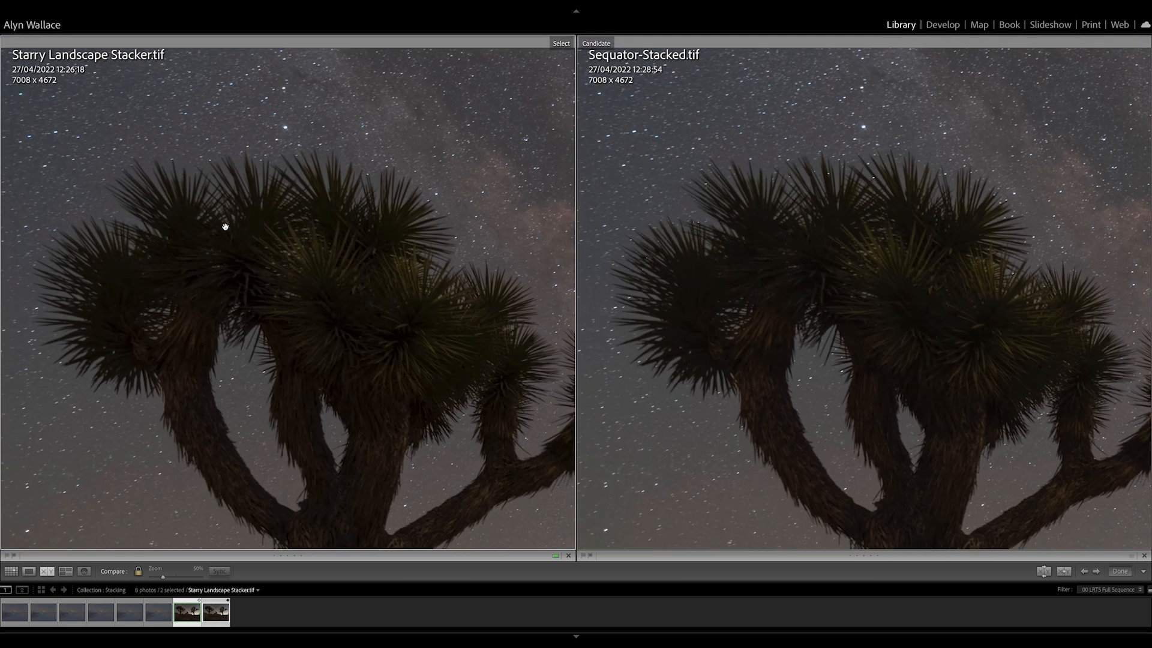
mouse_move(186, 164)
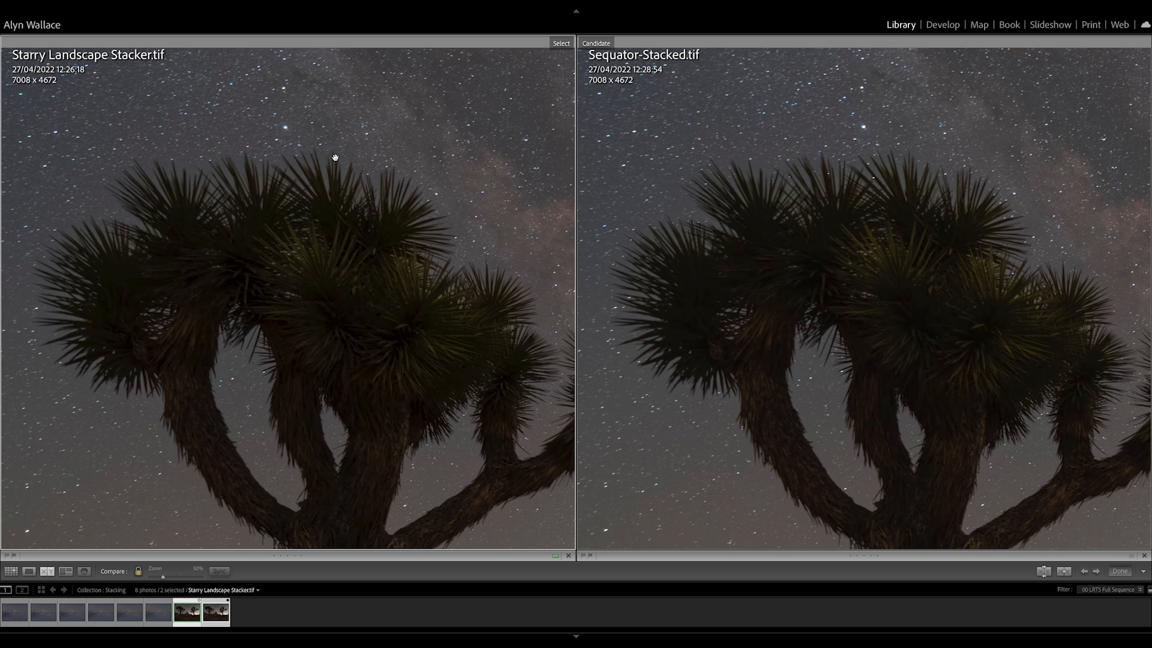
mouse_move(443, 219)
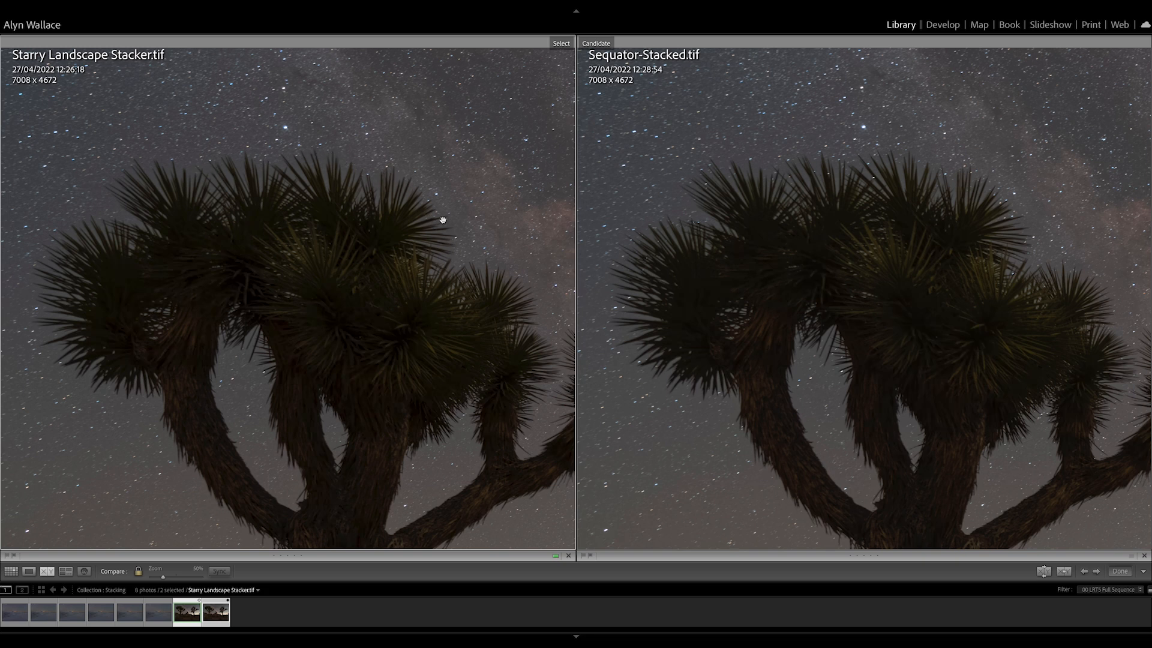
mouse_move(295, 153)
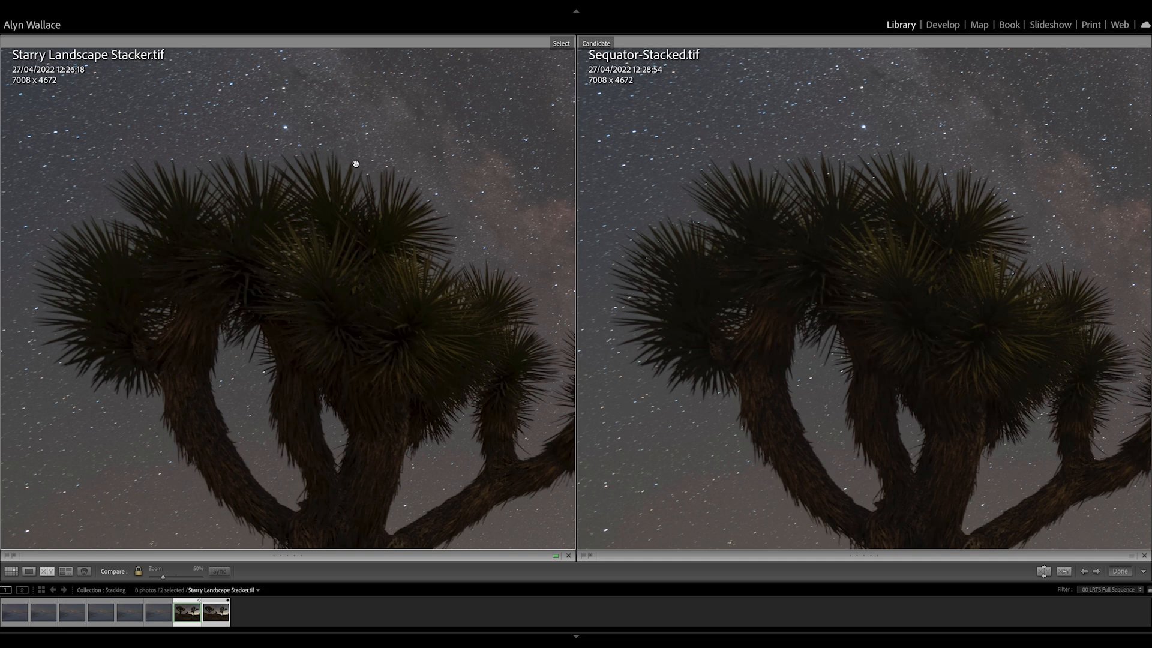
mouse_move(242, 154)
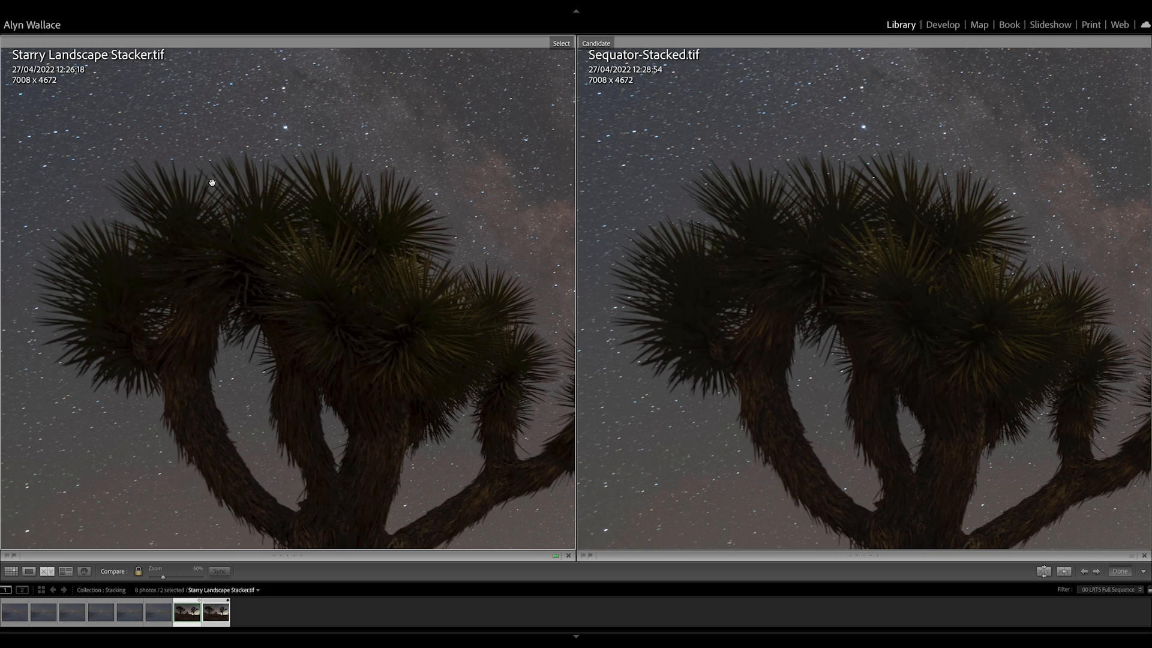
mouse_move(380, 200)
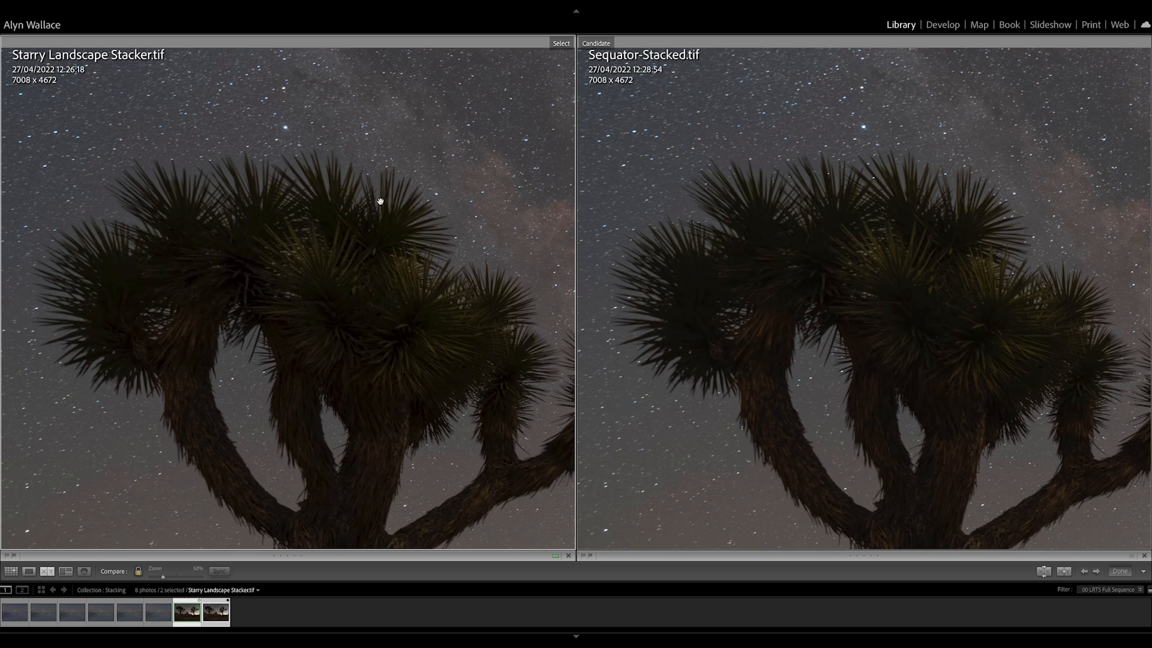
mouse_move(298, 201)
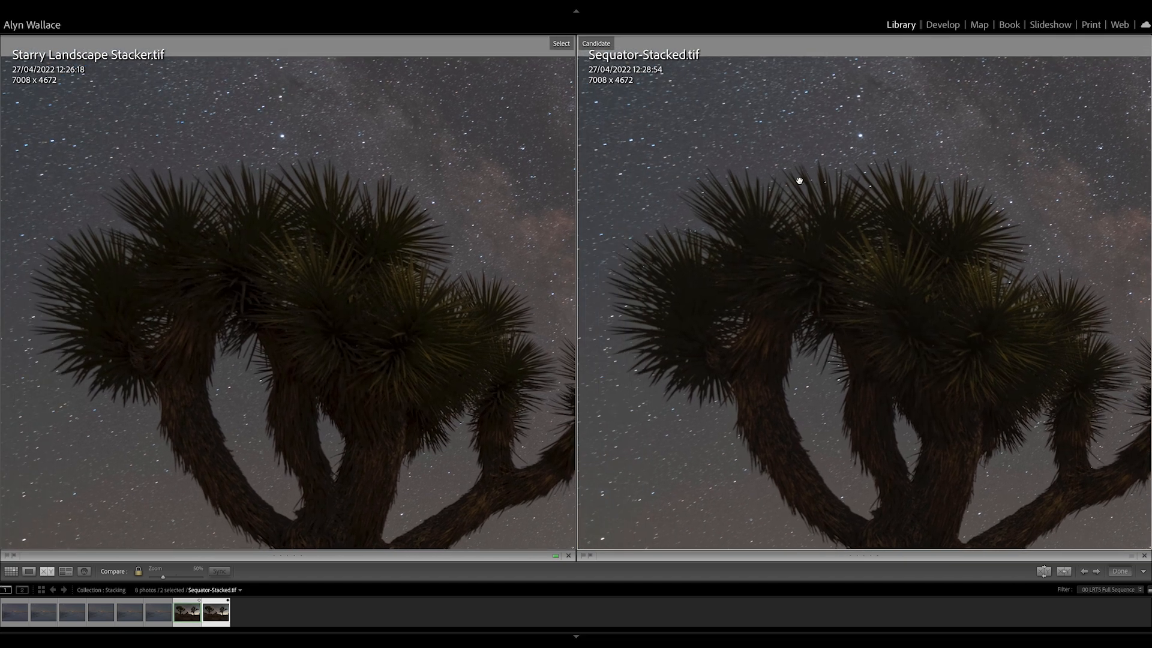
mouse_move(728, 206)
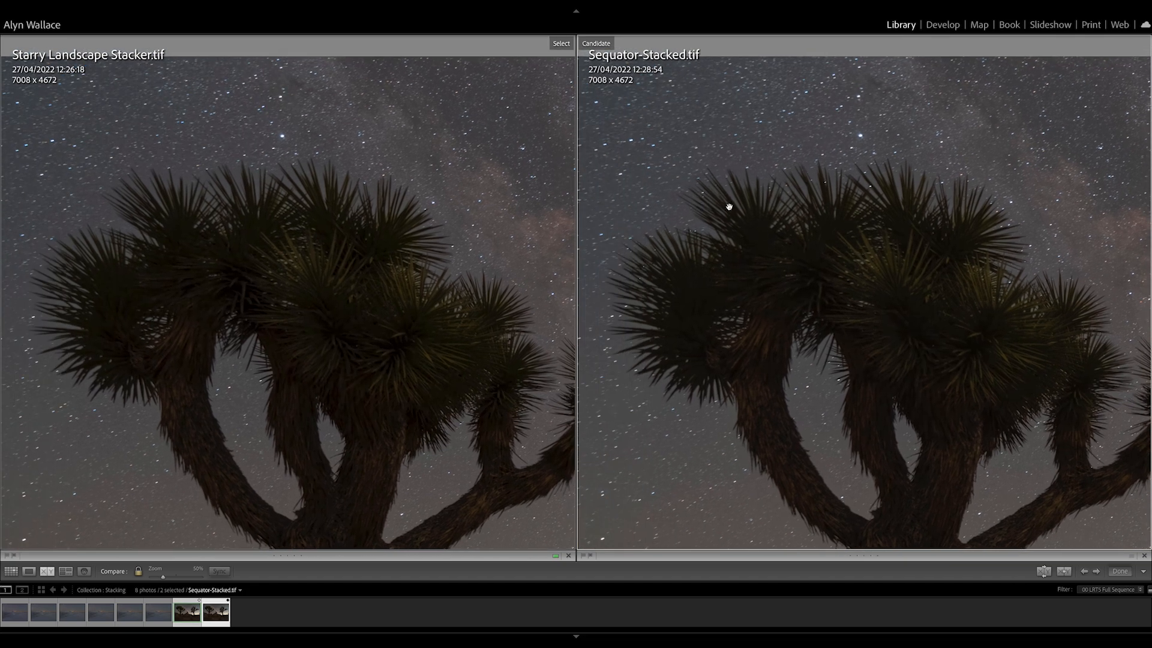
mouse_move(954, 185)
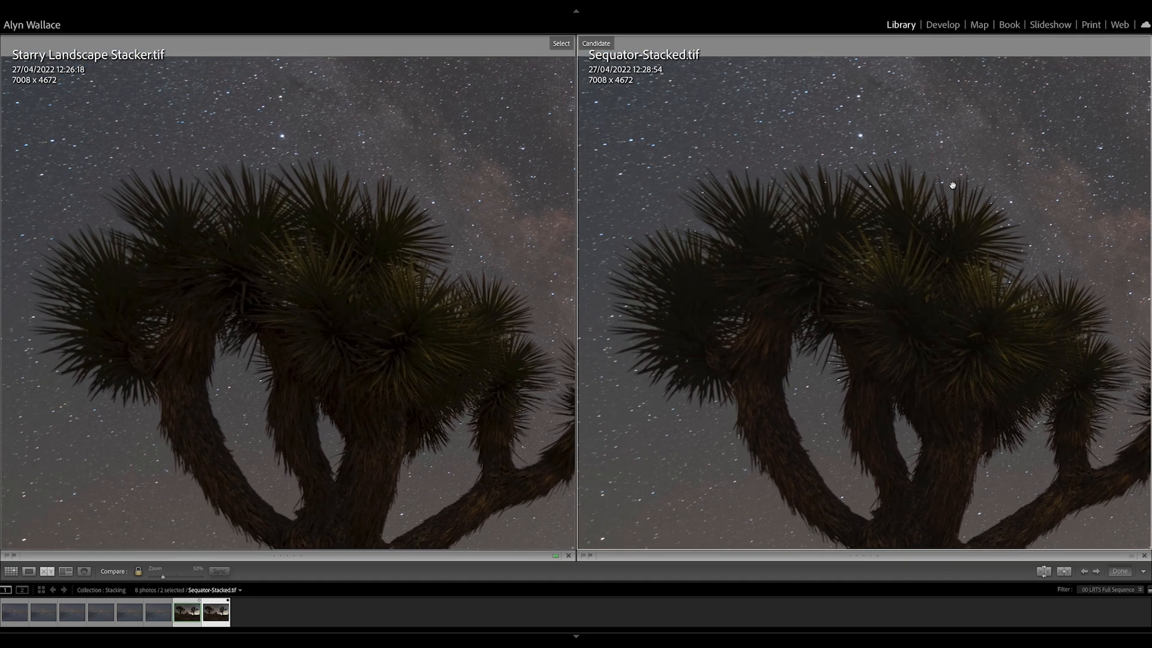
mouse_move(701, 179)
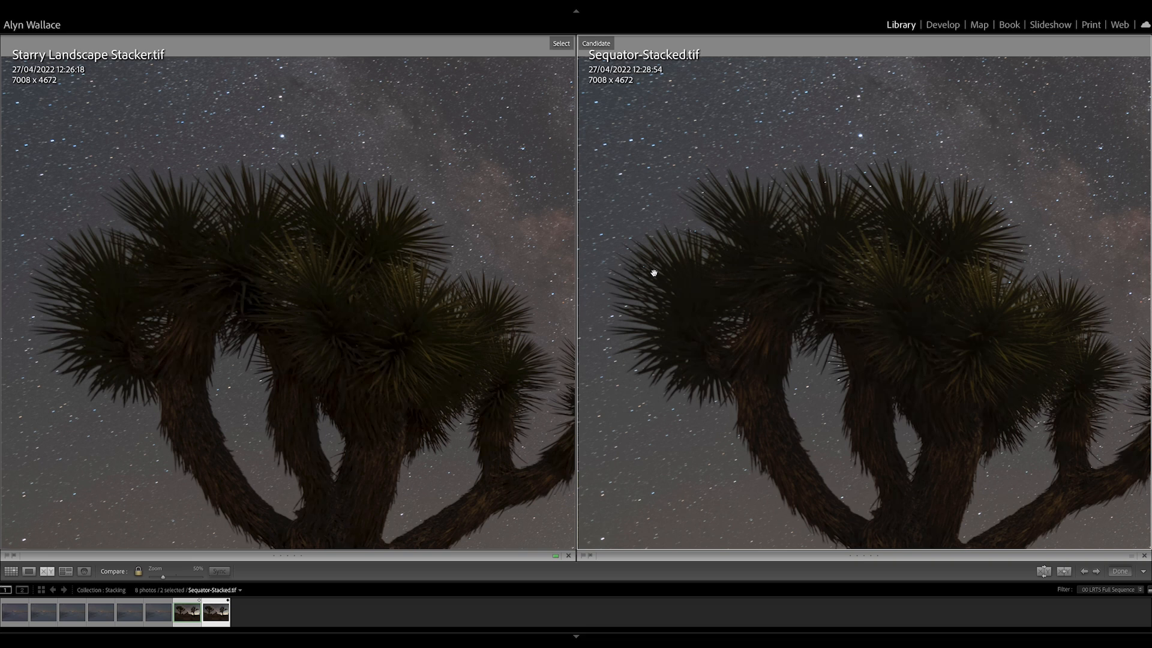
mouse_move(871, 188)
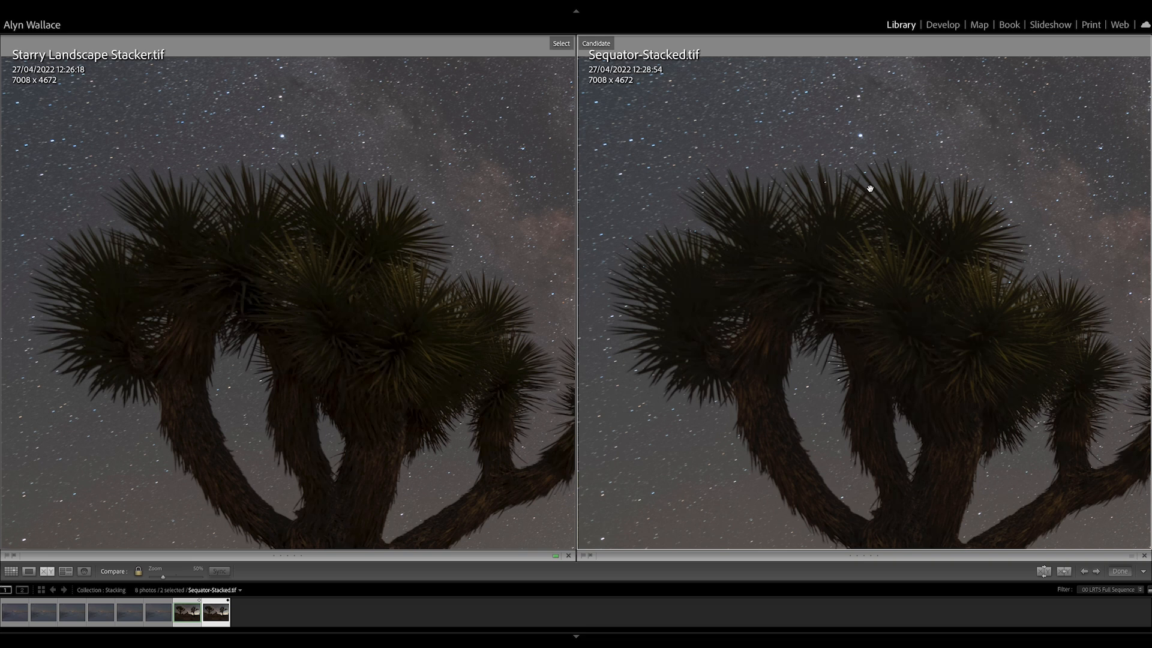